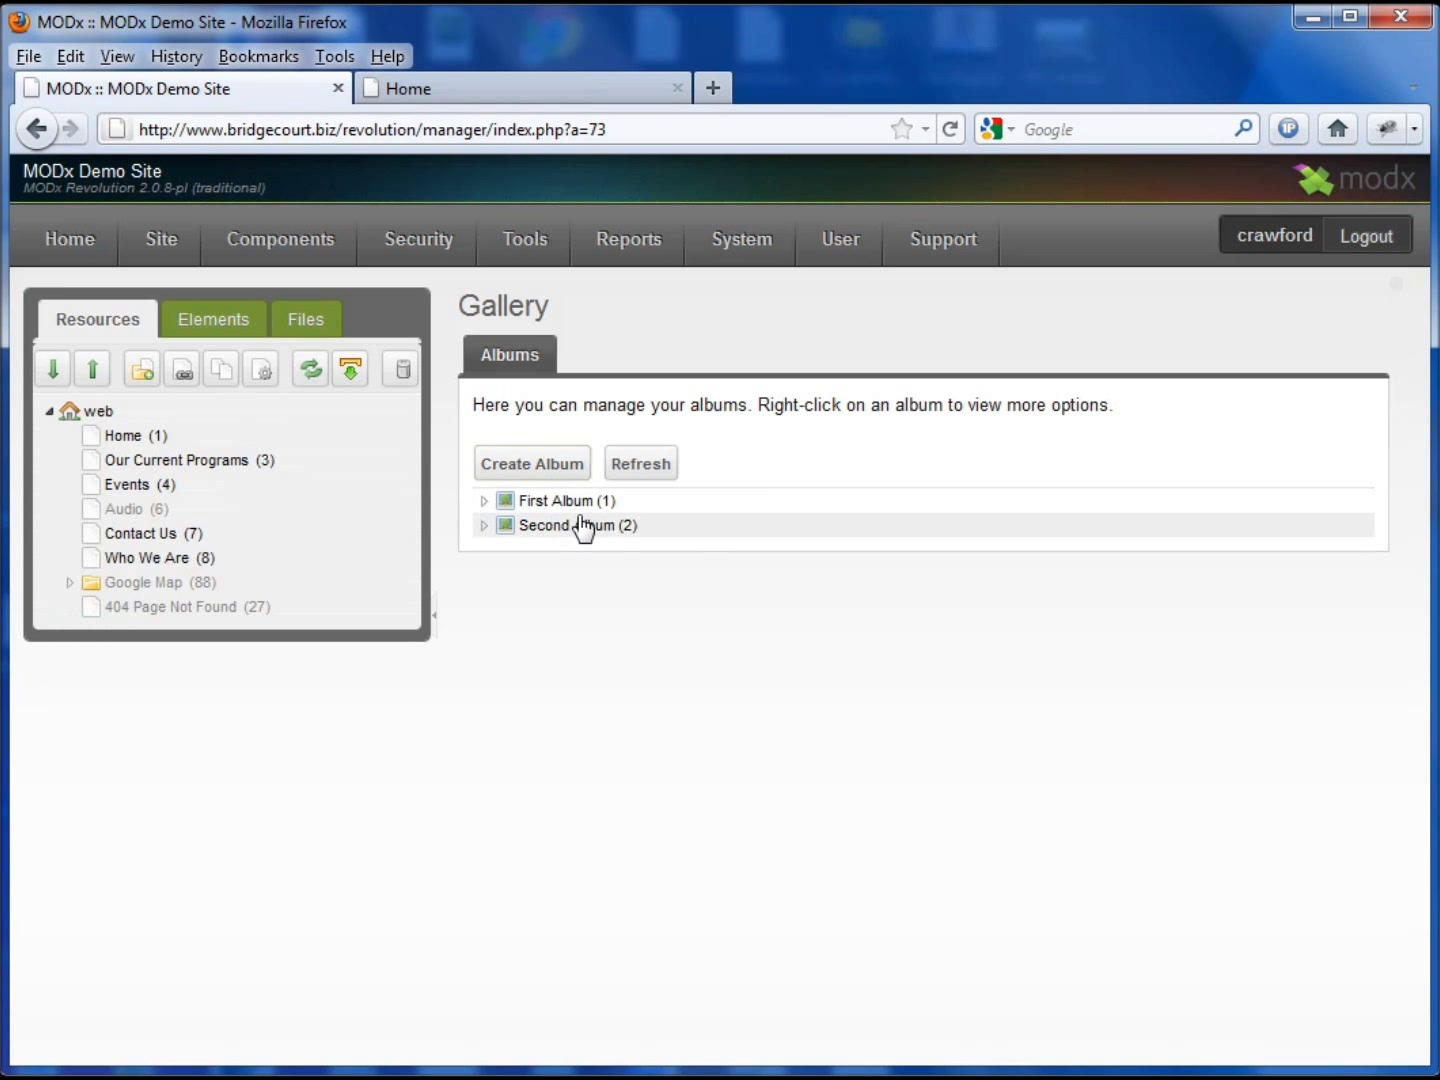
pyautogui.moveTo(597, 505)
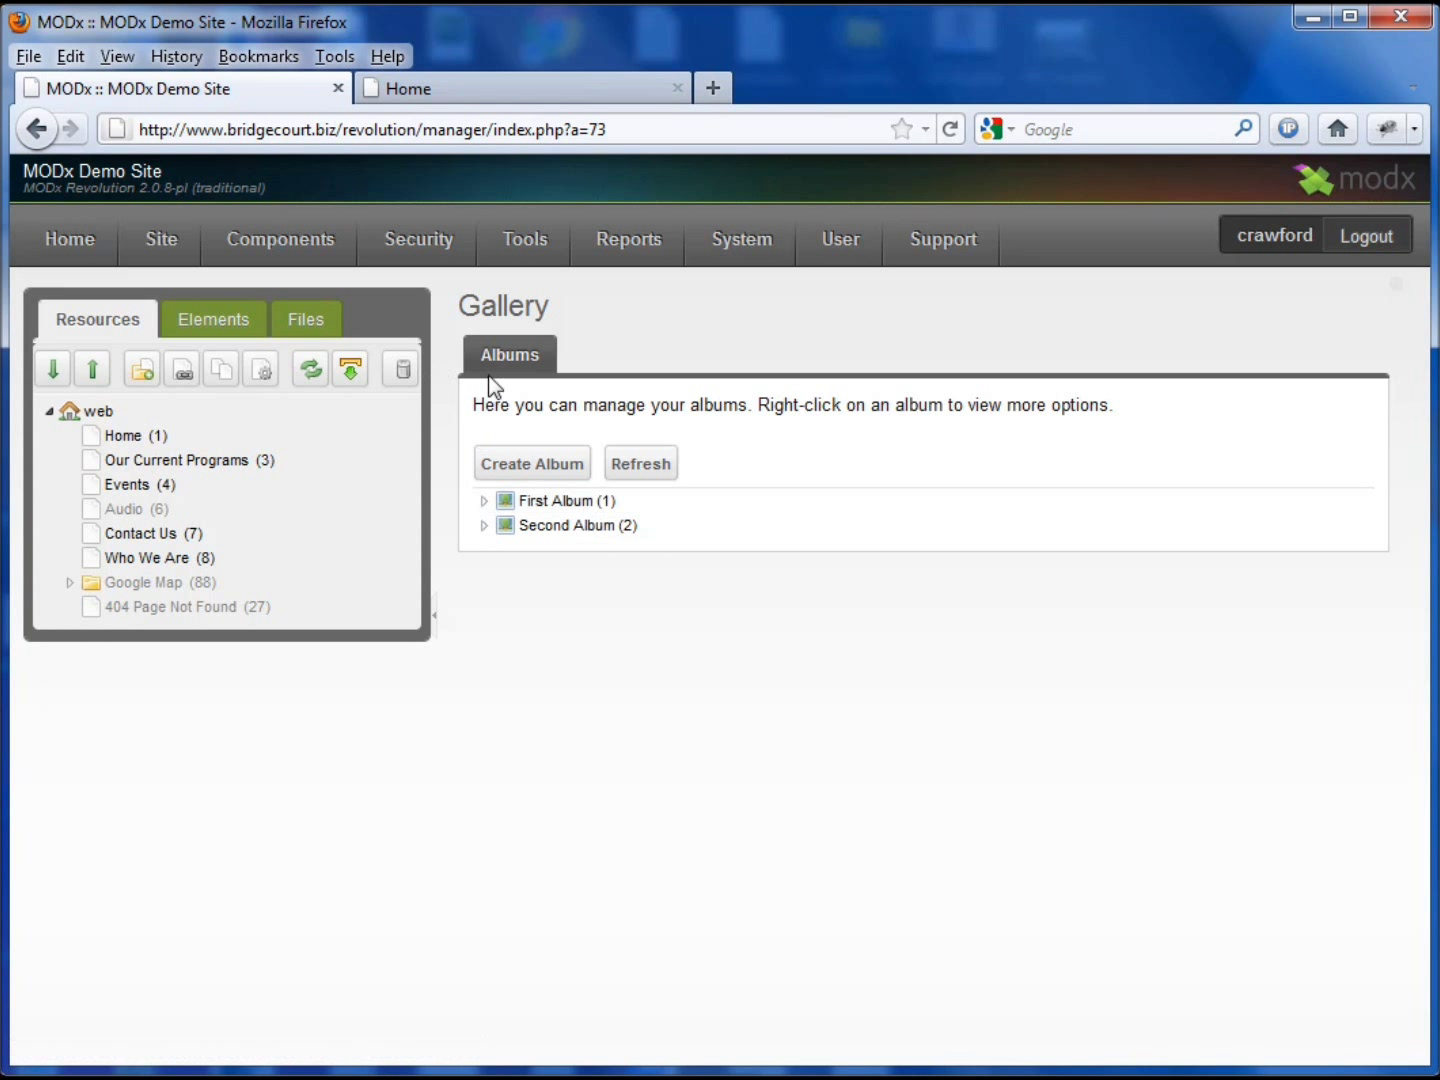
pyautogui.moveTo(830, 356)
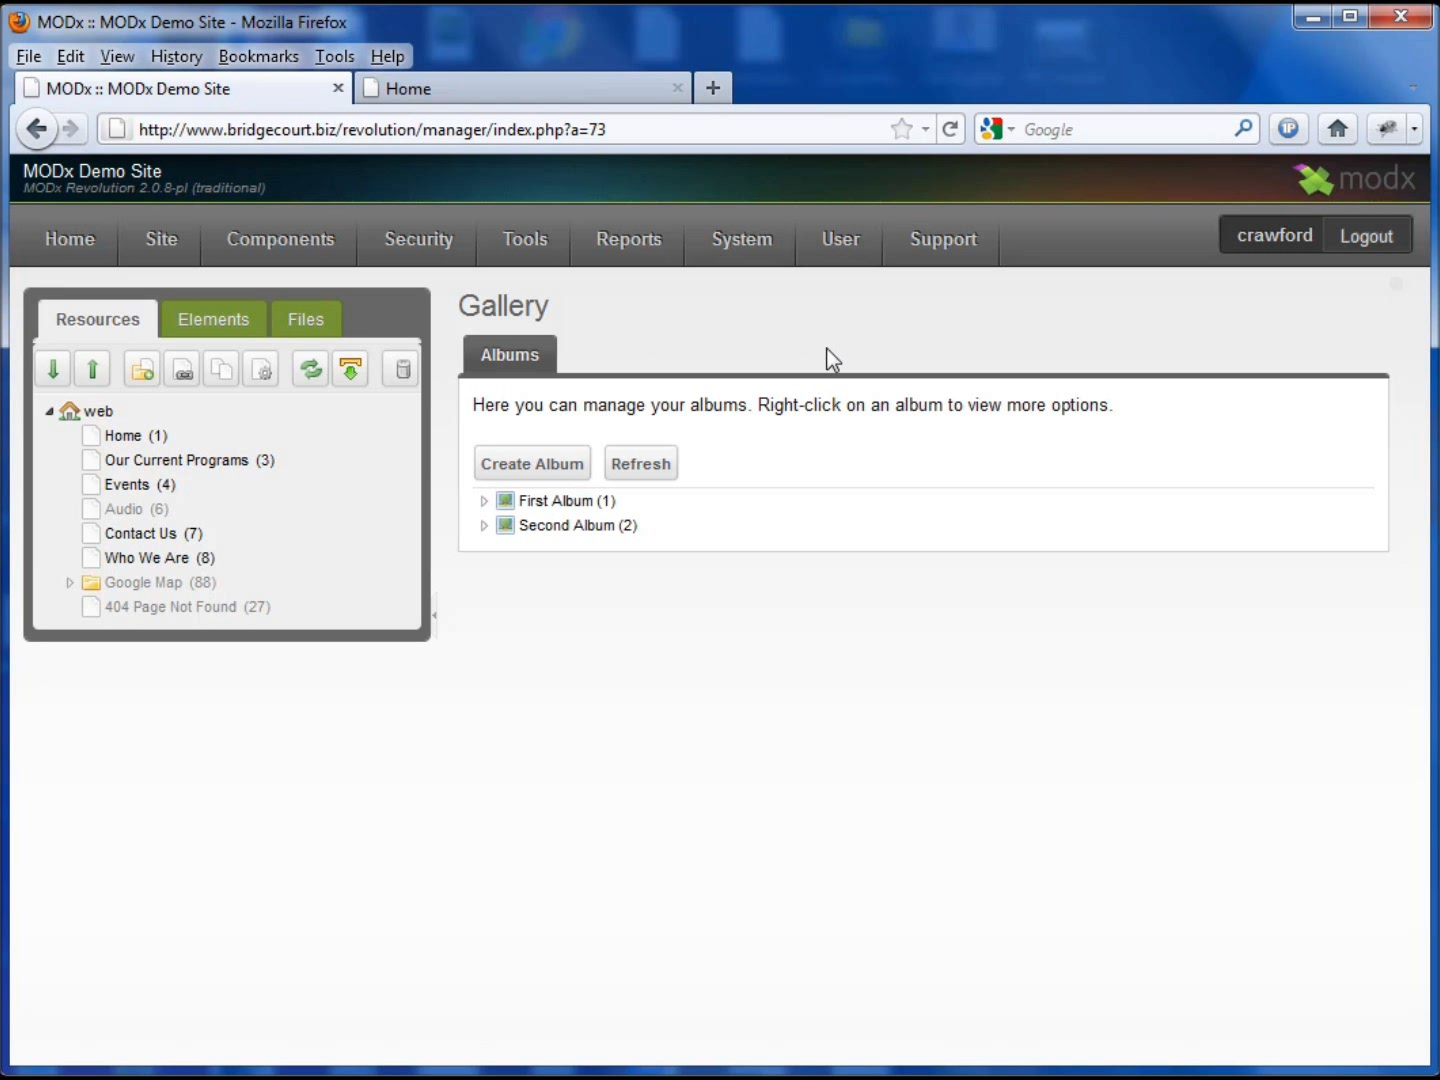
pyautogui.moveTo(40, 387)
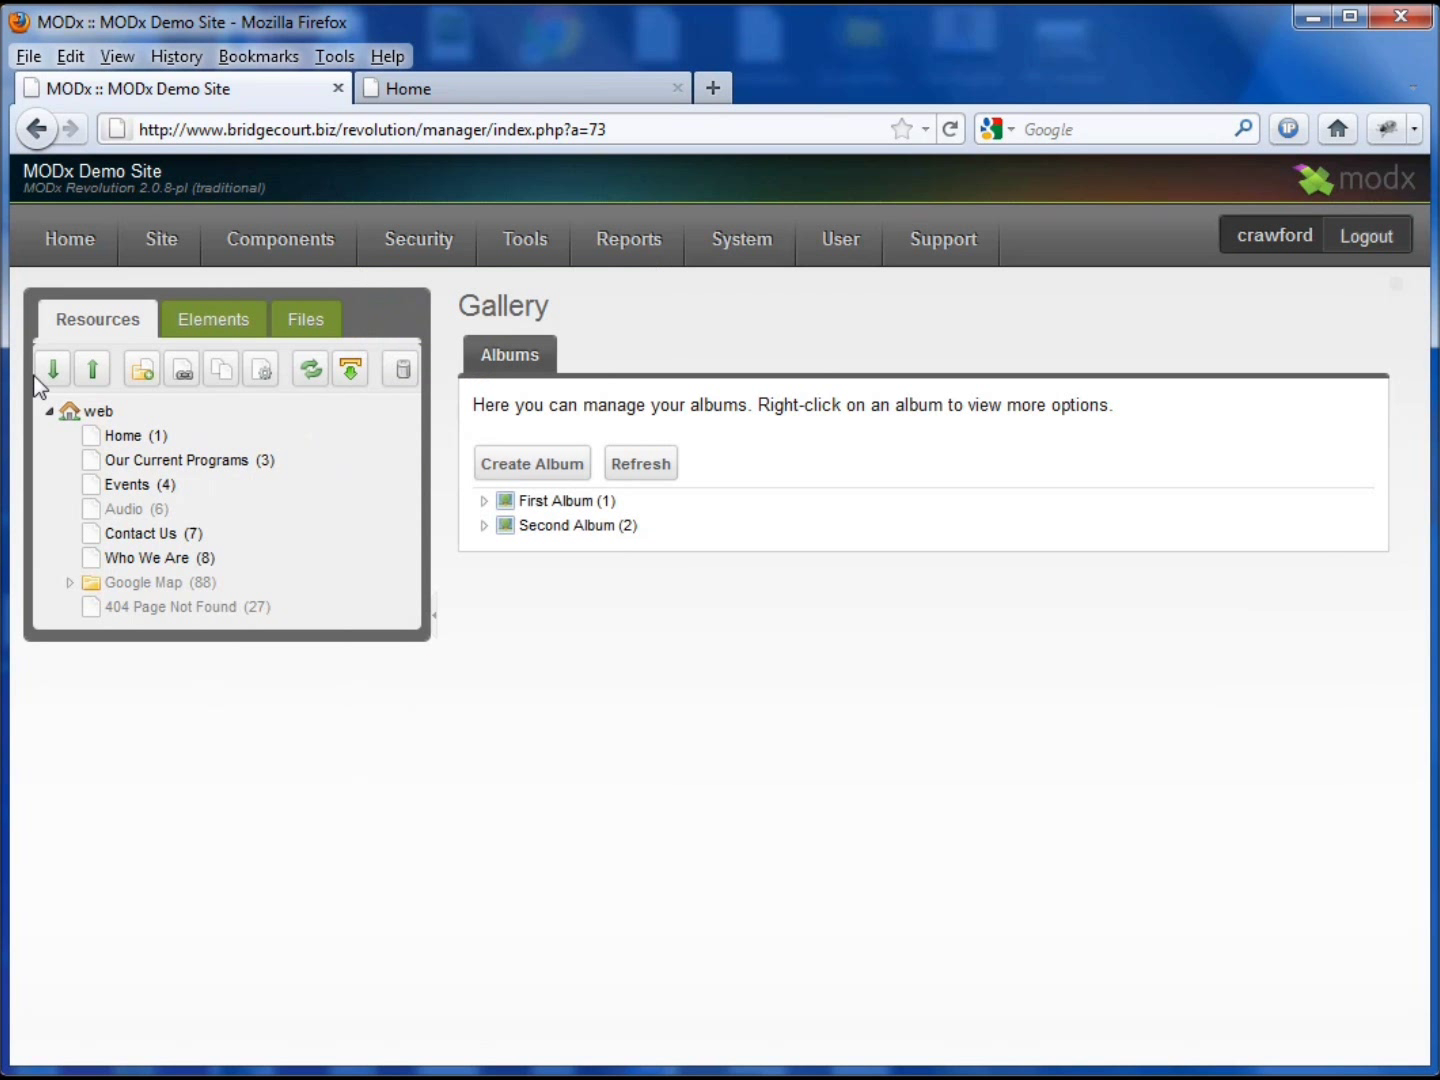
# Step: Show the Elements tree with the Template Variables node expanded to list its categories
pyautogui.click(212, 319)
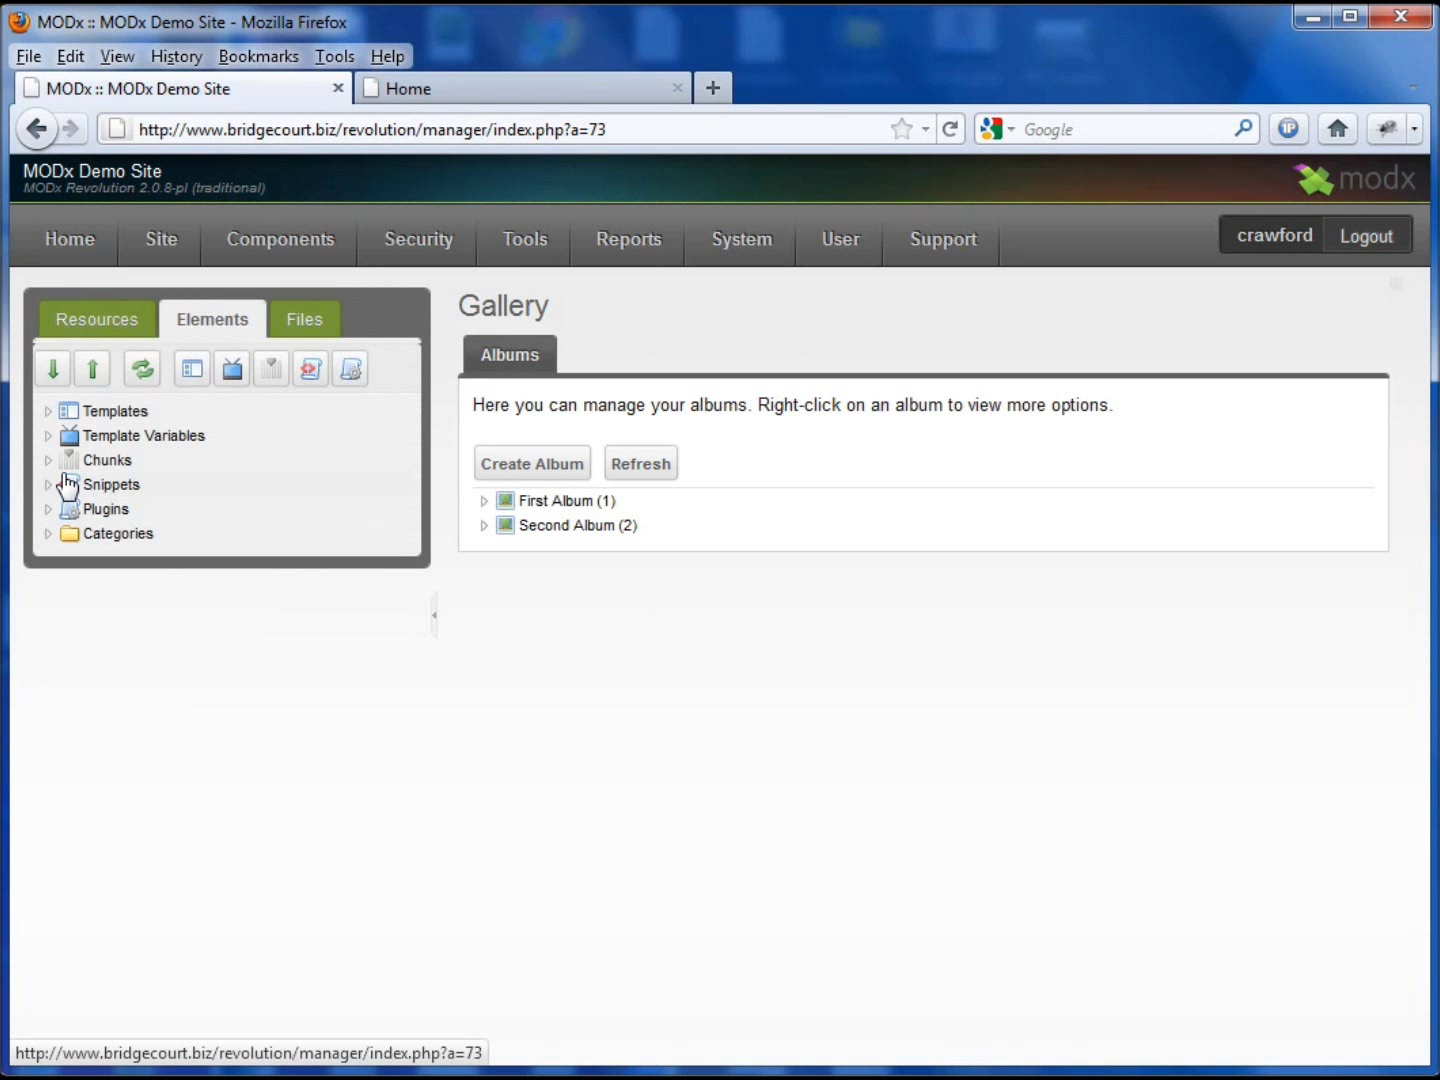
pyautogui.click(47, 436)
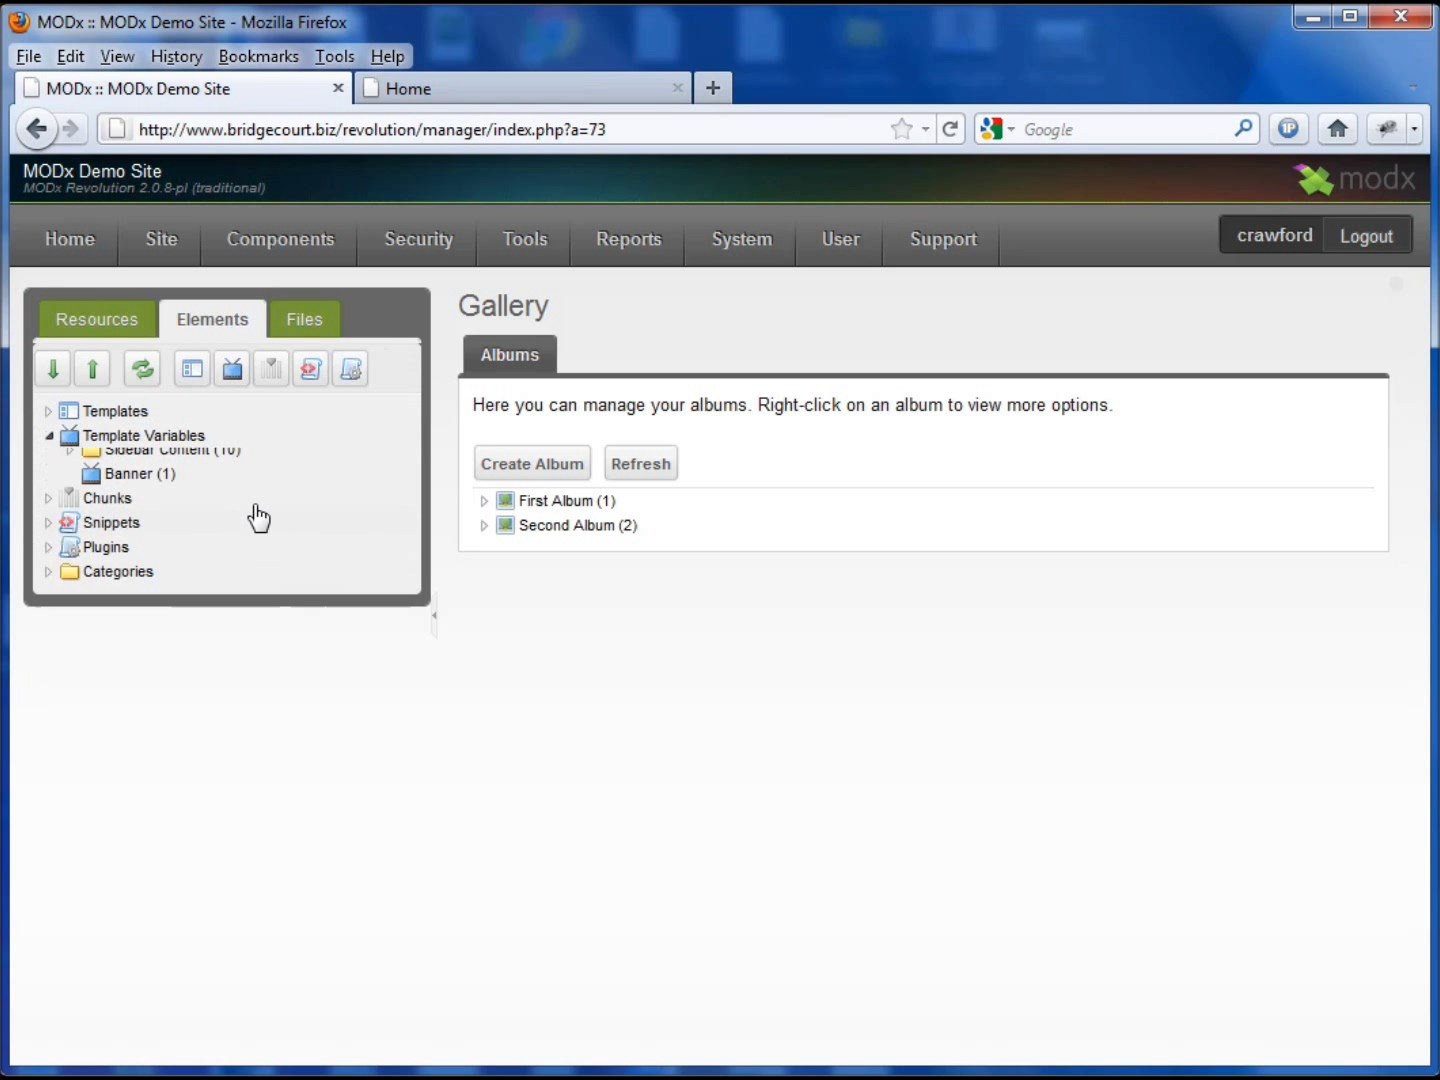
pyautogui.click(48, 435)
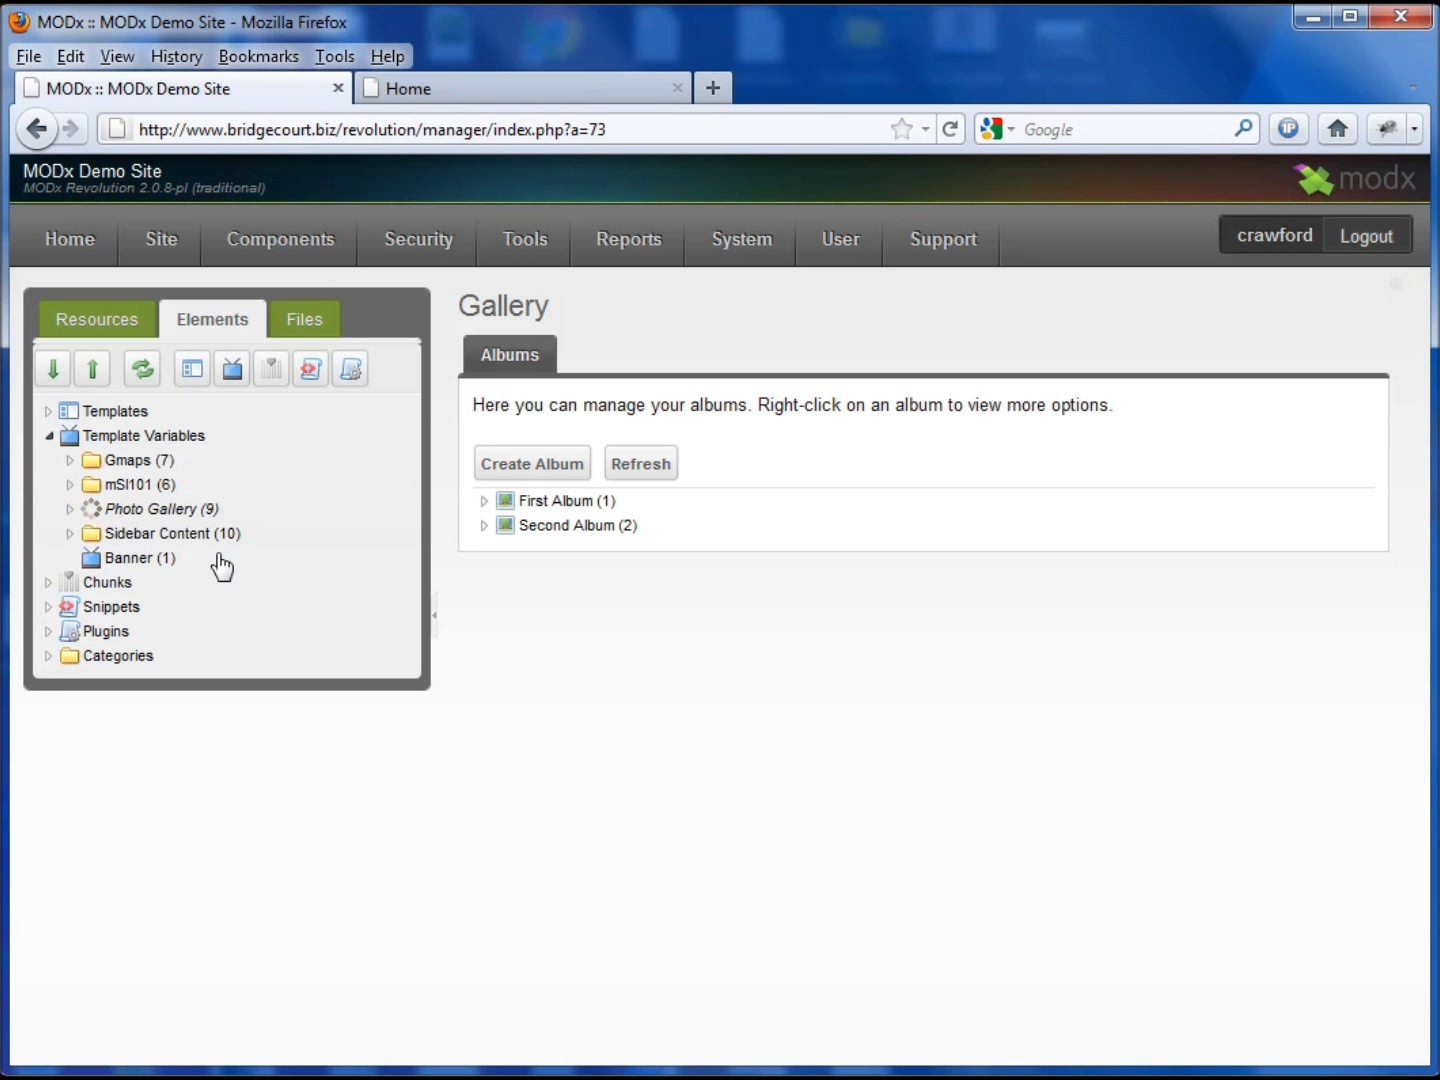
# Step: Expand the Photo Gallery category to review the gallerySelector template variable
pyautogui.click(72, 508)
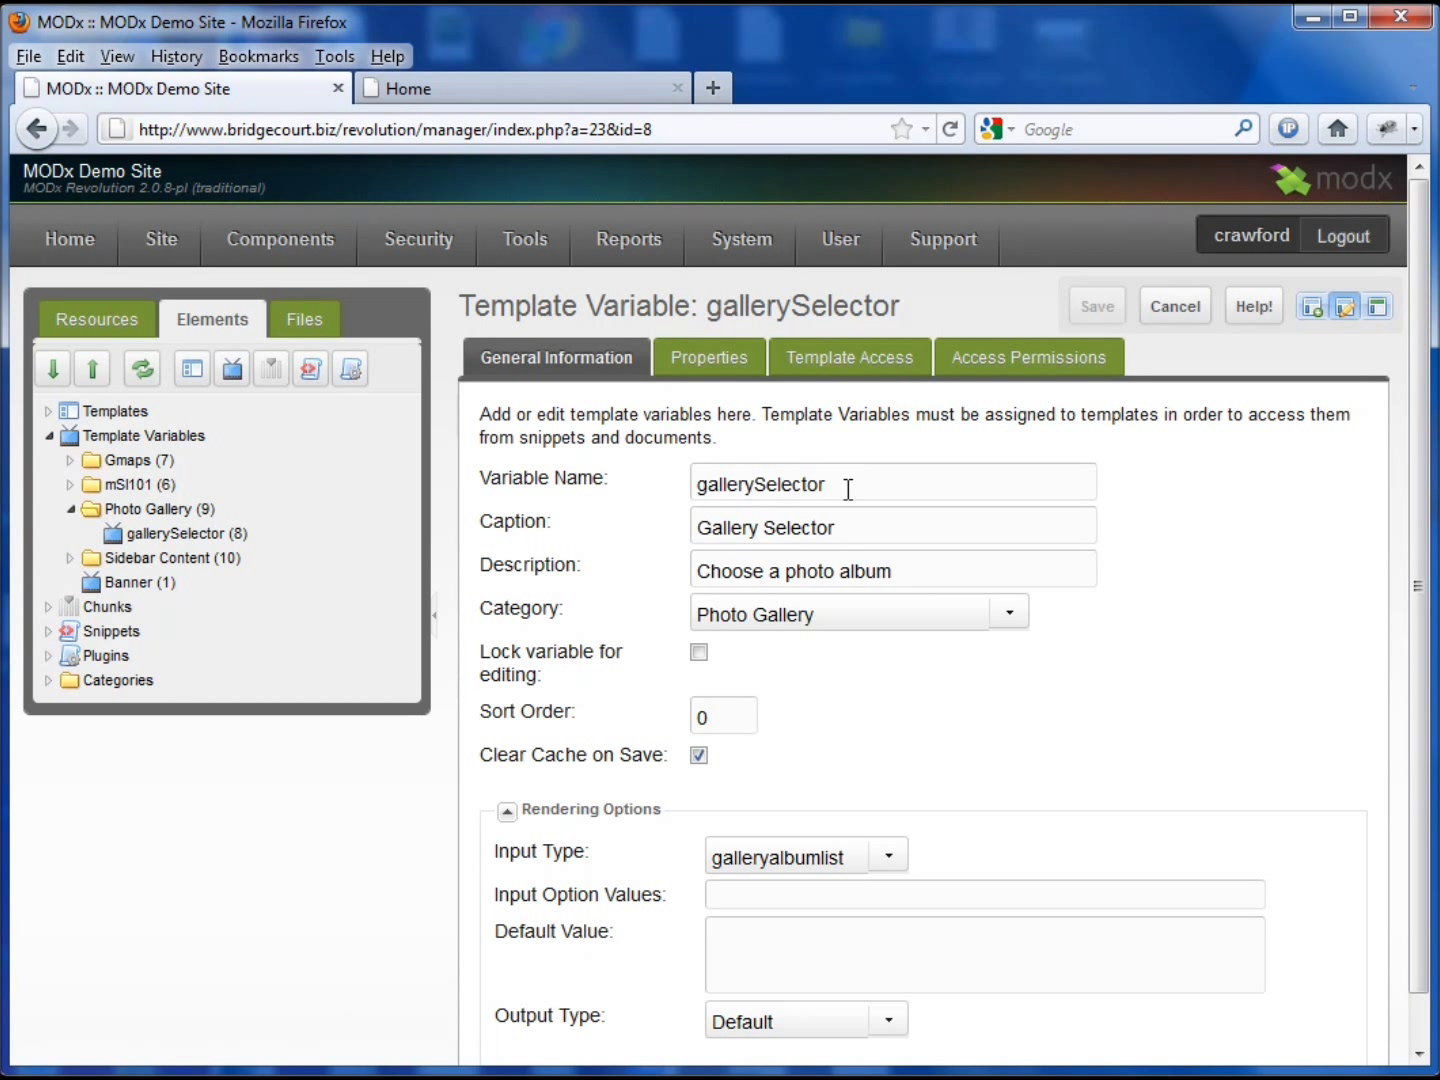
pyautogui.moveTo(857, 530)
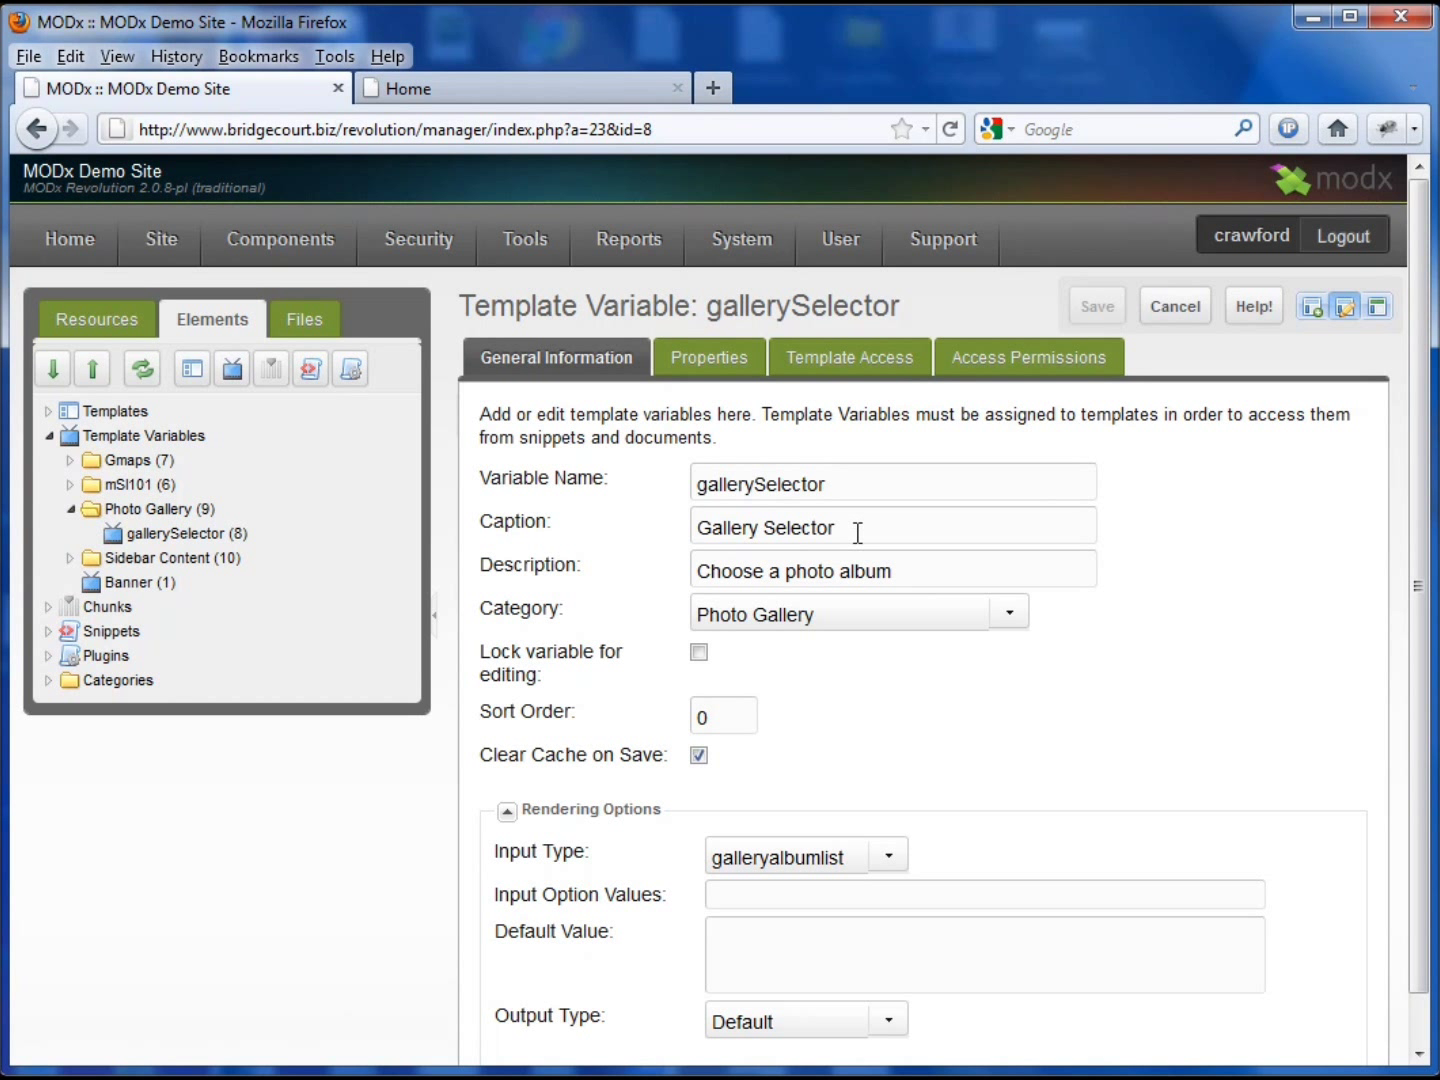
pyautogui.moveTo(1095, 663)
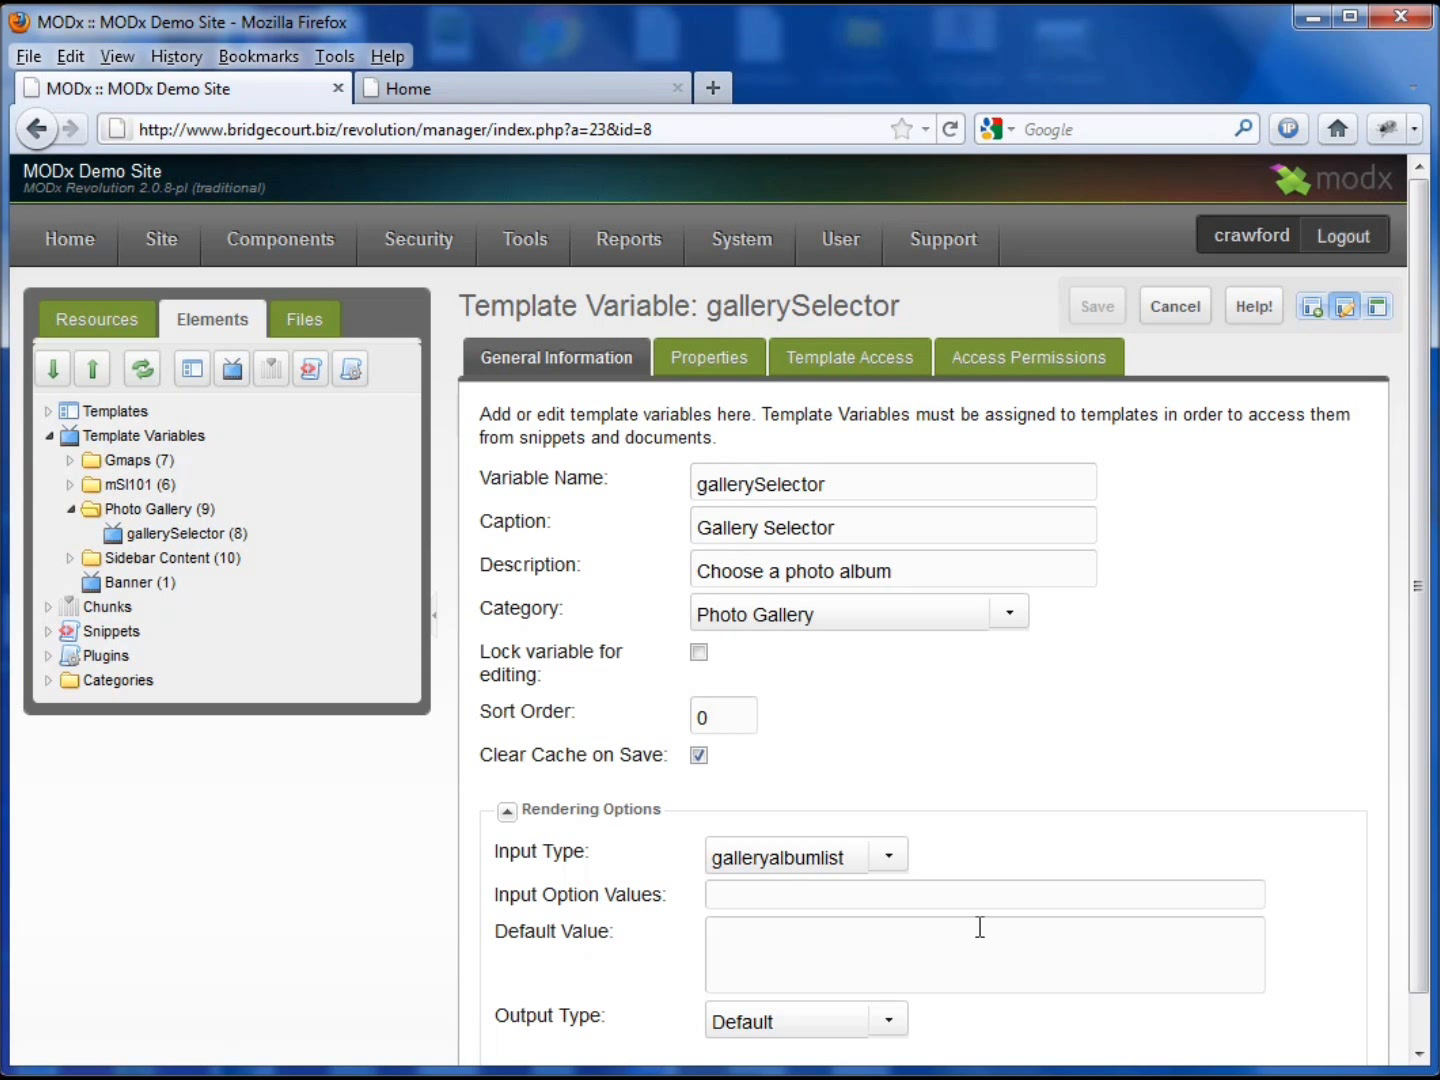
pyautogui.moveTo(1130, 744)
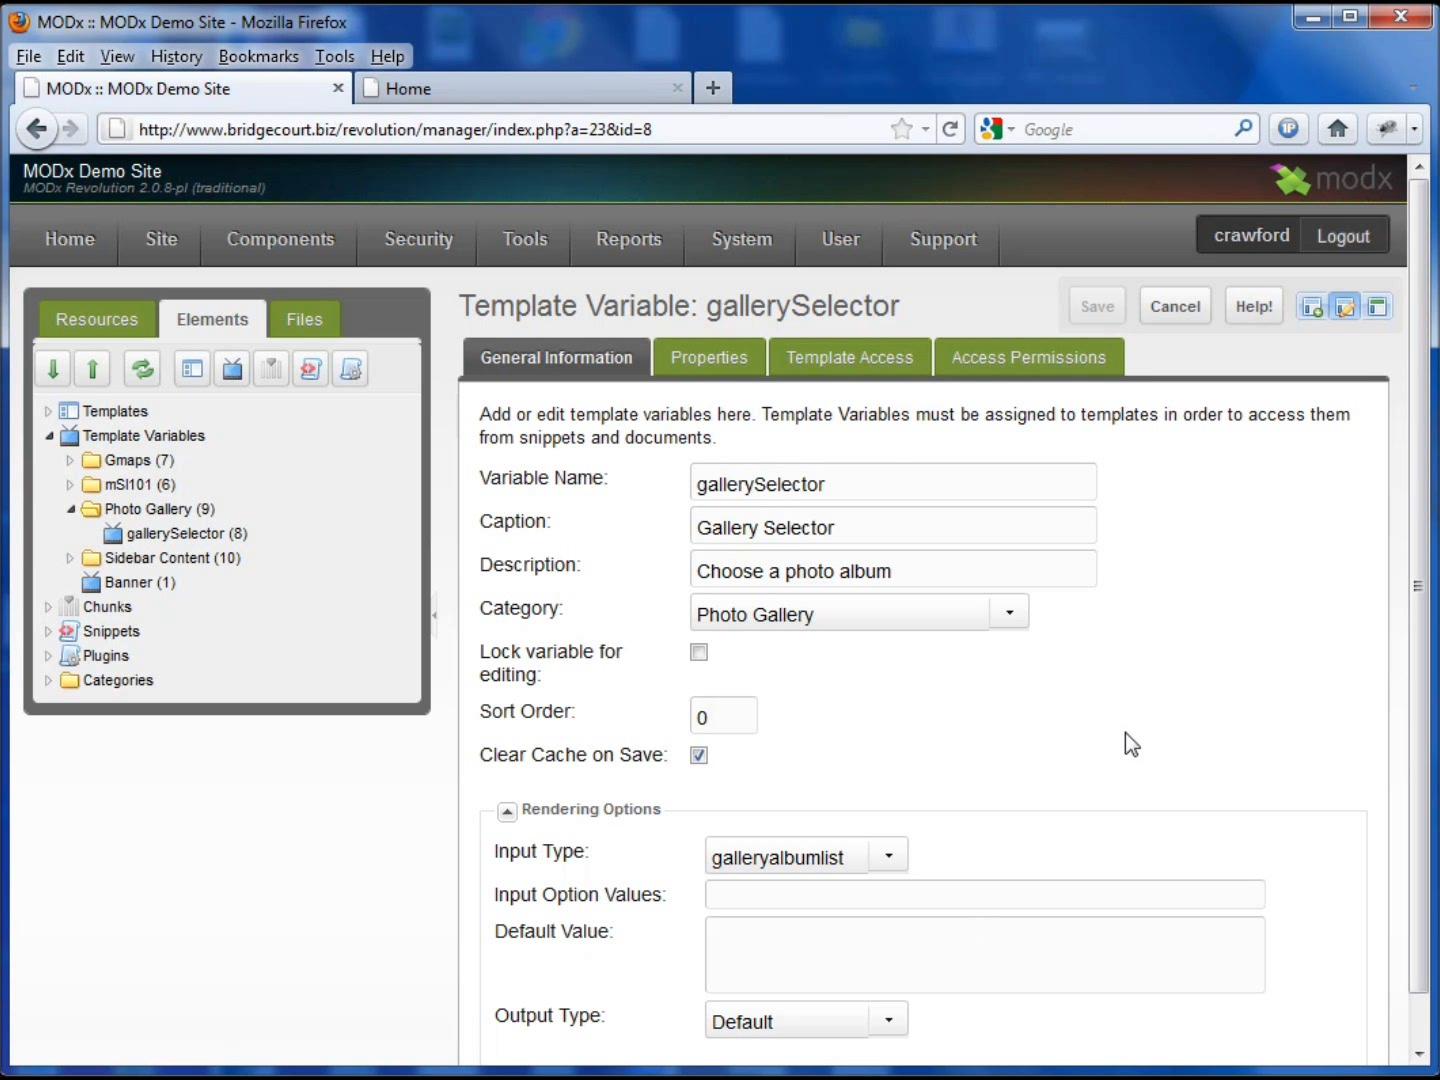
pyautogui.moveTo(1170, 511)
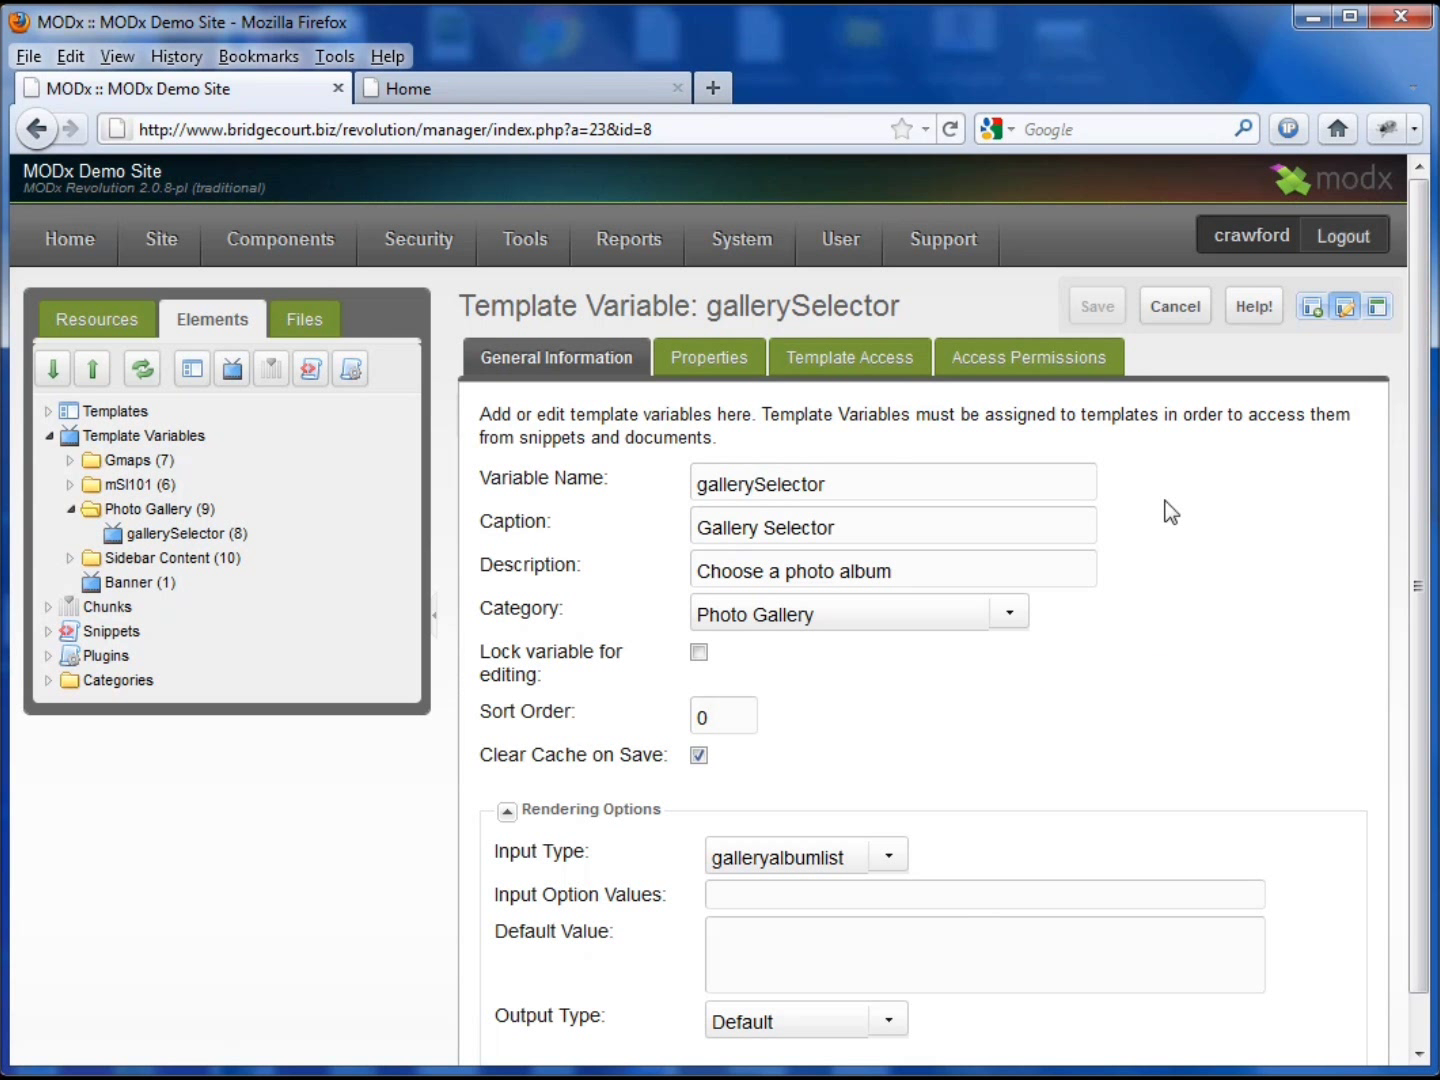
pyautogui.moveTo(1199, 457)
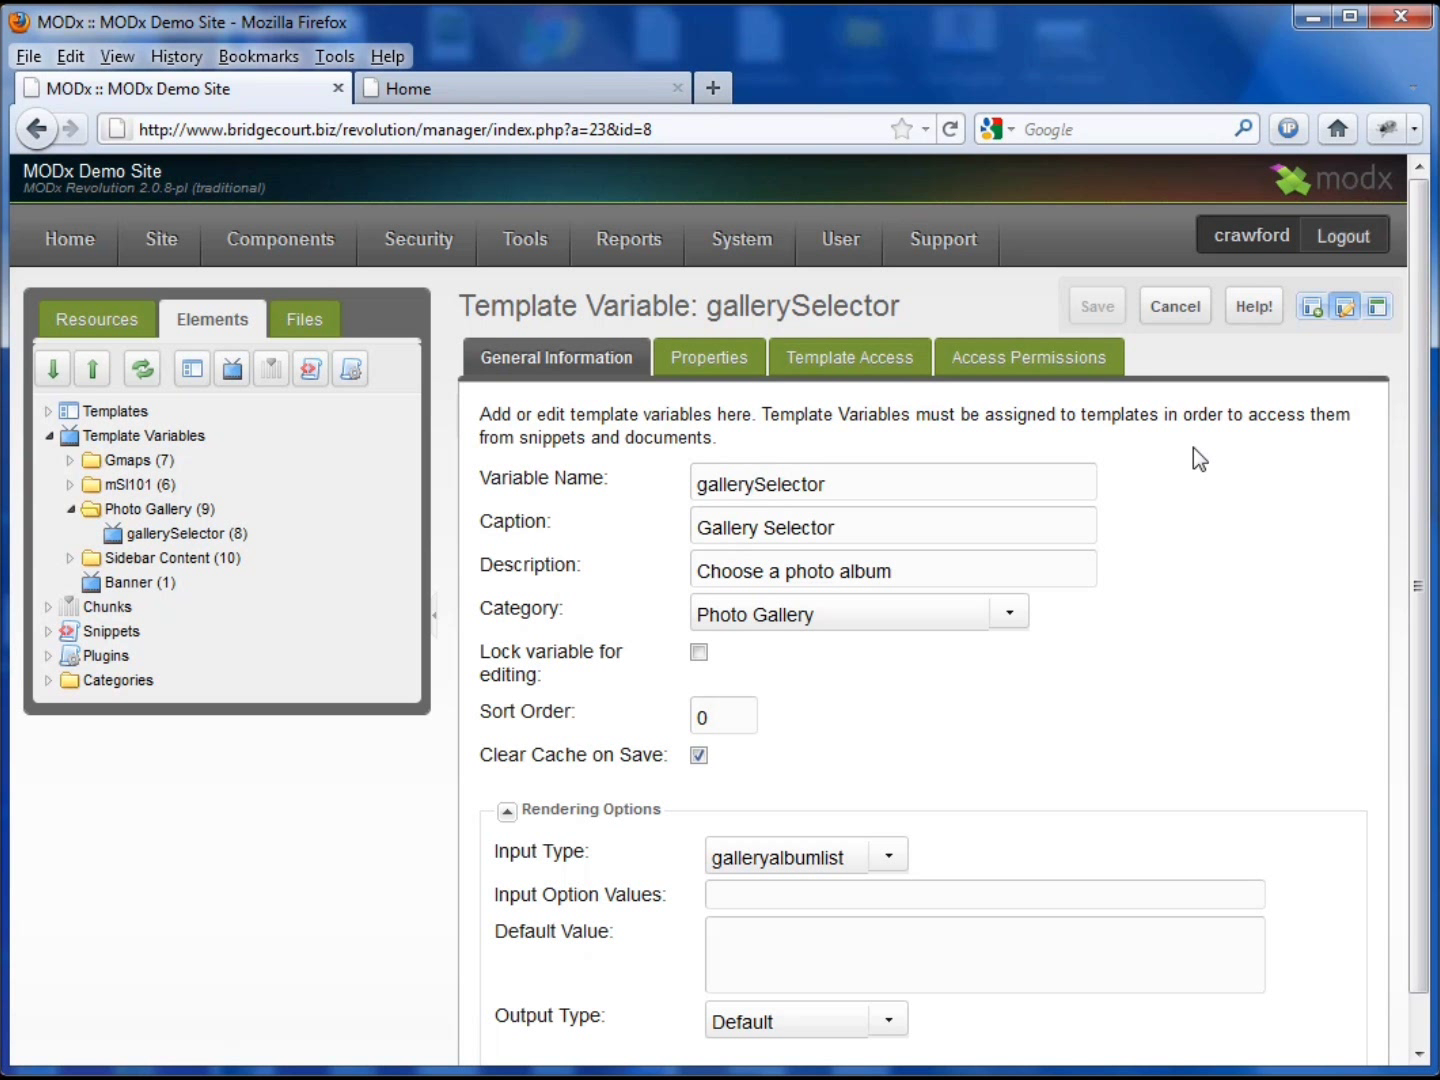
pyautogui.click(97, 319)
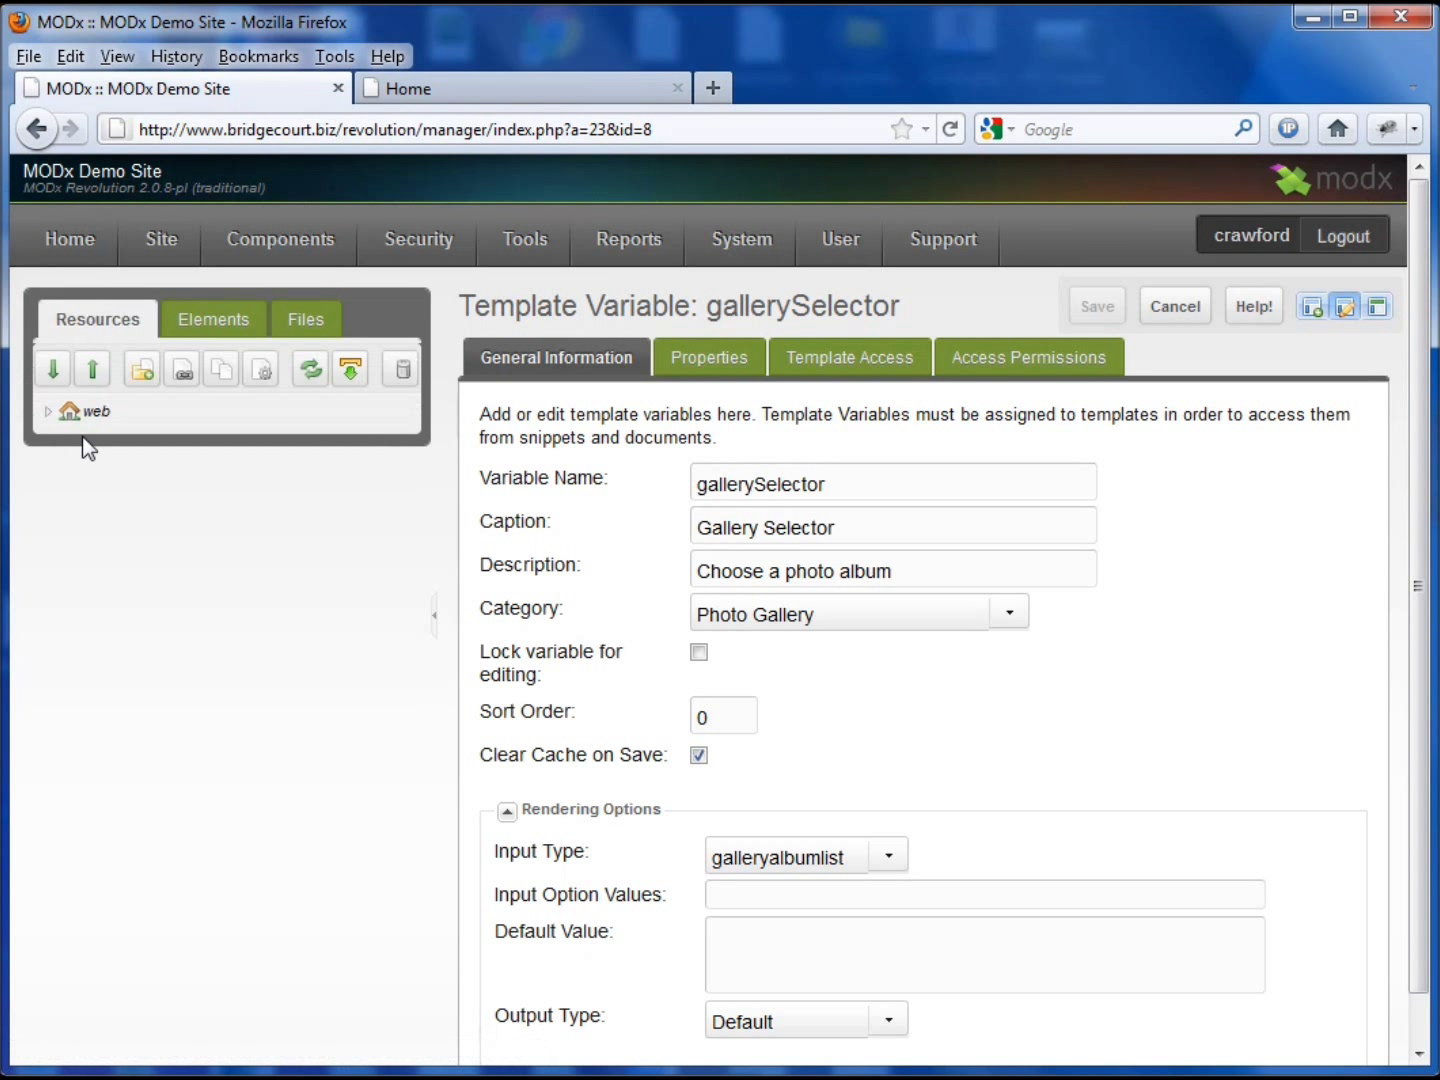
# Step: Check the Home page's Gallery Selector template variable, currently set to (None)
pyautogui.click(48, 412)
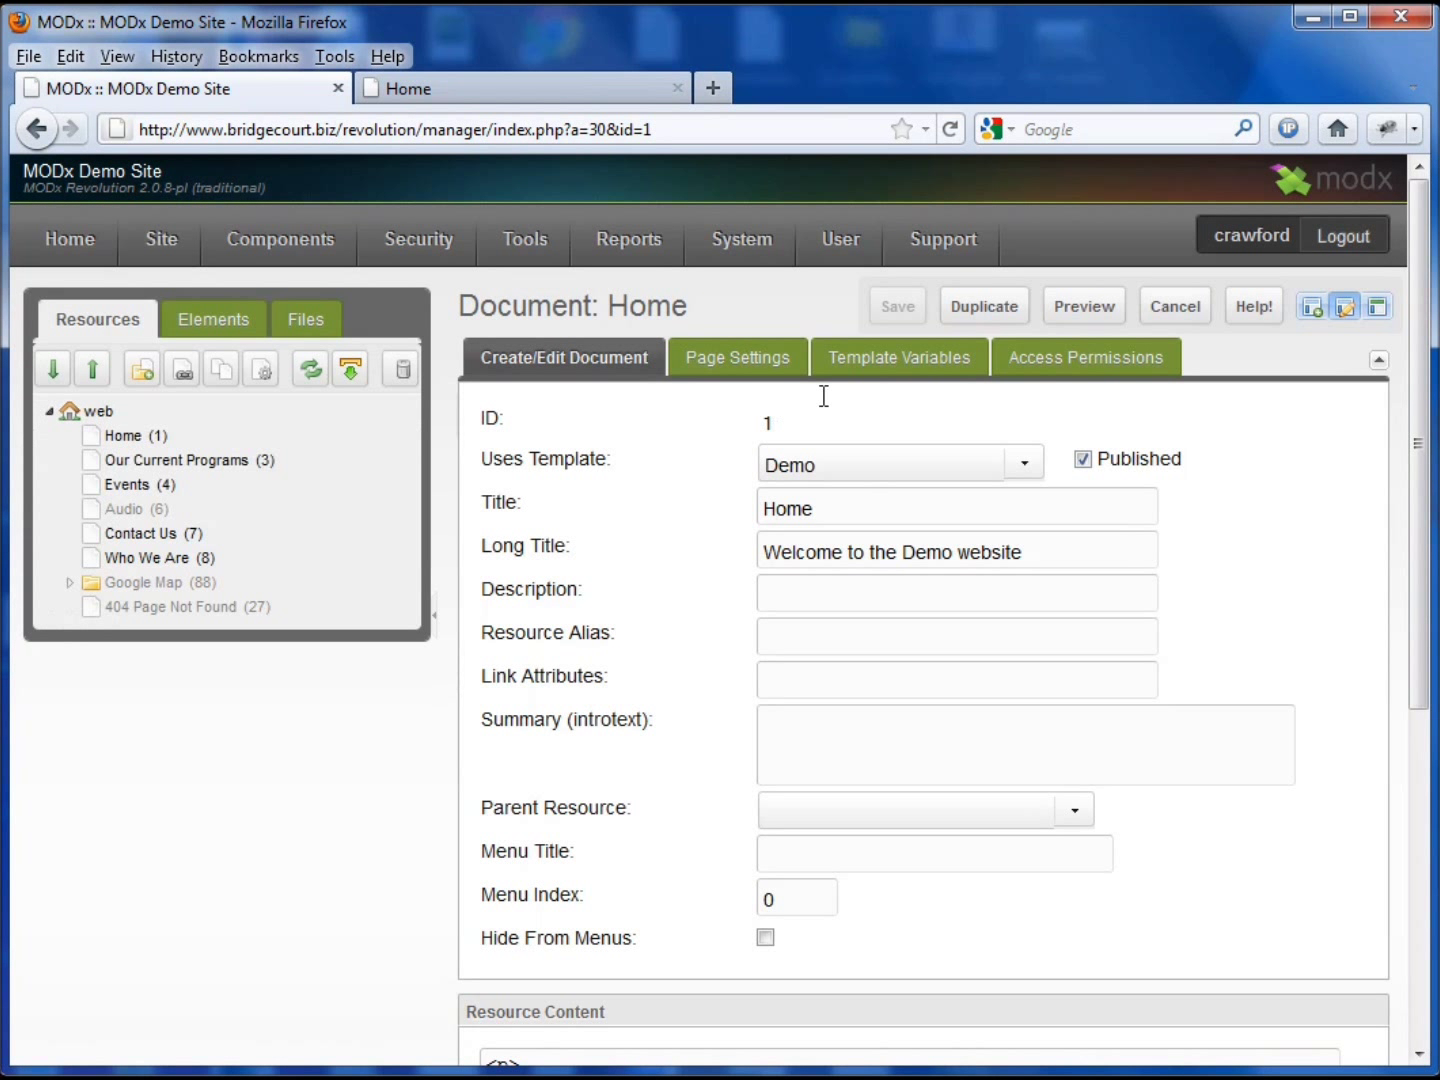
pyautogui.click(899, 357)
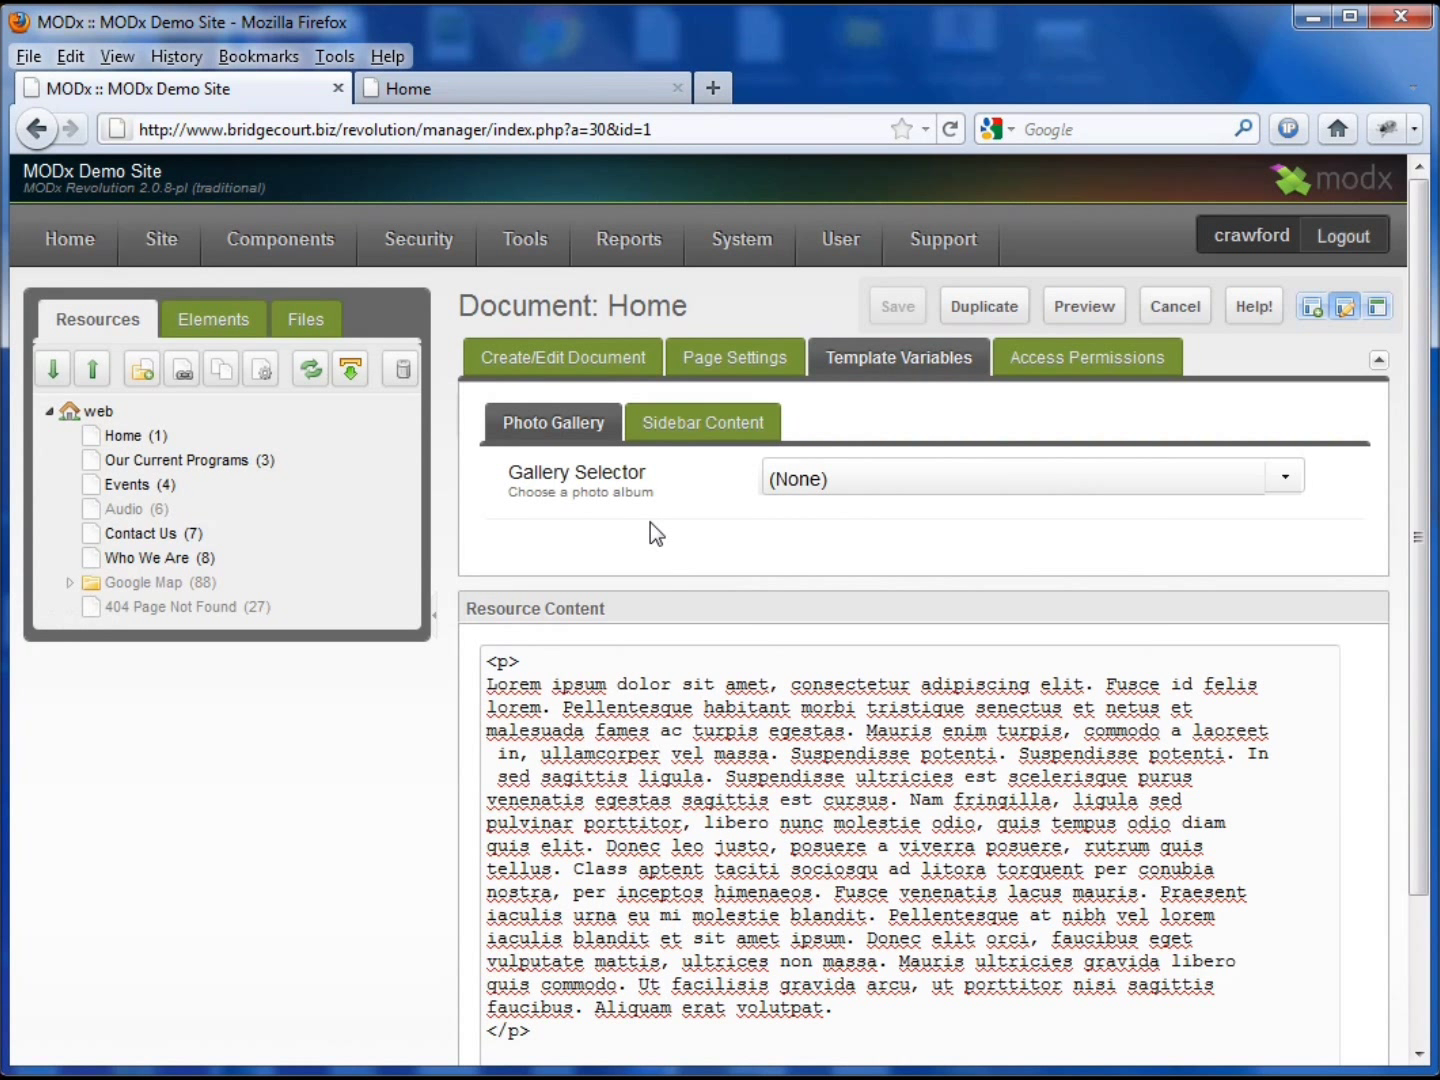
pyautogui.moveTo(1303, 488)
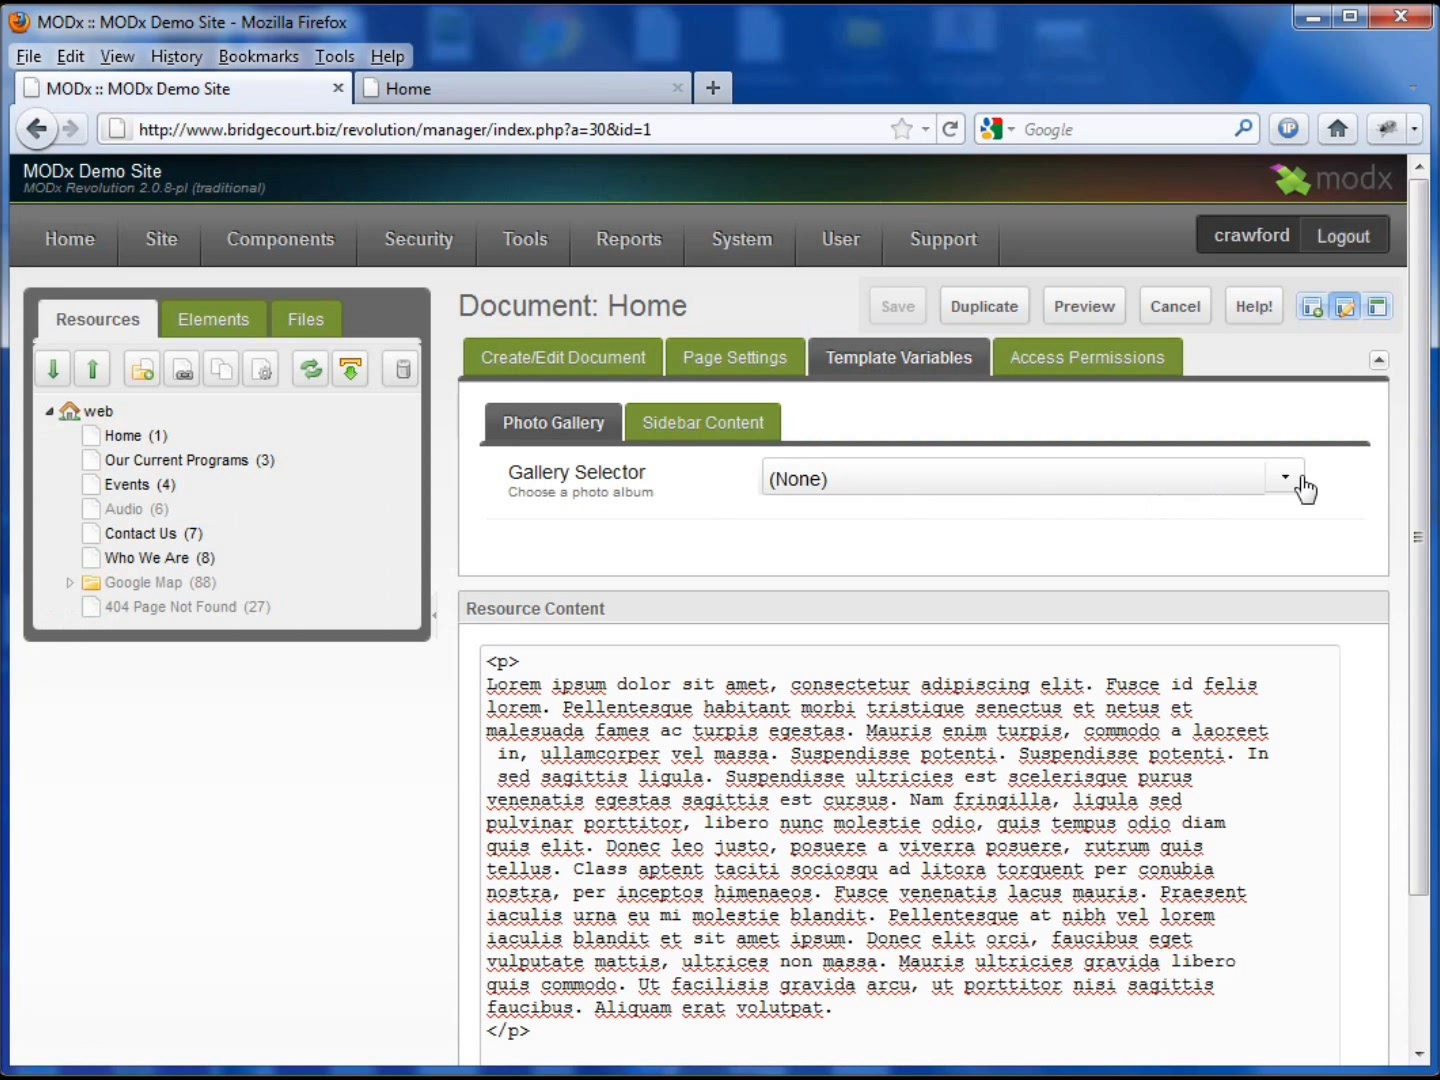
pyautogui.click(1284, 475)
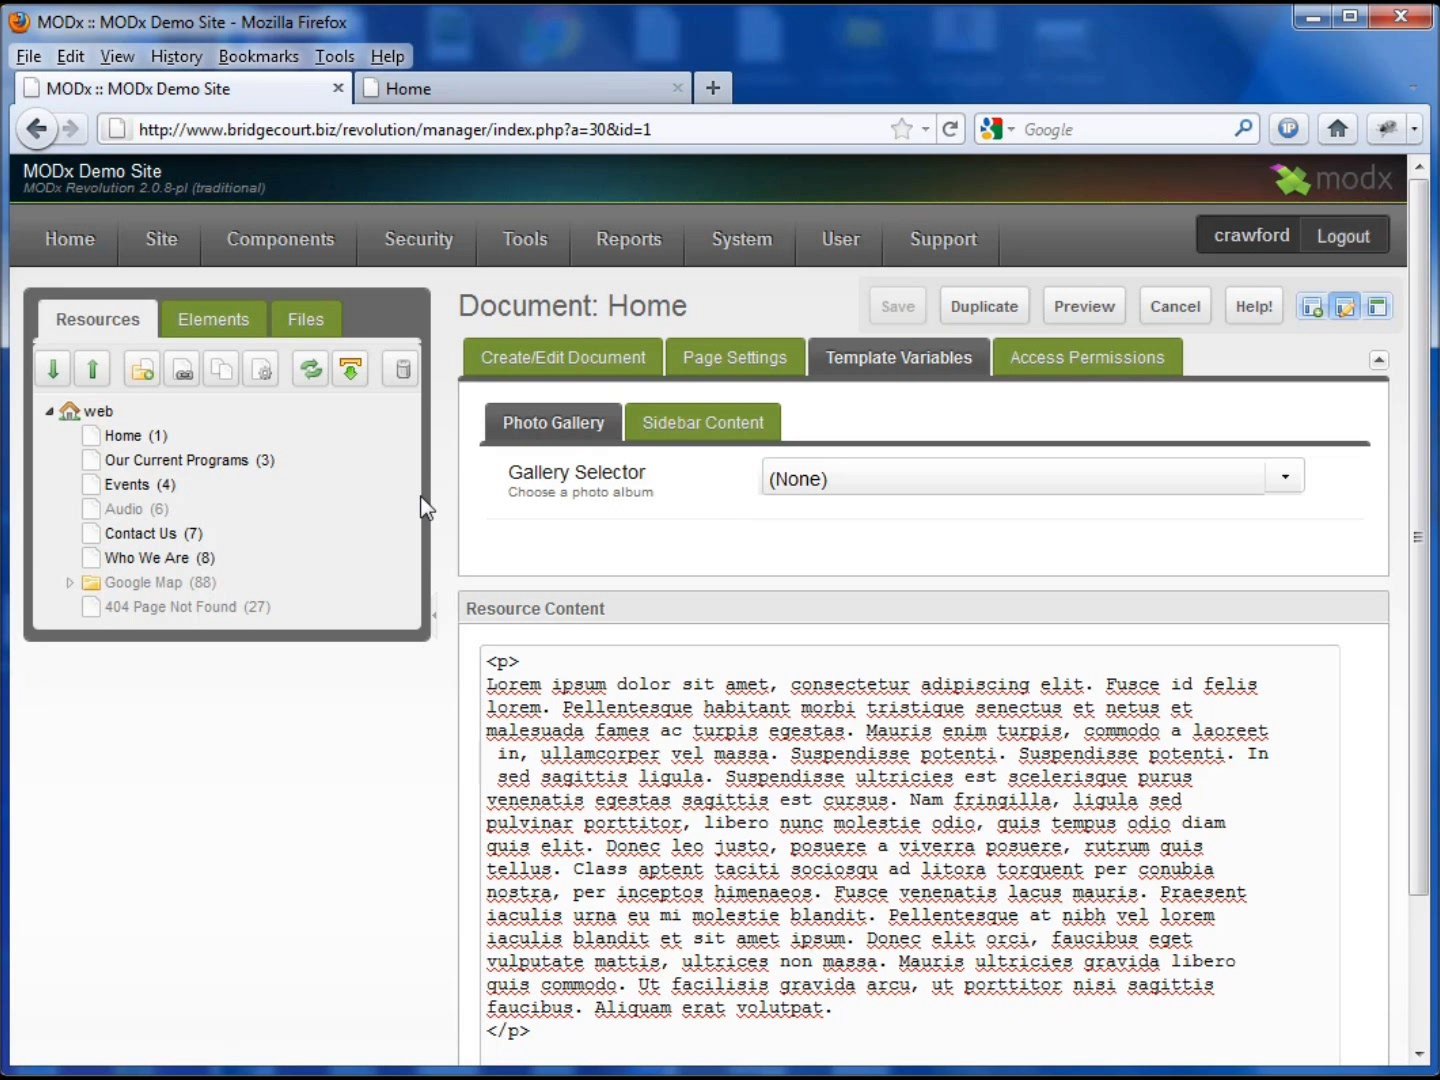
pyautogui.moveTo(255, 511)
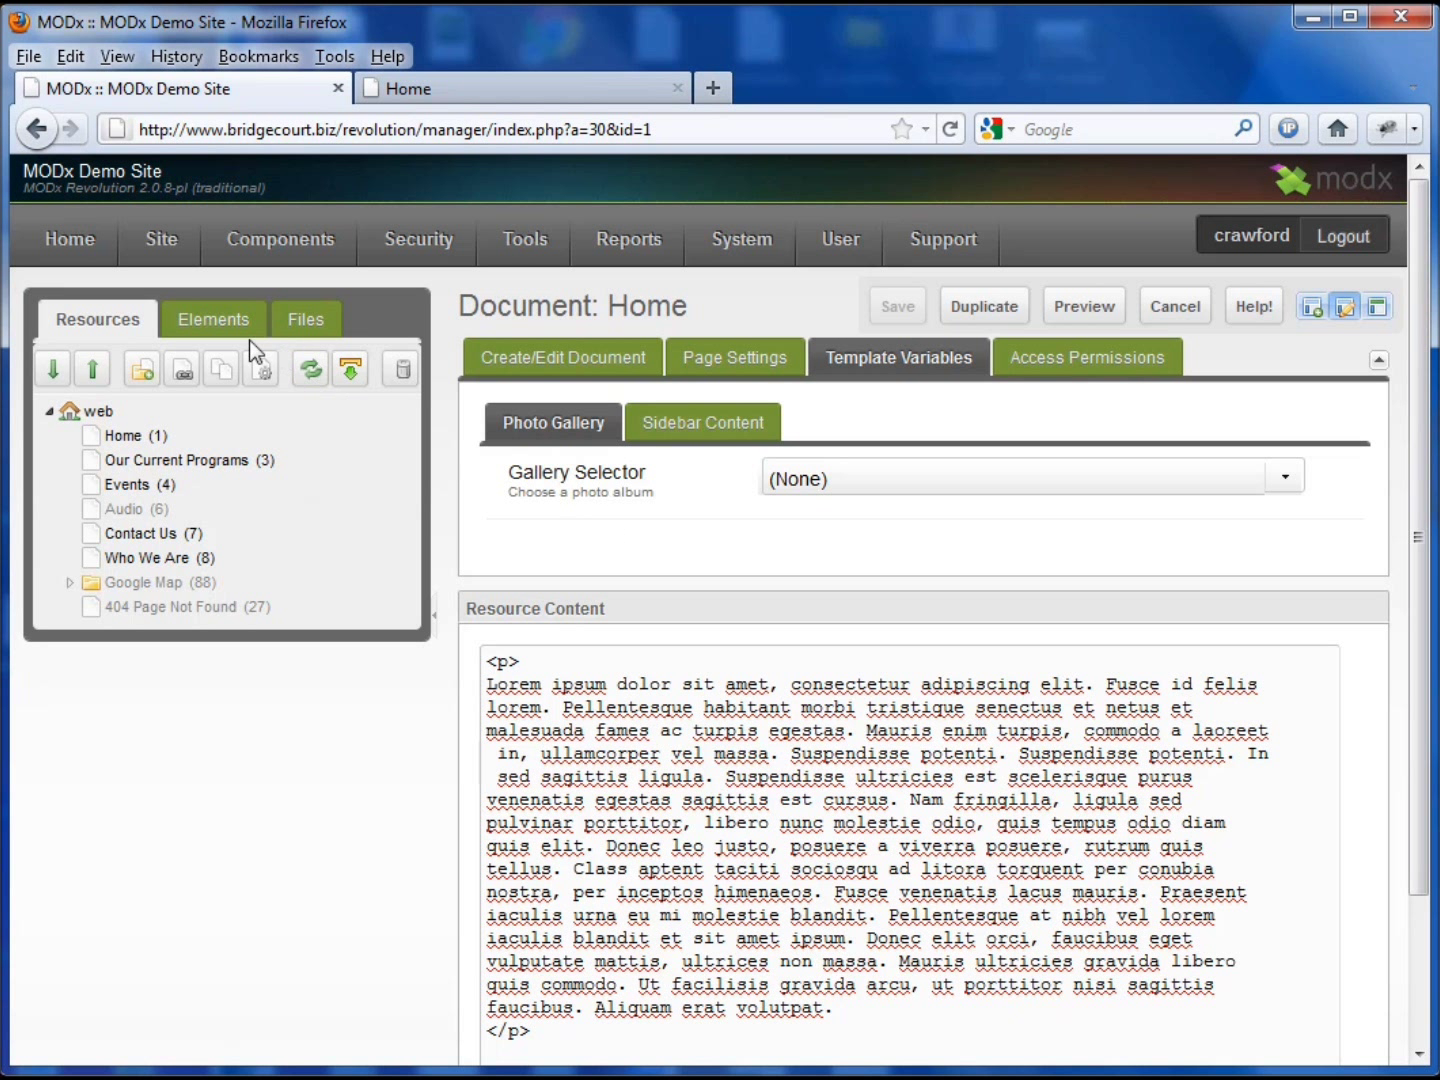
# Step: Open the Demo template's code and scroll down to the [[*content]] placeholder
pyautogui.click(212, 319)
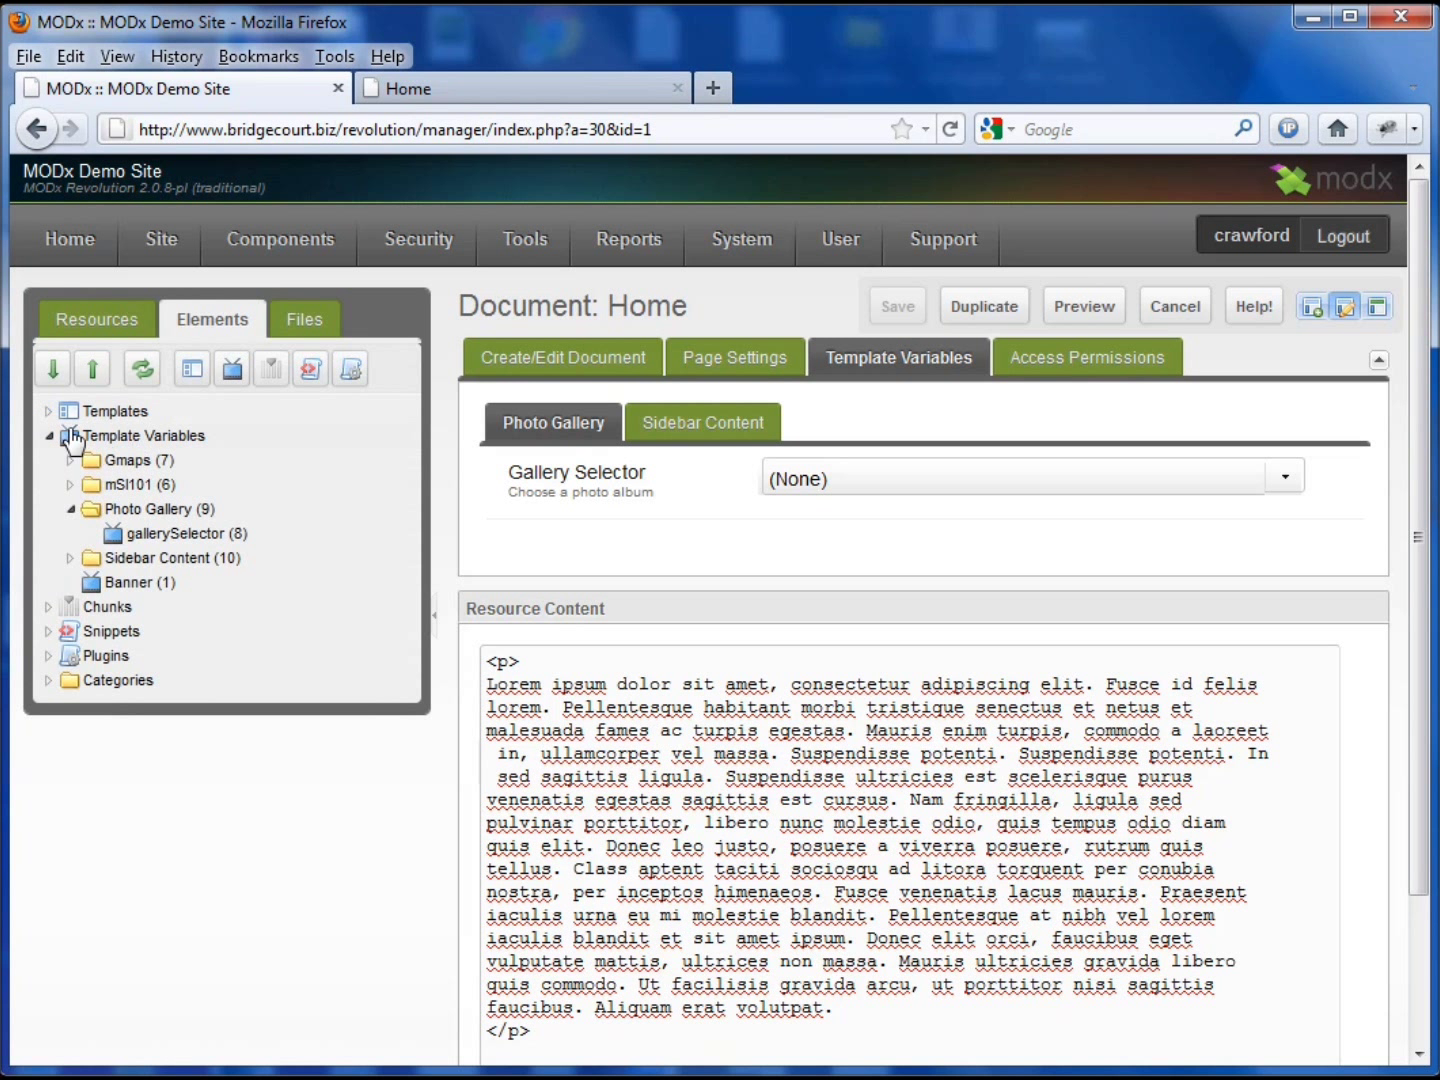
pyautogui.click(47, 411)
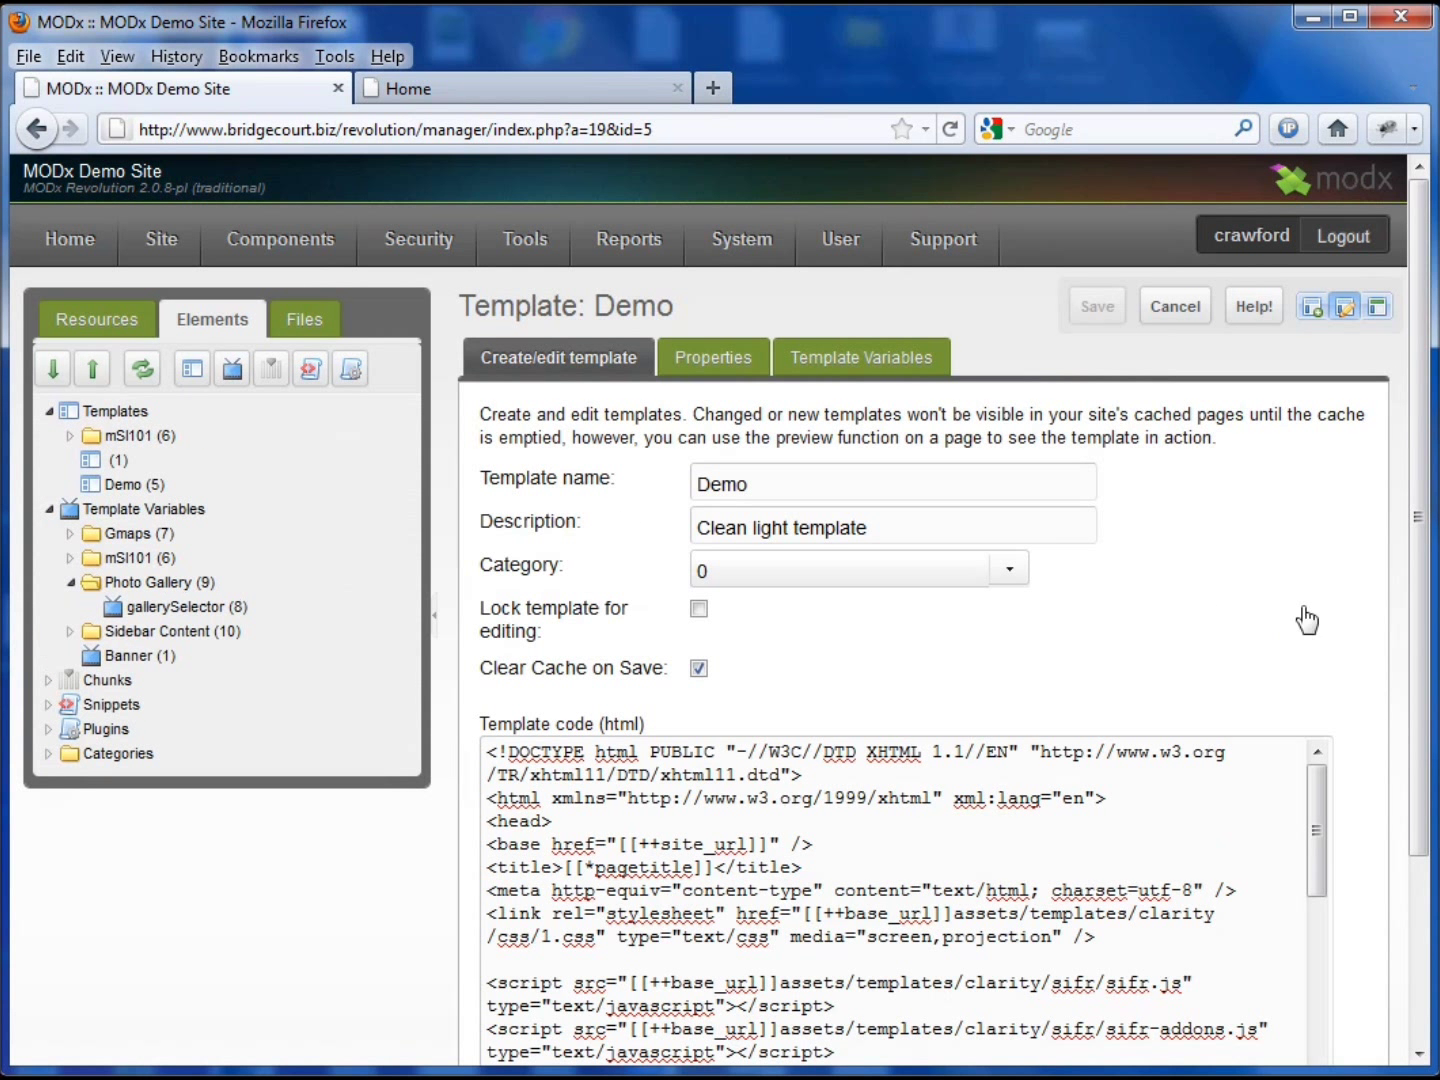
pyautogui.scroll(-3)
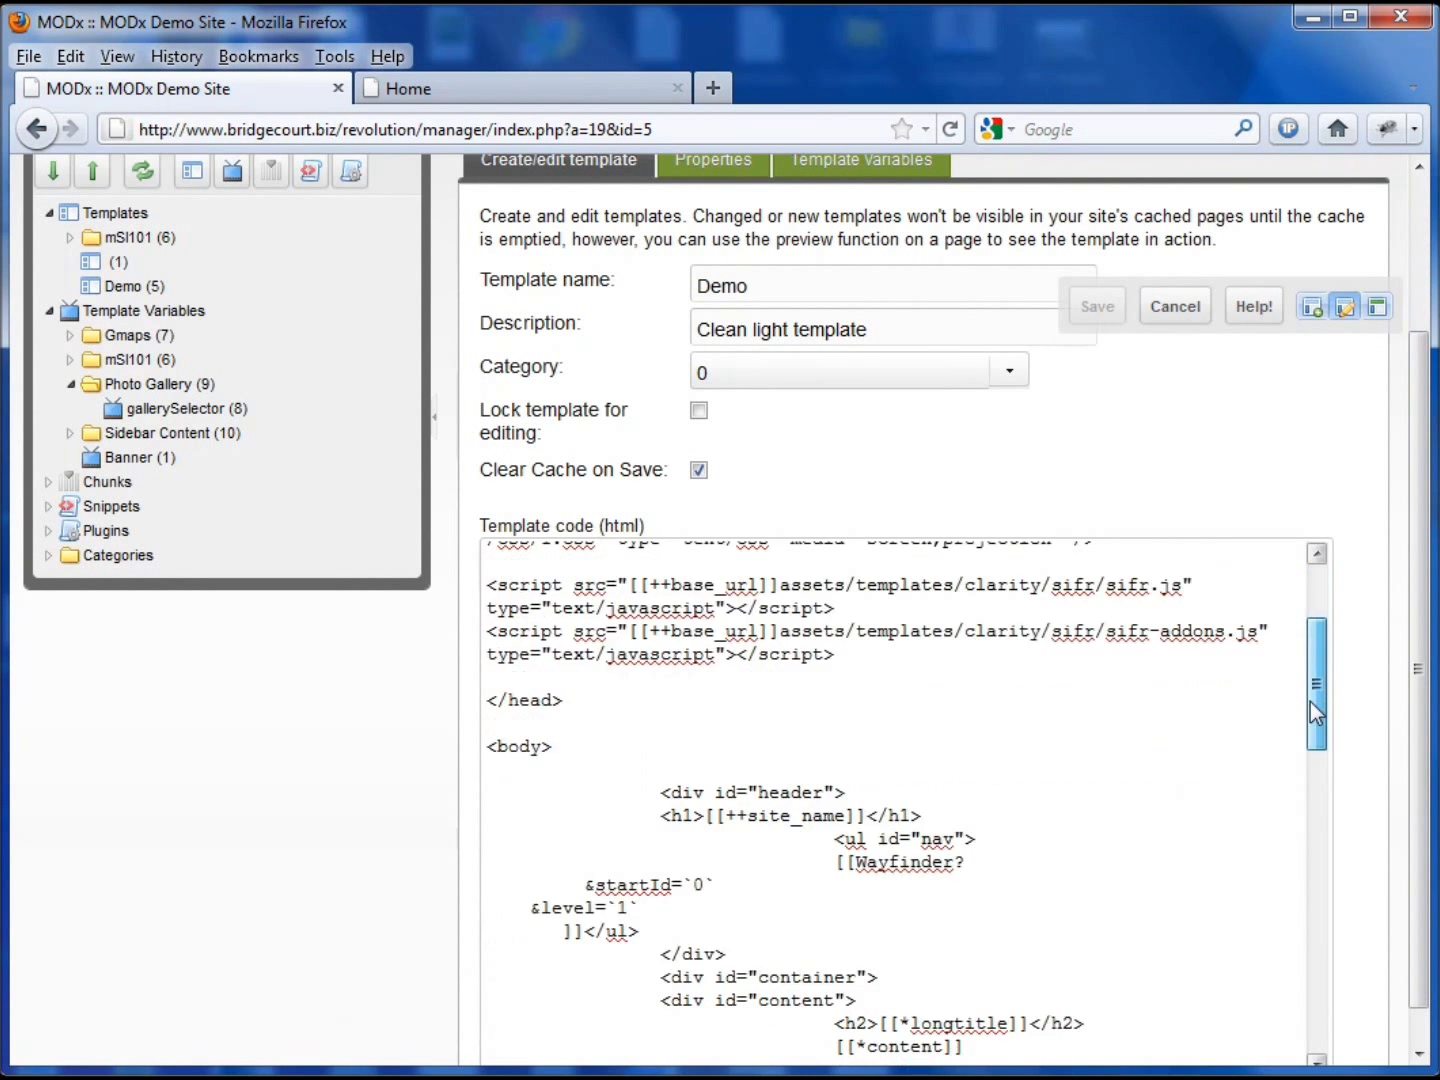
pyautogui.scroll(-3)
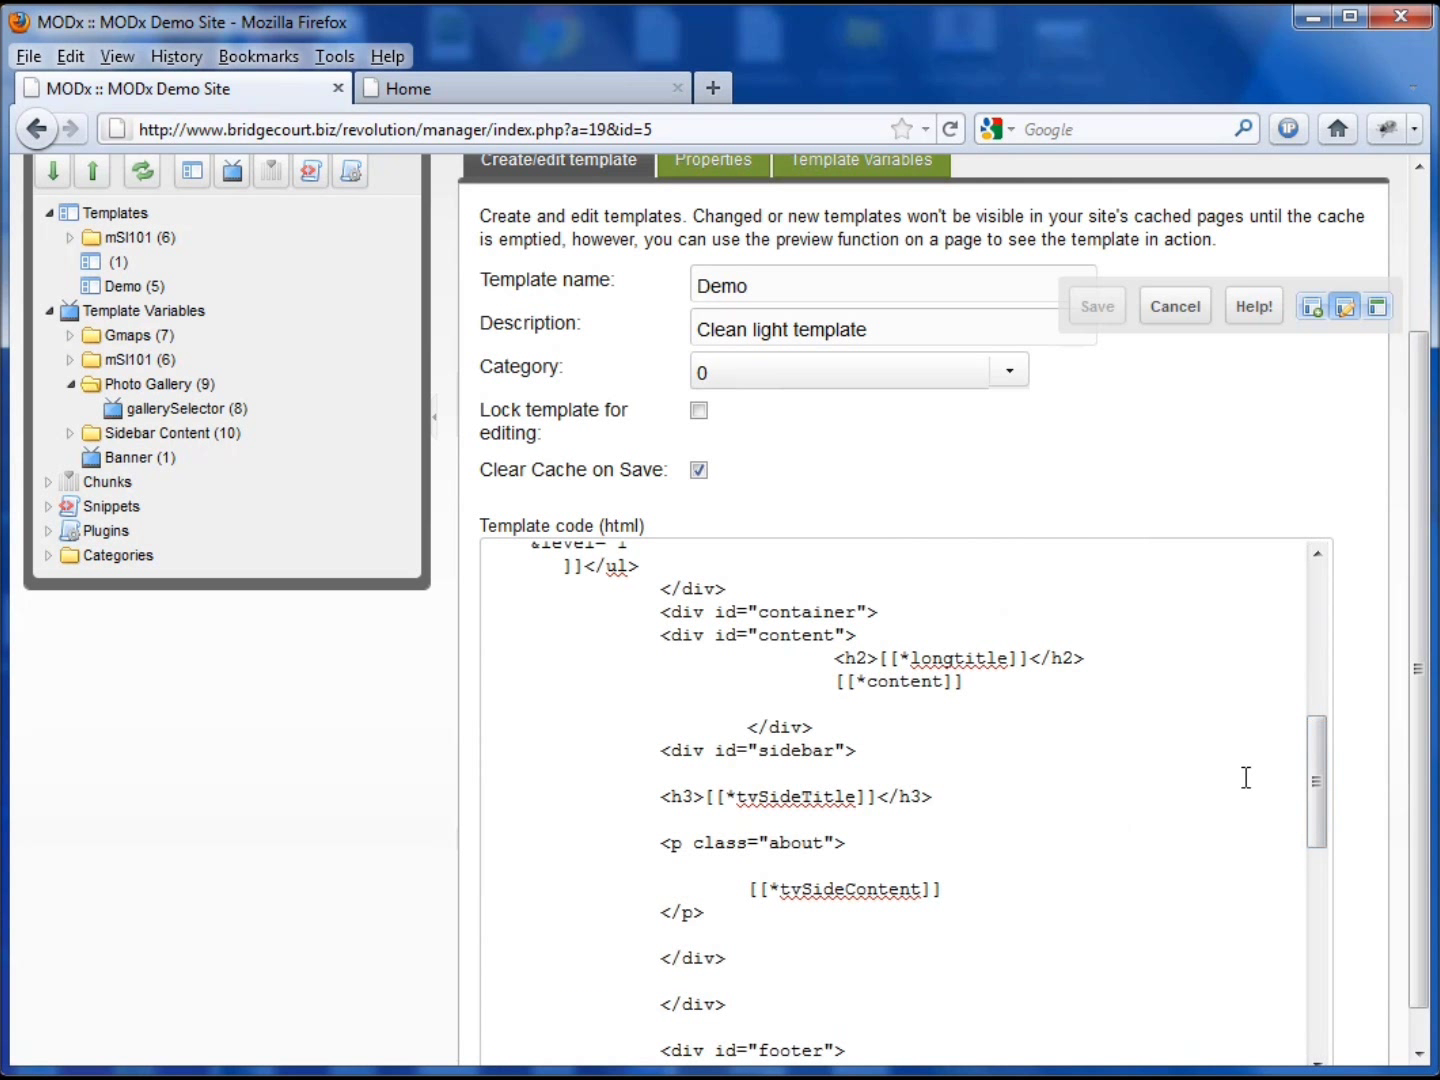
# Step: Insert <p>[[!Gallery? &album=`2`]]</p> below [[*content]] and save the template
pyautogui.click(489, 704)
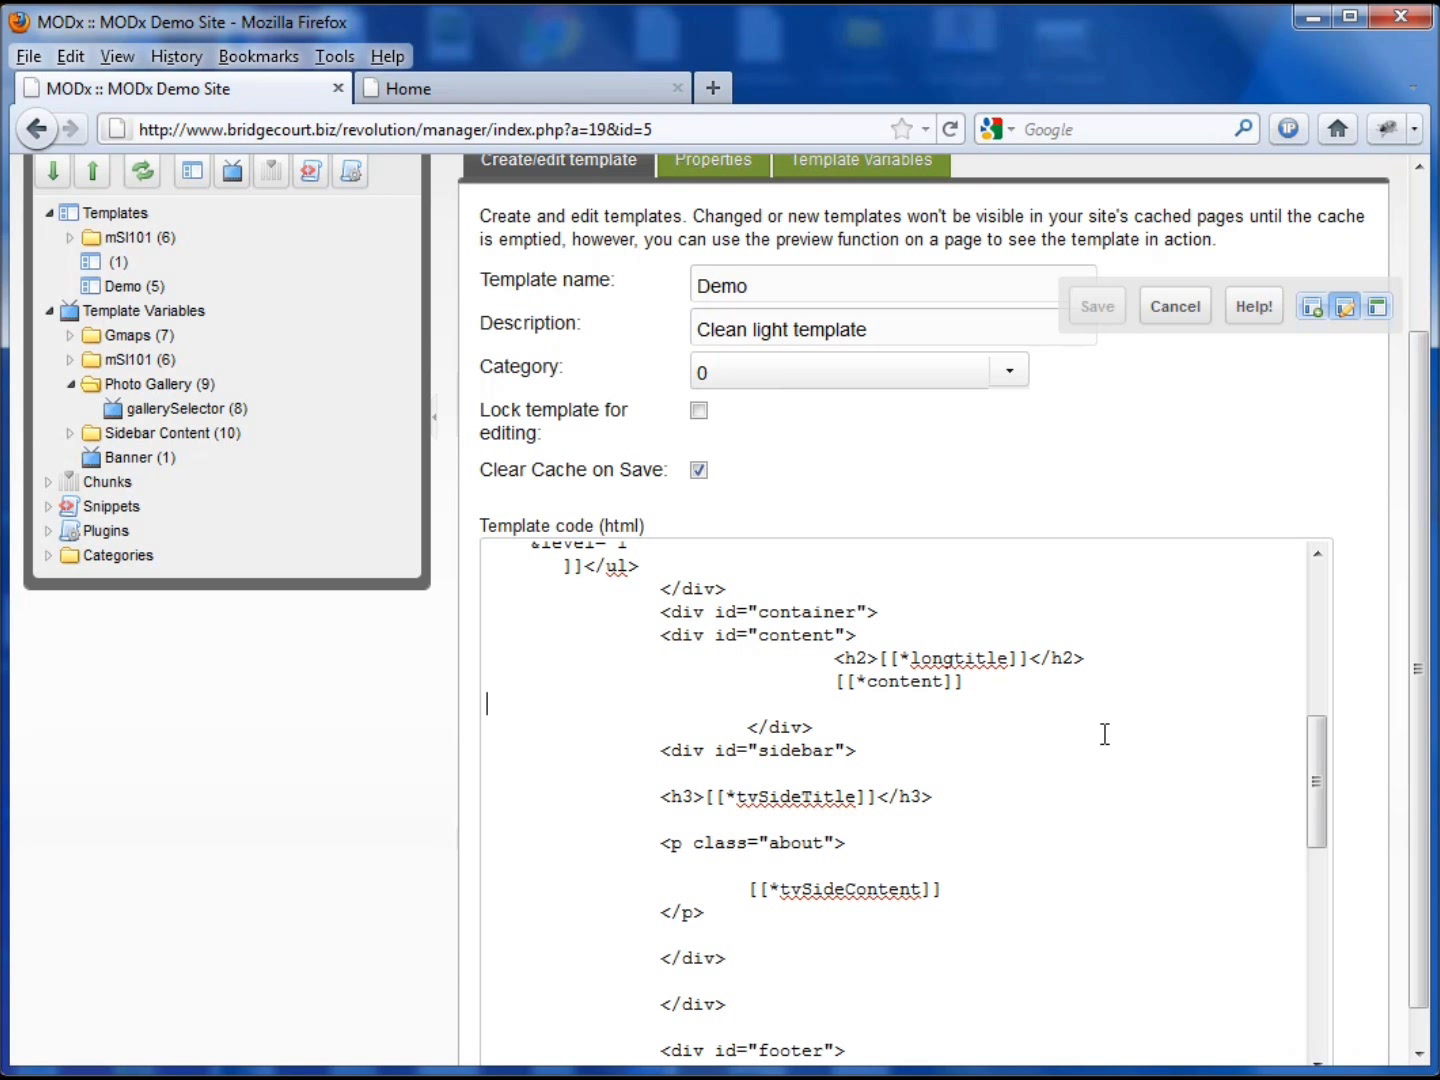
pyautogui.write('<p>[[!Gallery? &album=`2`]]</p>')
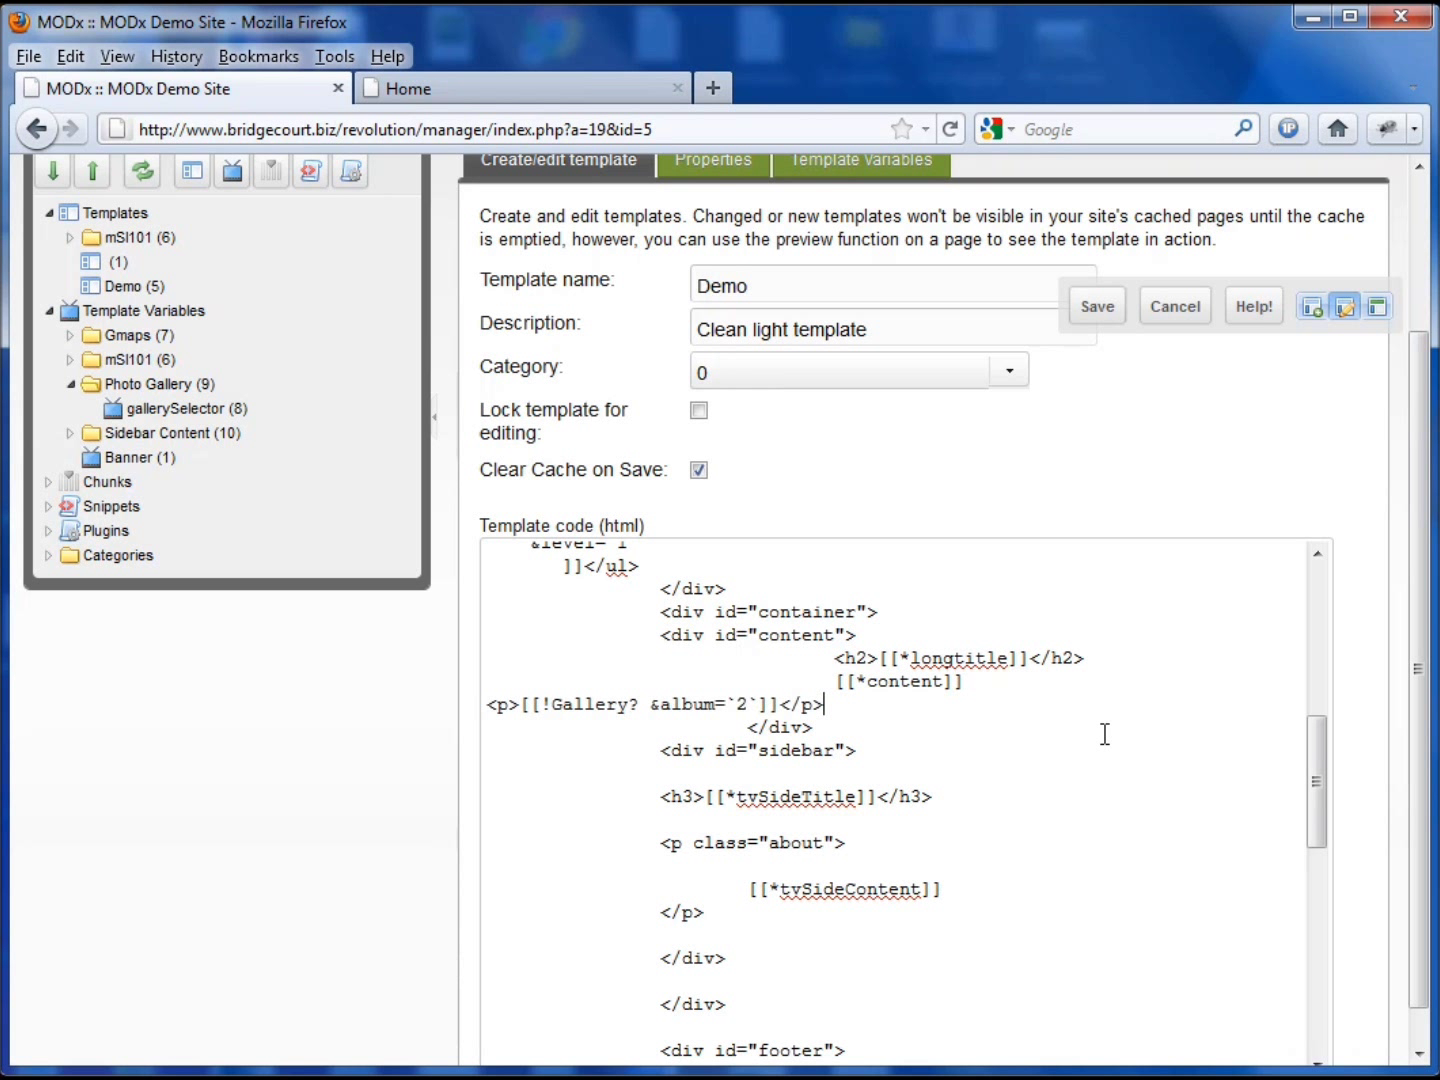
pyautogui.click(513, 705)
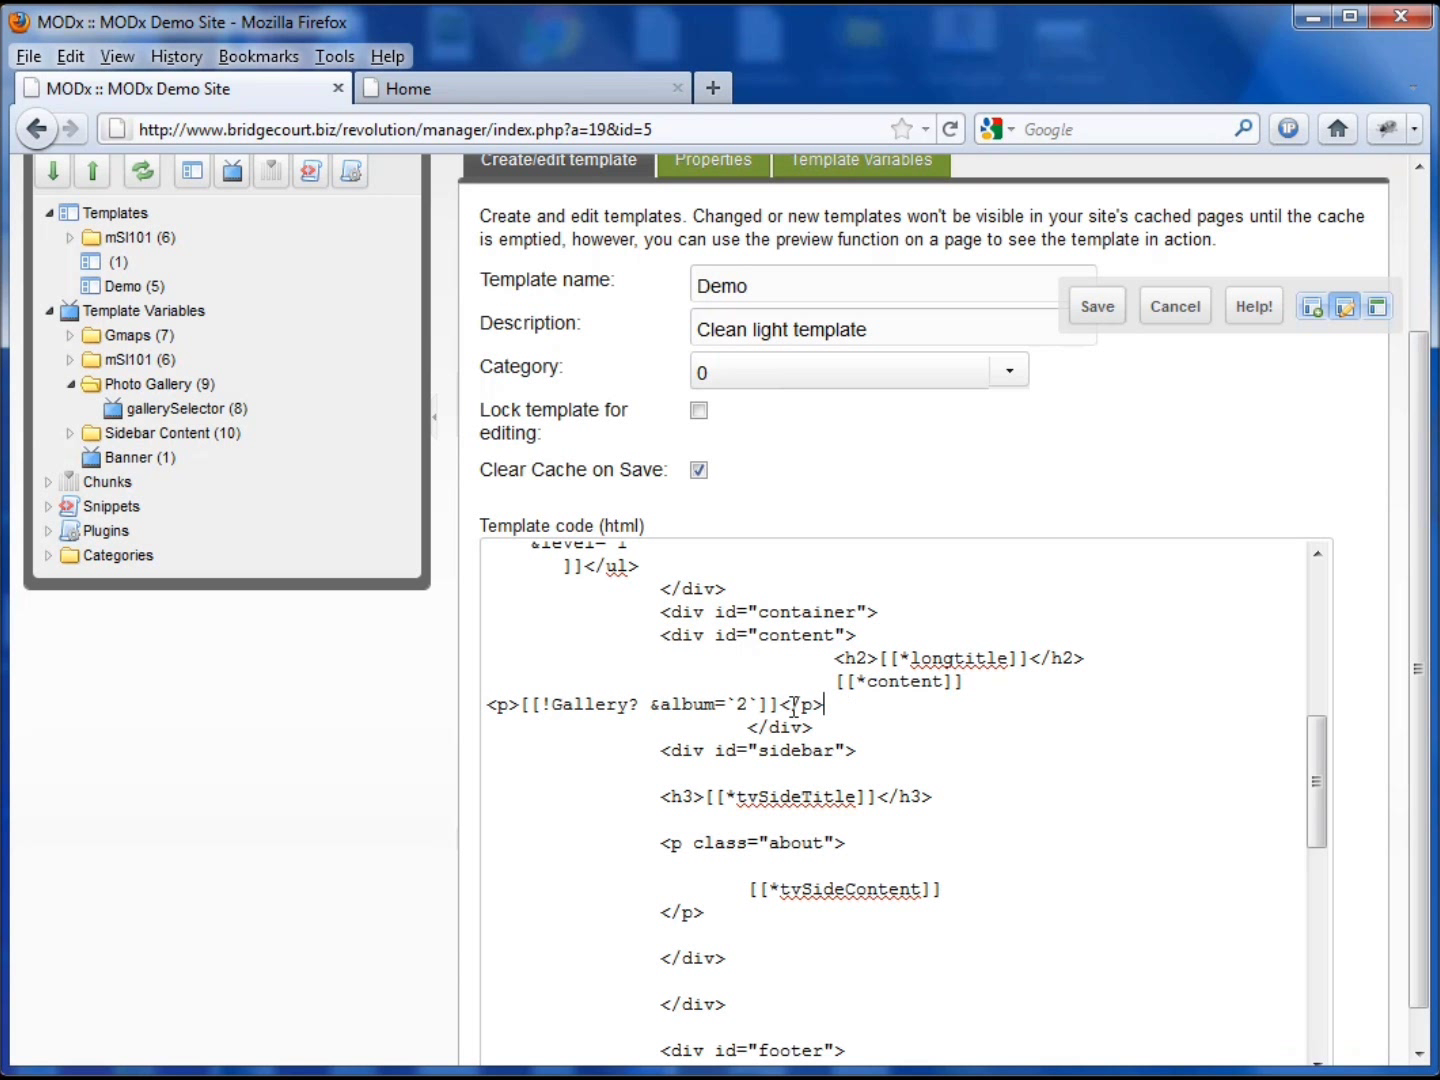
pyautogui.moveTo(868, 709)
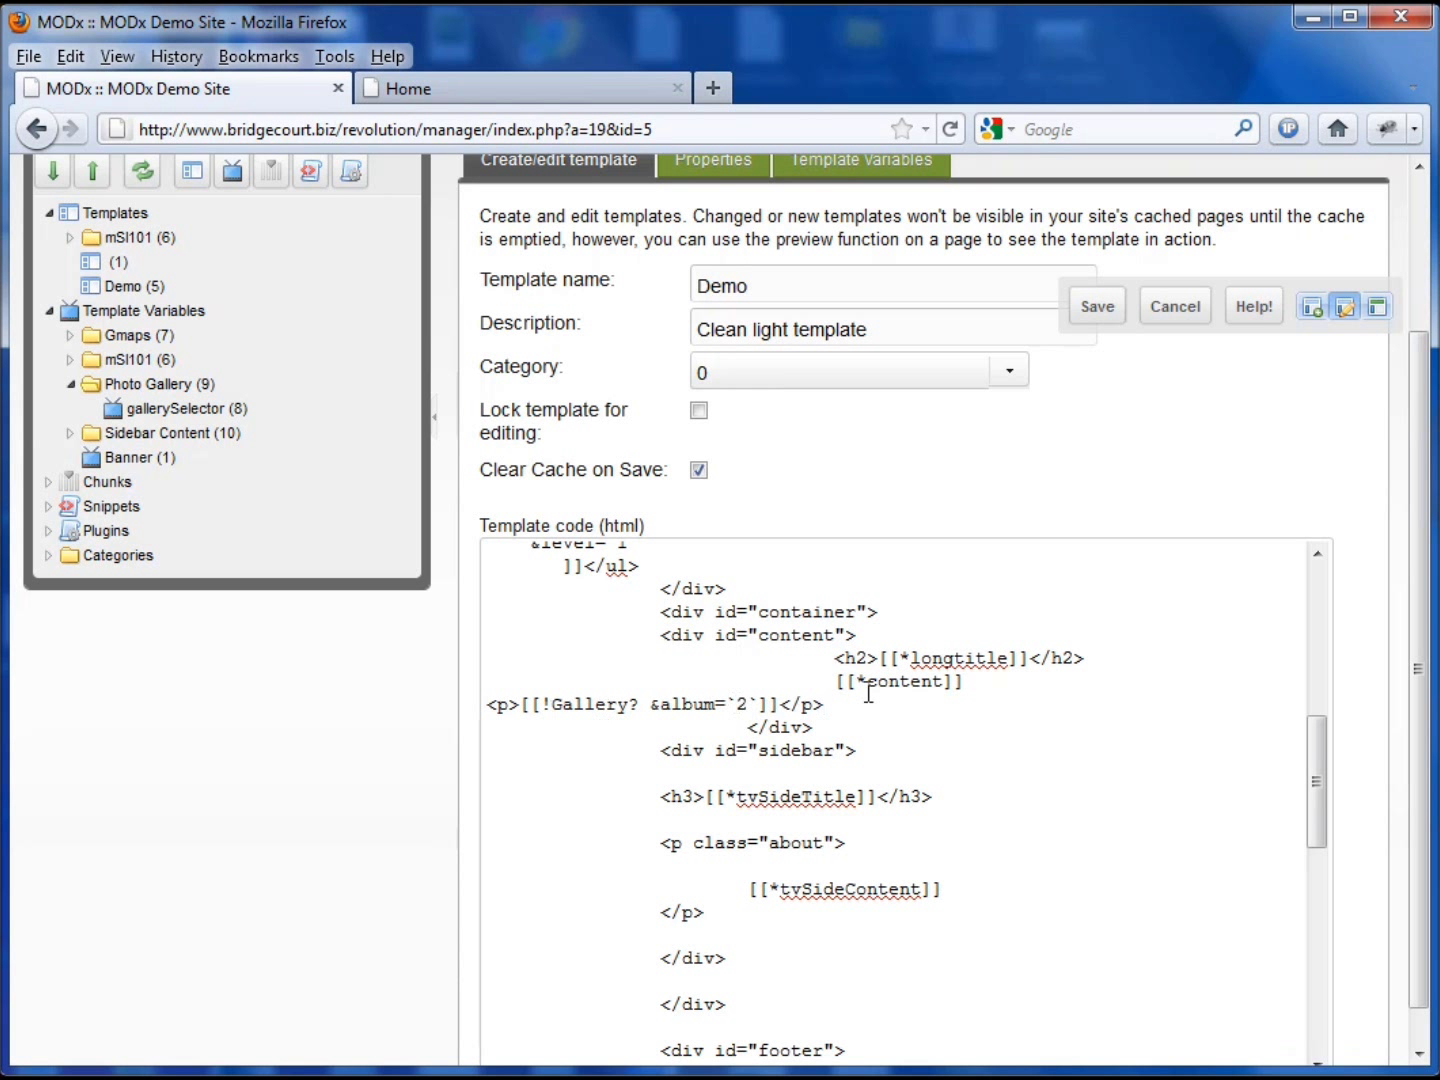
pyautogui.click(734, 704)
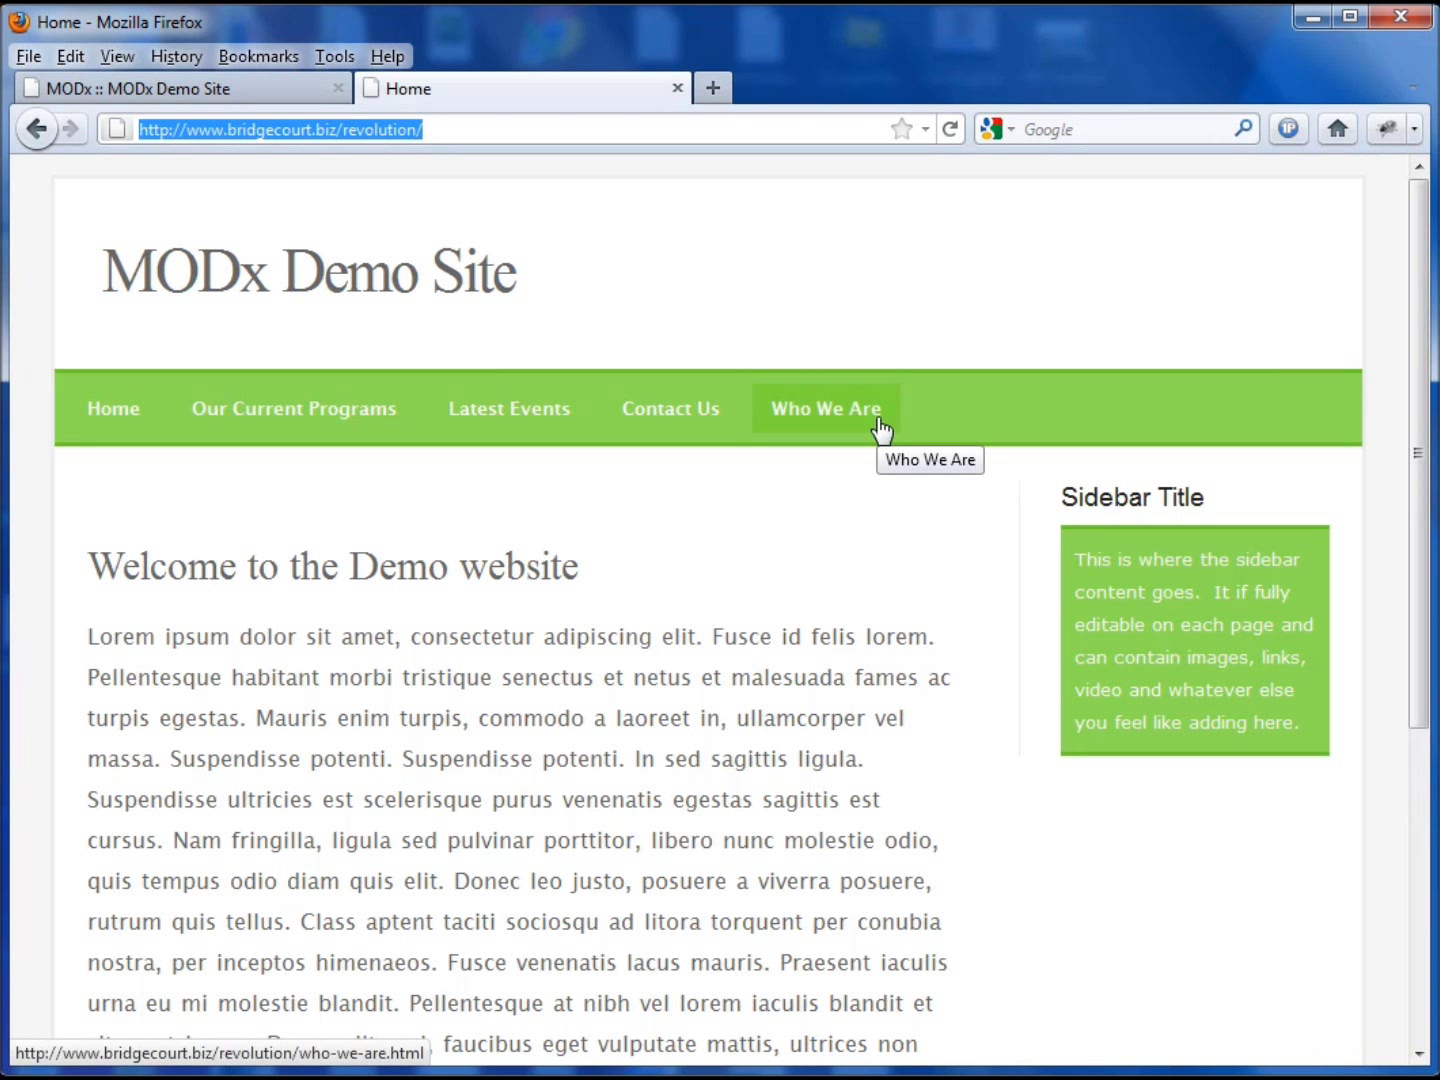
# Step: Scroll the live Home page down to the two album 2 thumbnails
pyautogui.scroll(-3)
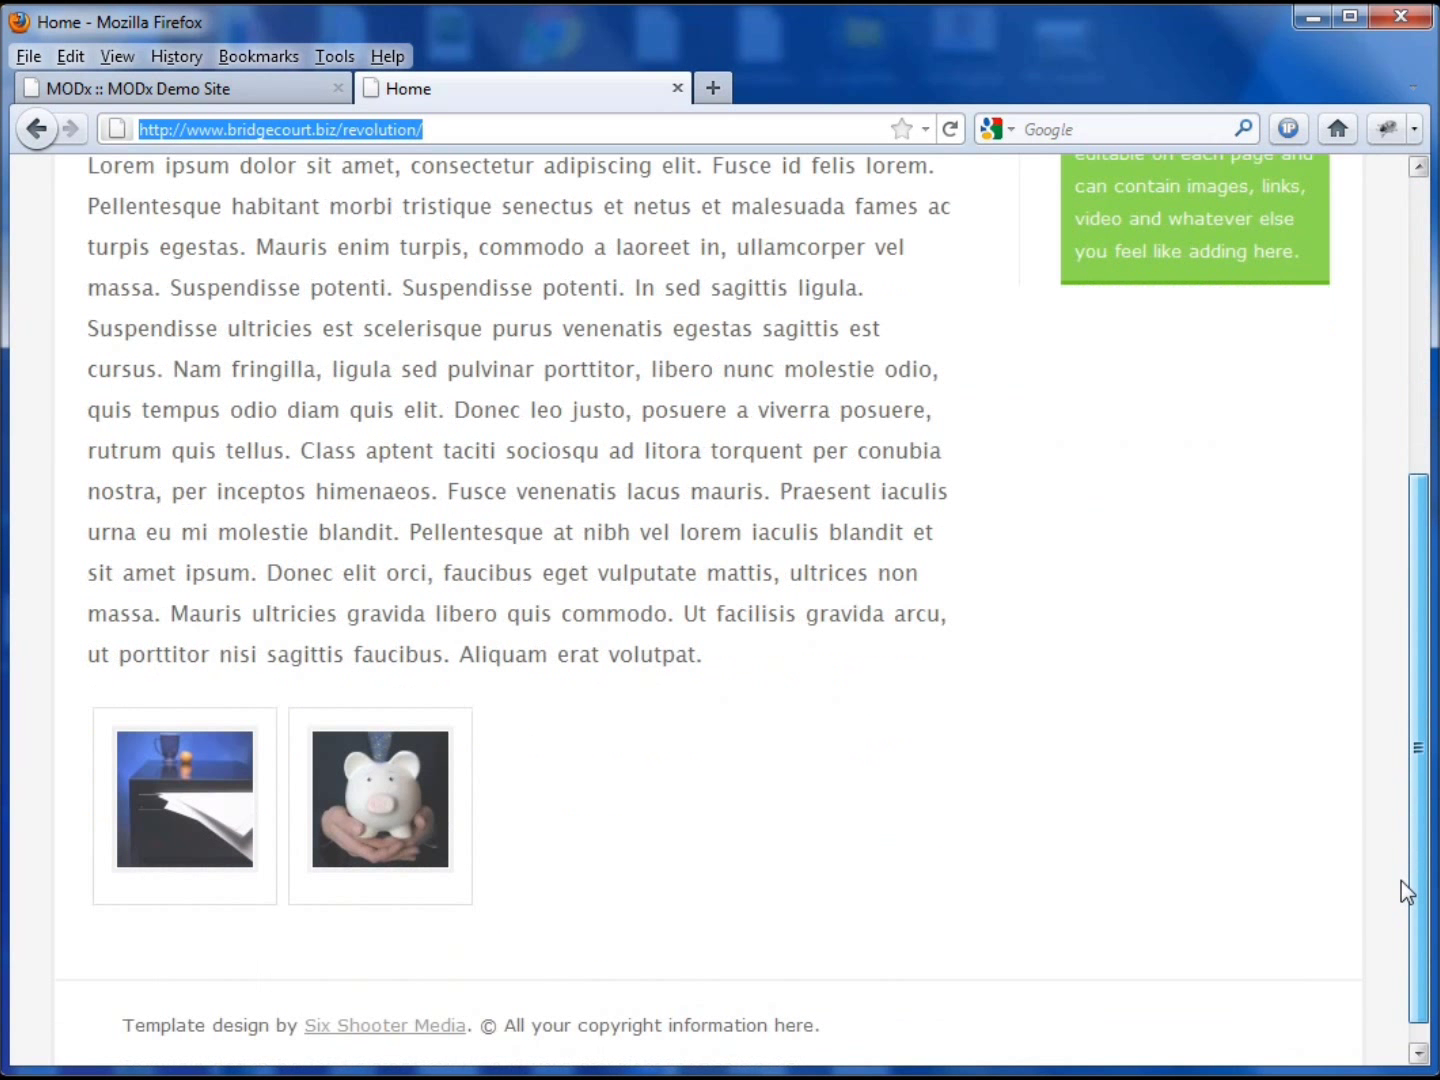
pyautogui.moveTo(230, 825)
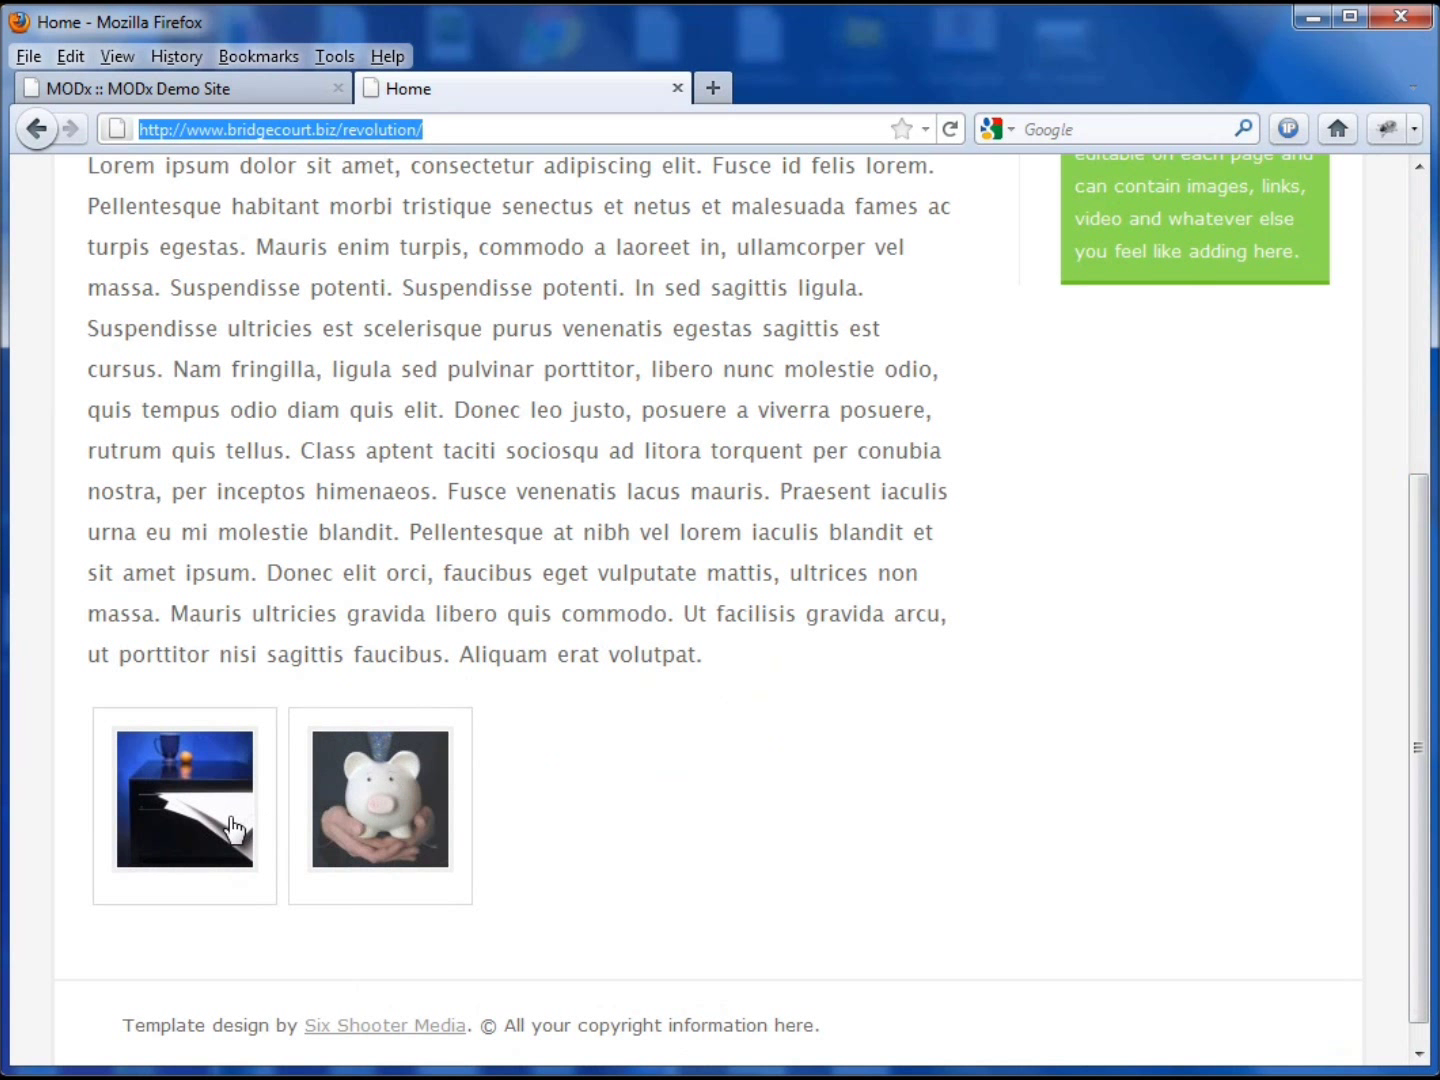
pyautogui.moveTo(473, 320)
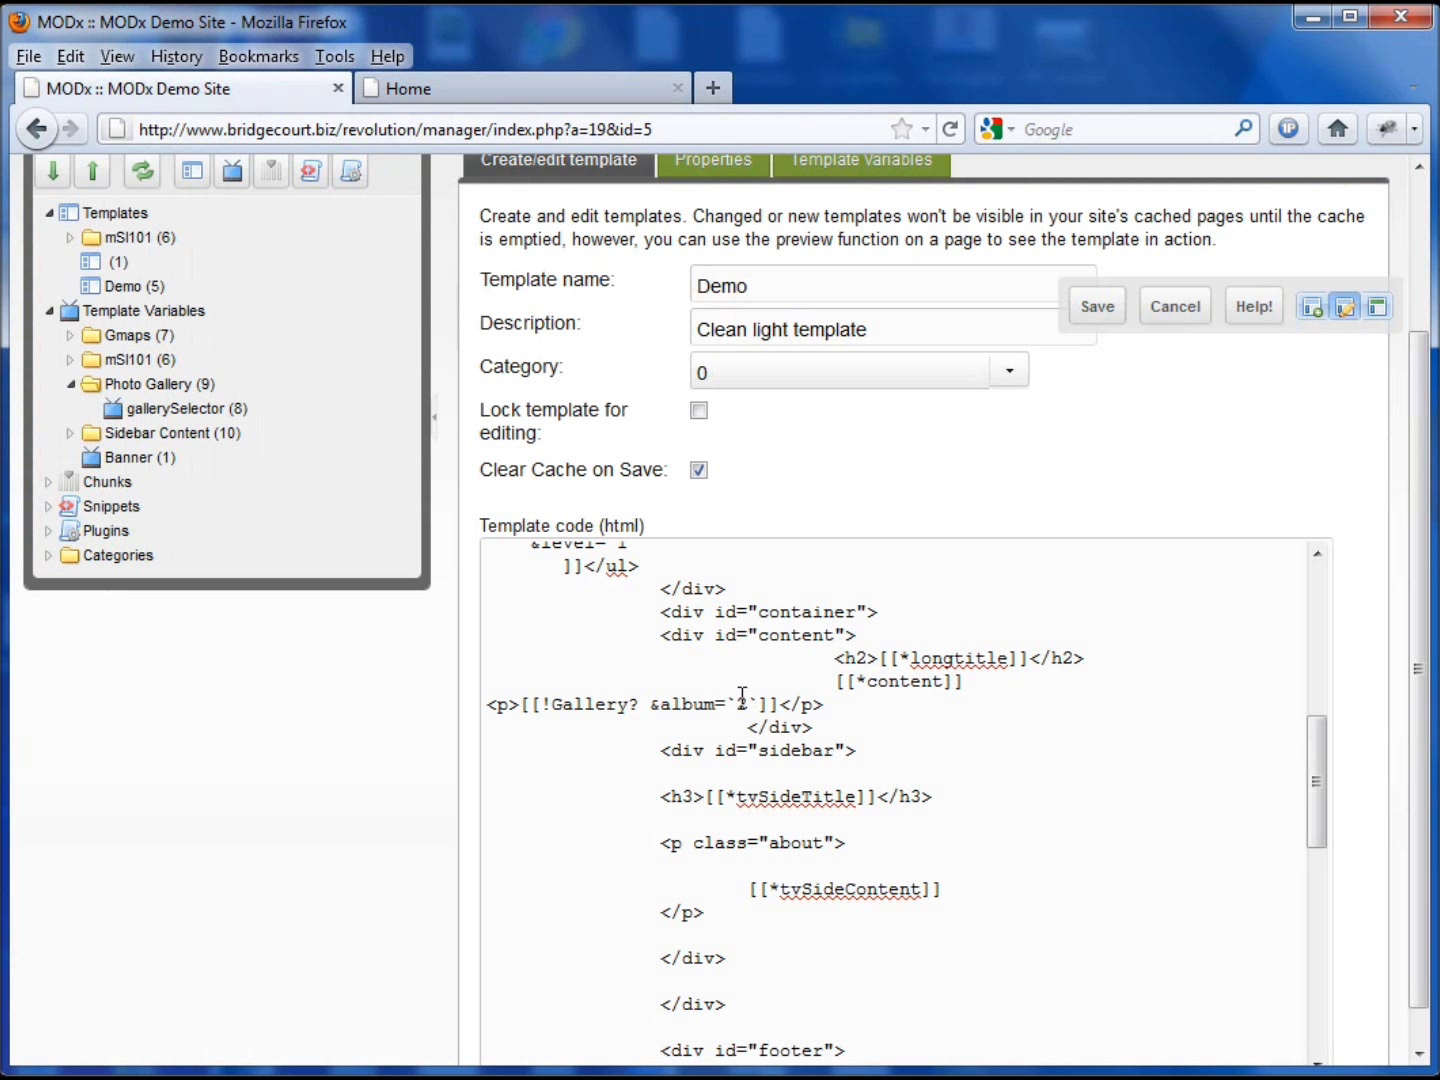
# Step: Replace album `2` in the Gallery call with [[*gallerySelector]] and save the Demo template
pyautogui.doubleClick(727, 705)
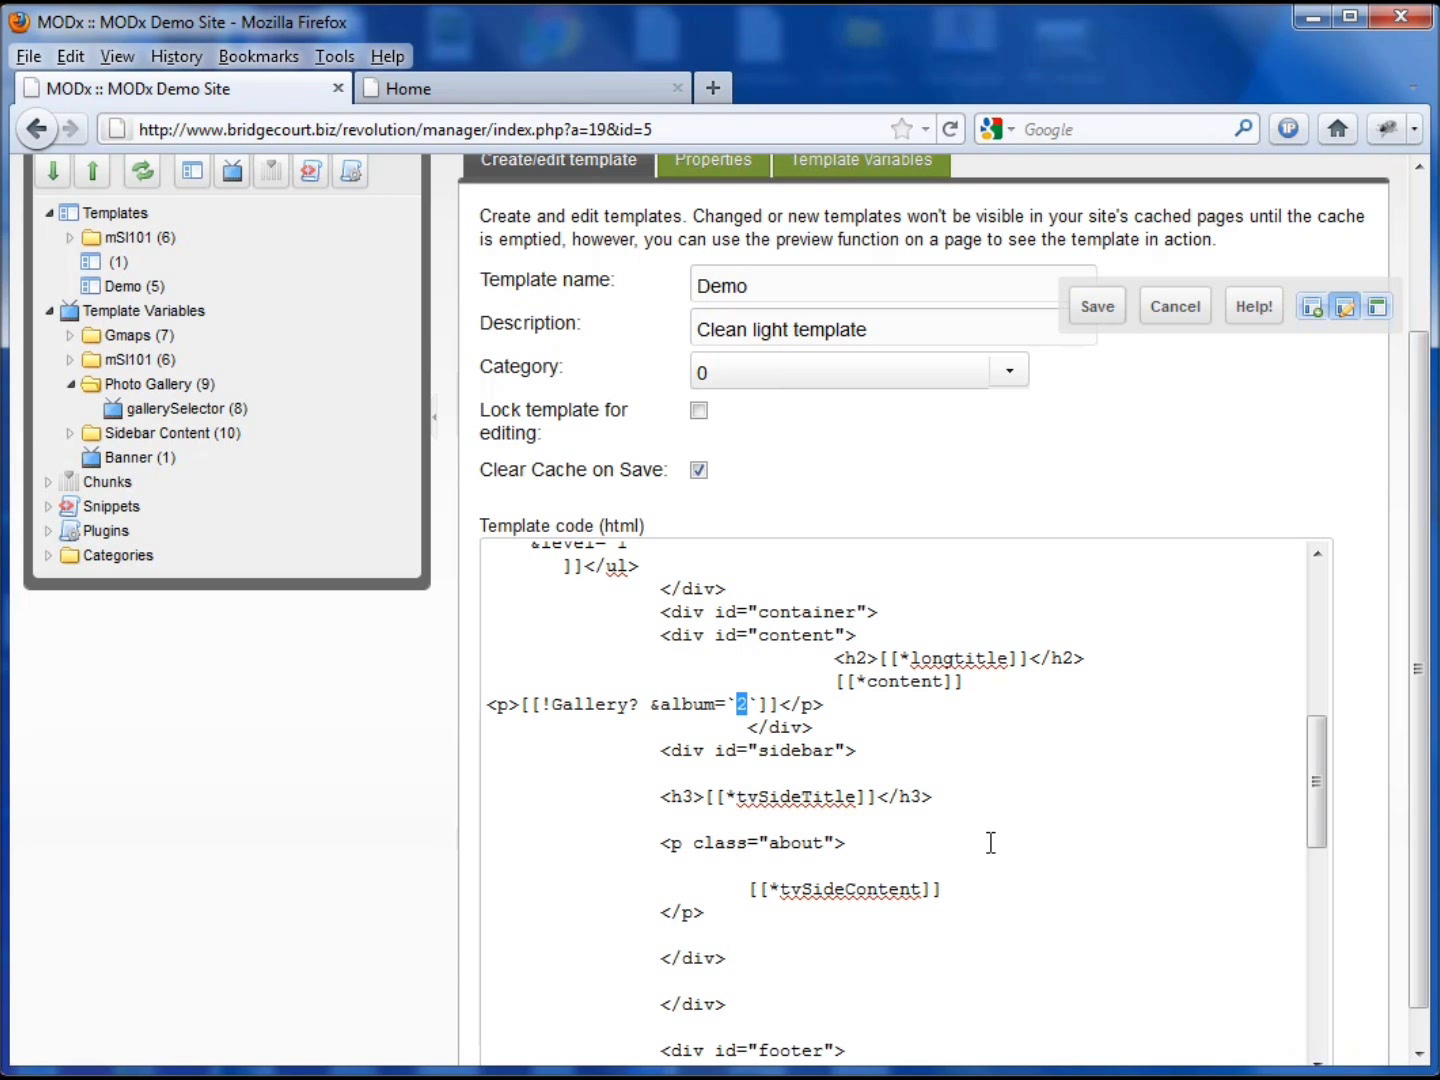
pyautogui.write('[[*')
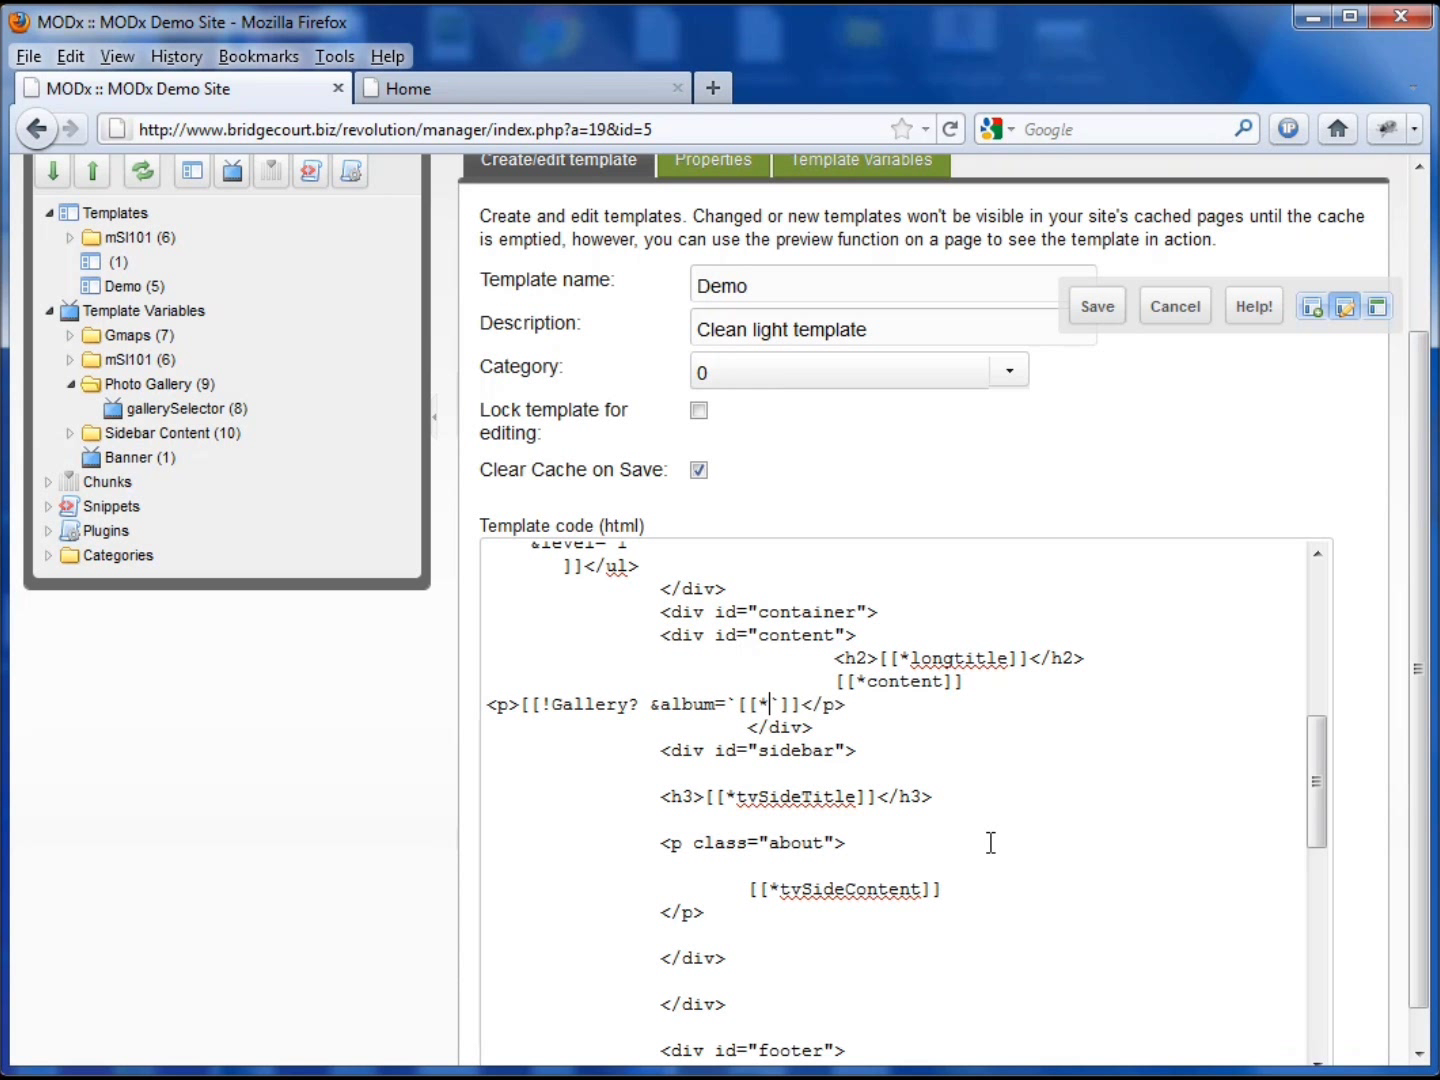
pyautogui.write('gallerySelector]]`')
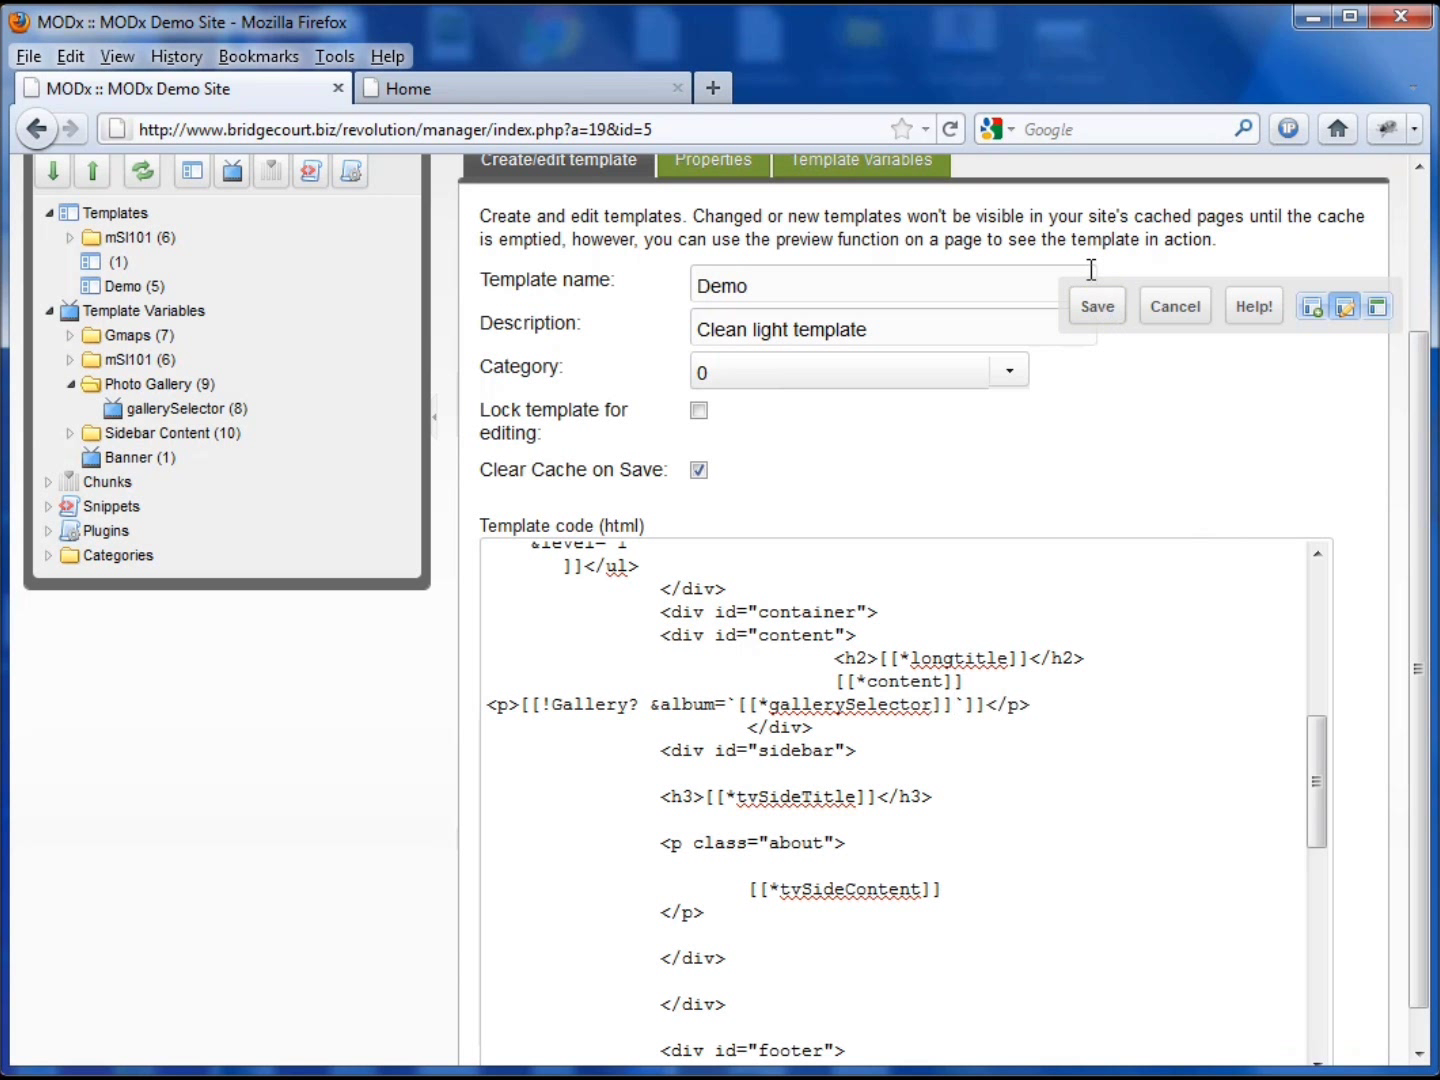
pyautogui.click(1097, 306)
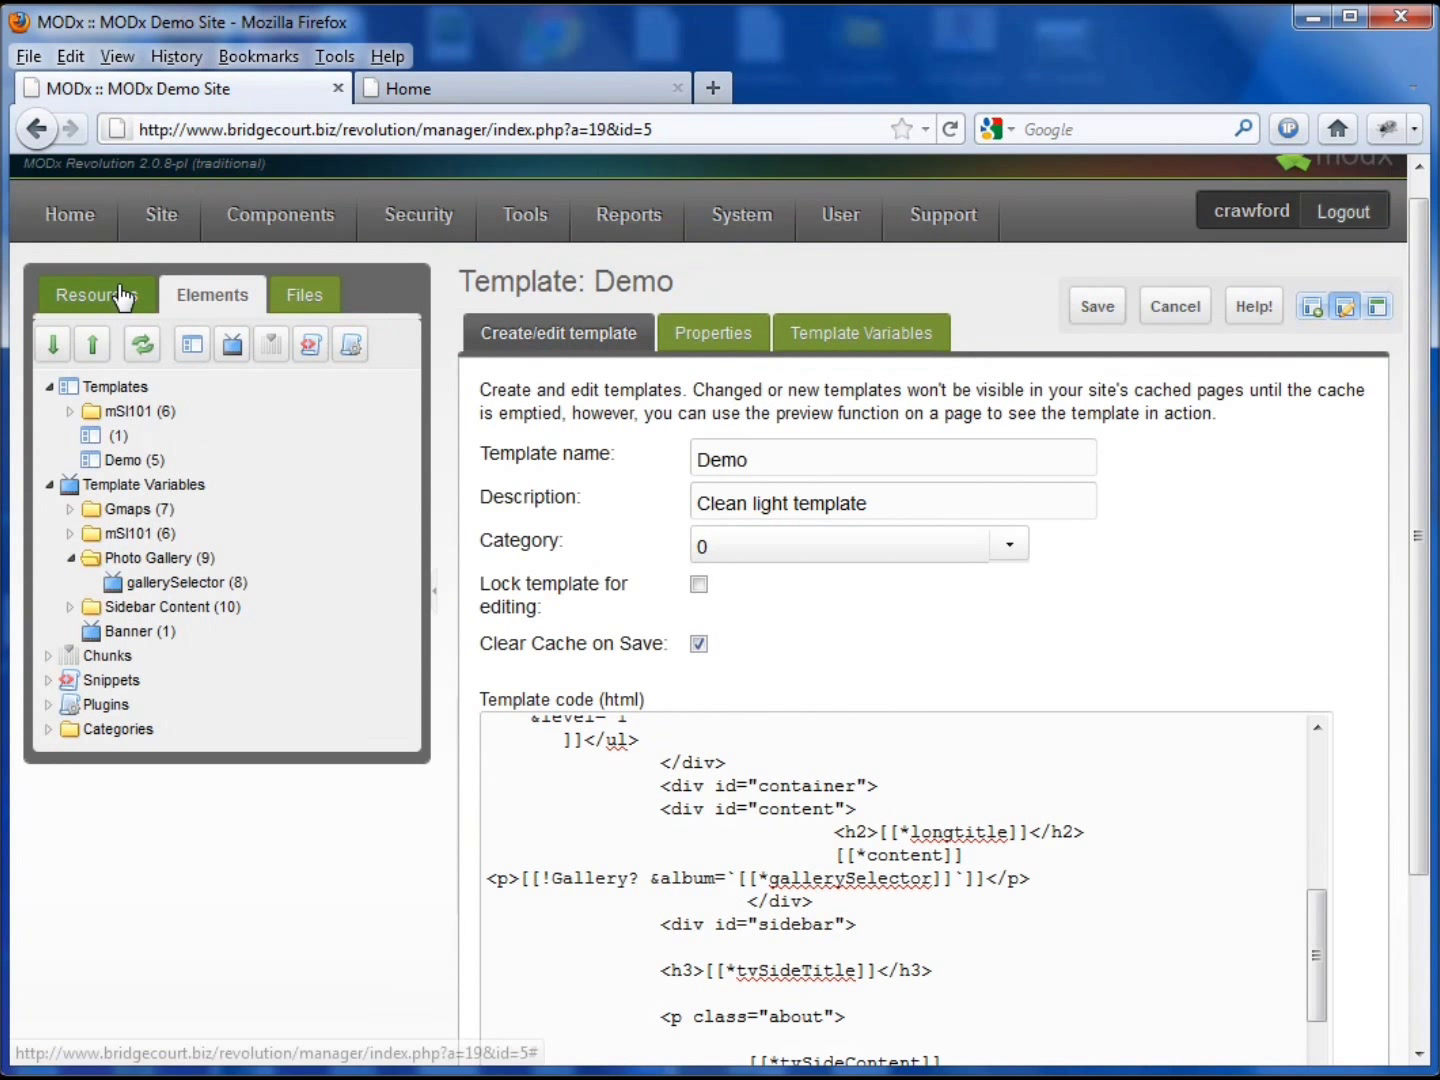
pyautogui.click(96, 294)
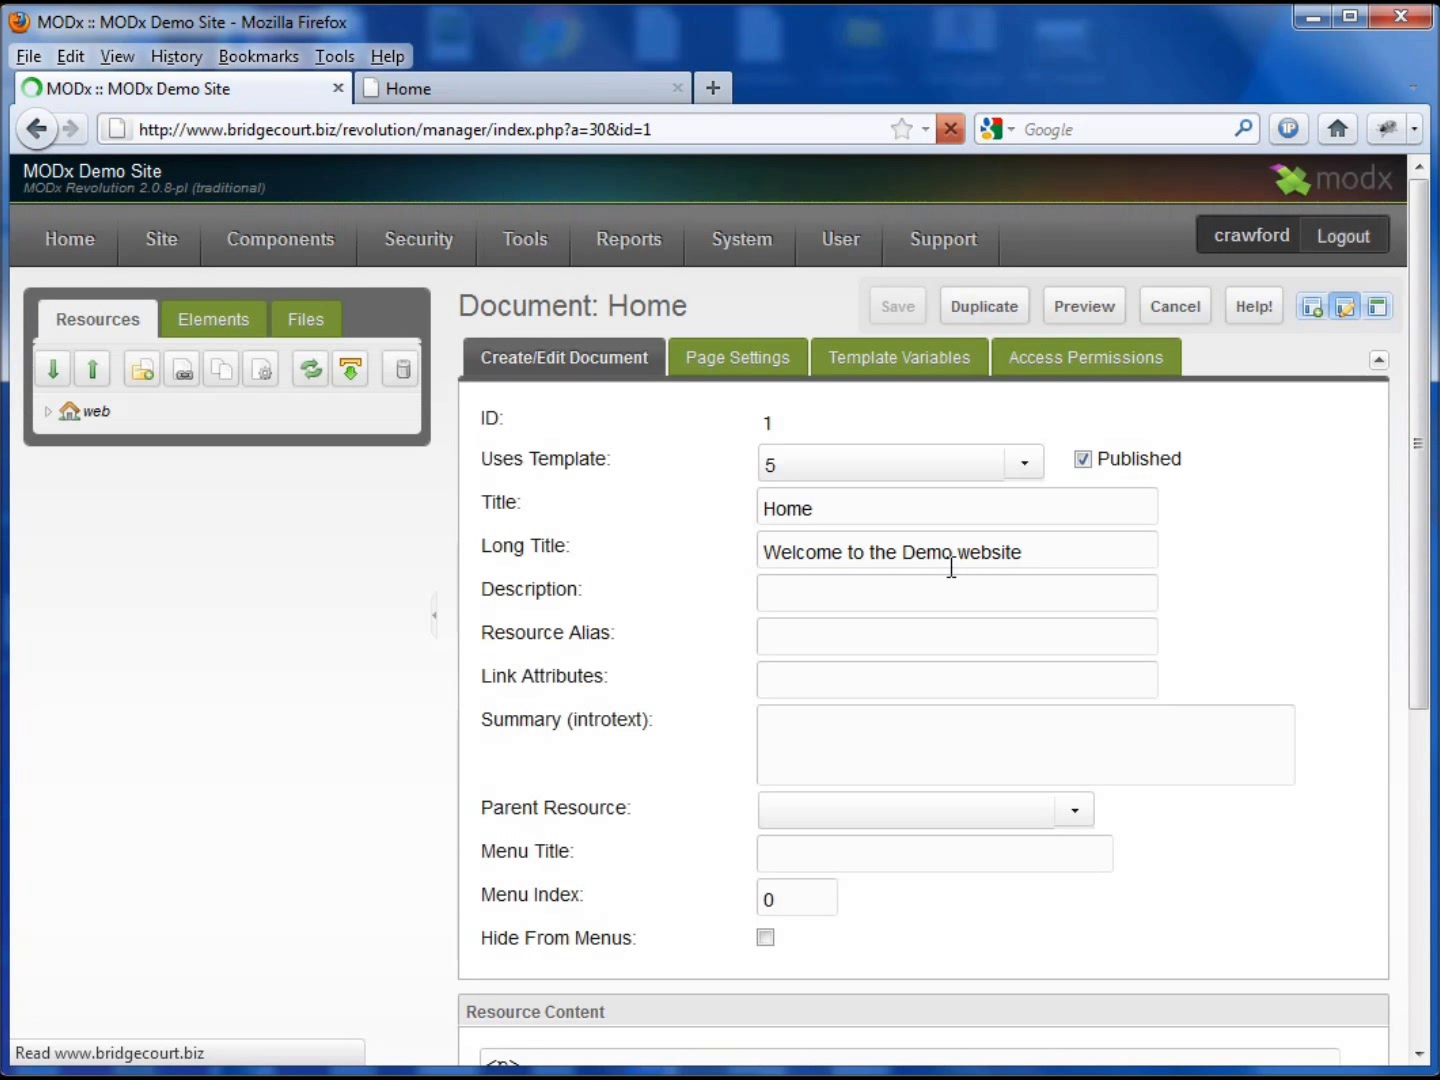
# Step: Choose First Album in the Home page's Gallery Selector and save the page
pyautogui.click(899, 357)
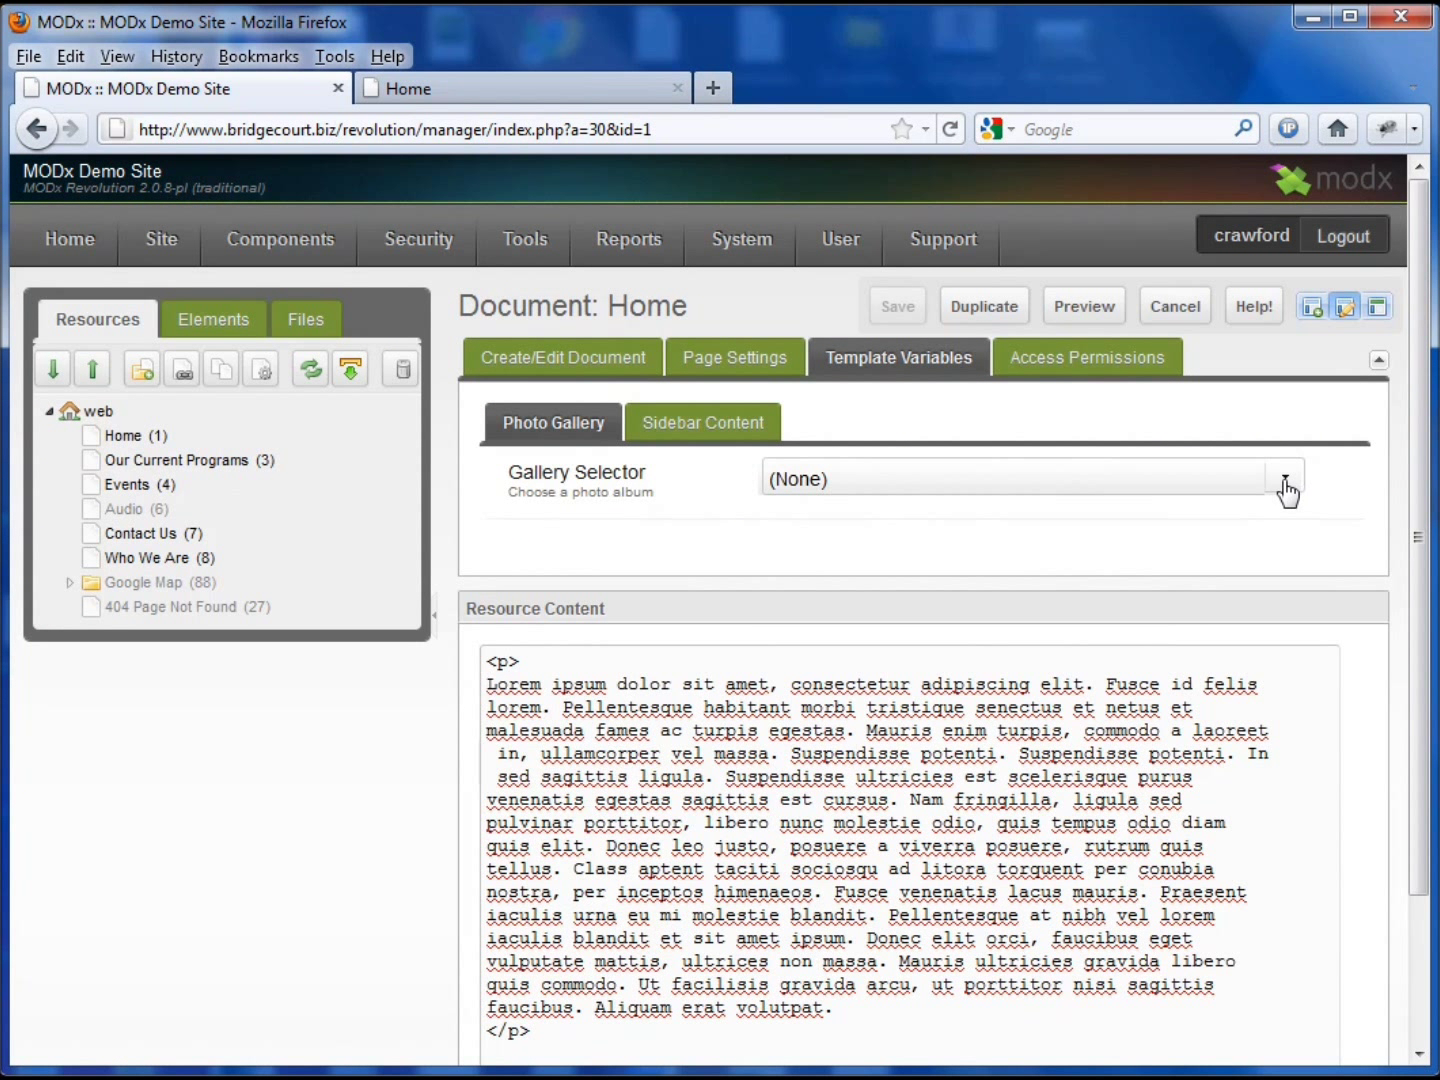
pyautogui.click(1285, 478)
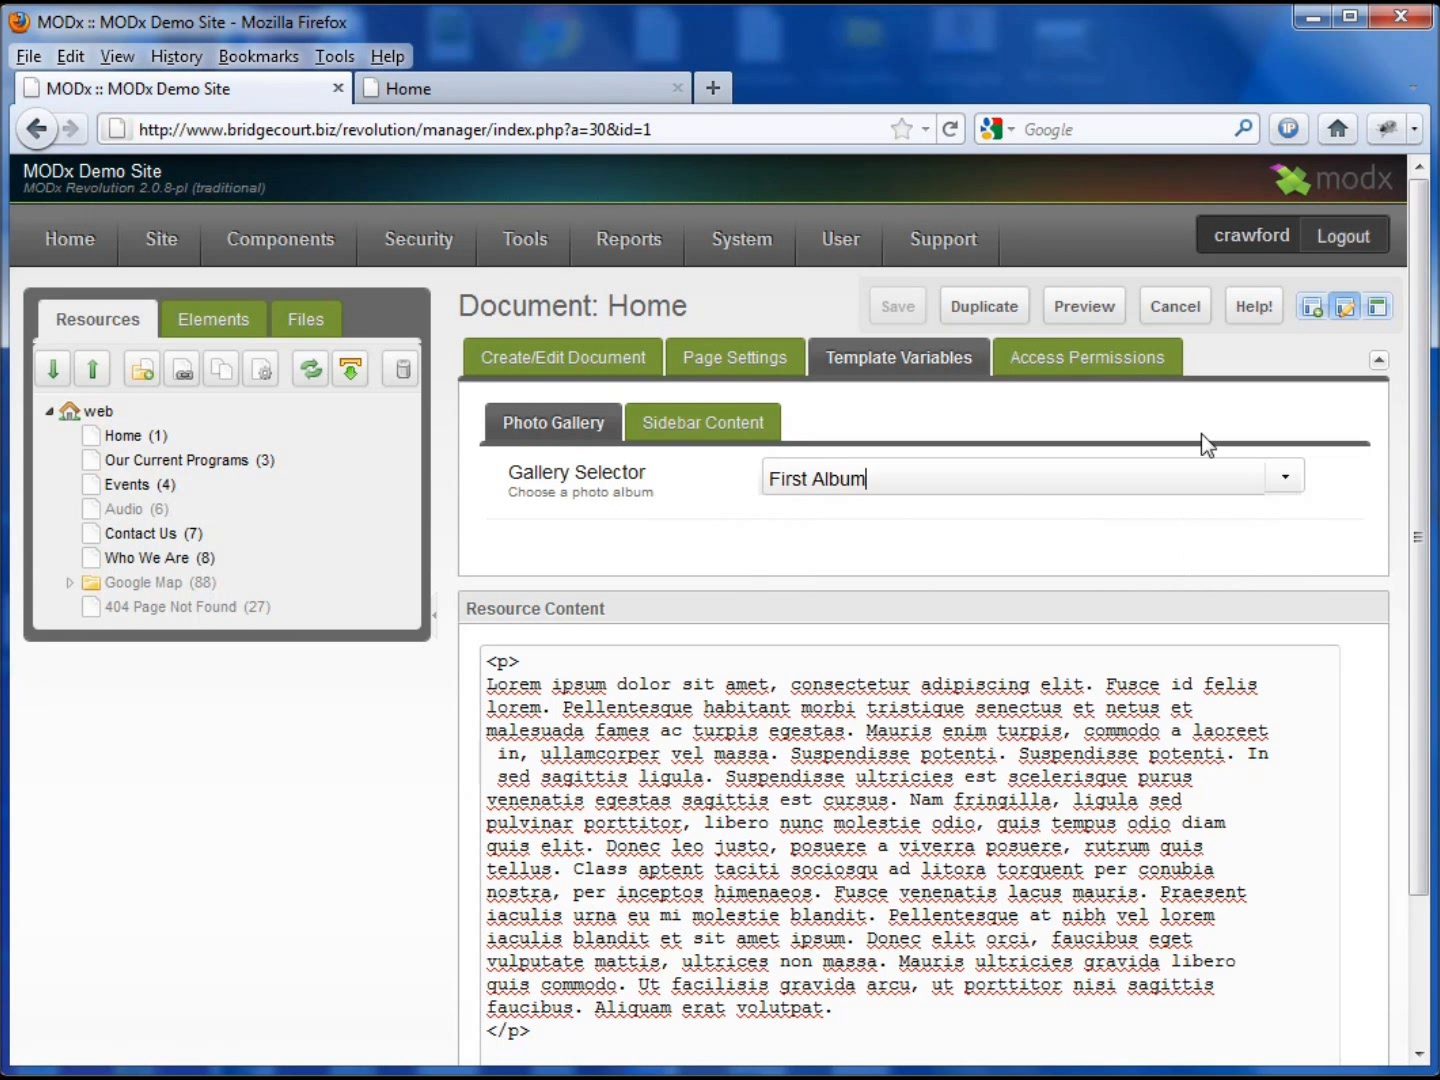
pyautogui.moveTo(908, 895)
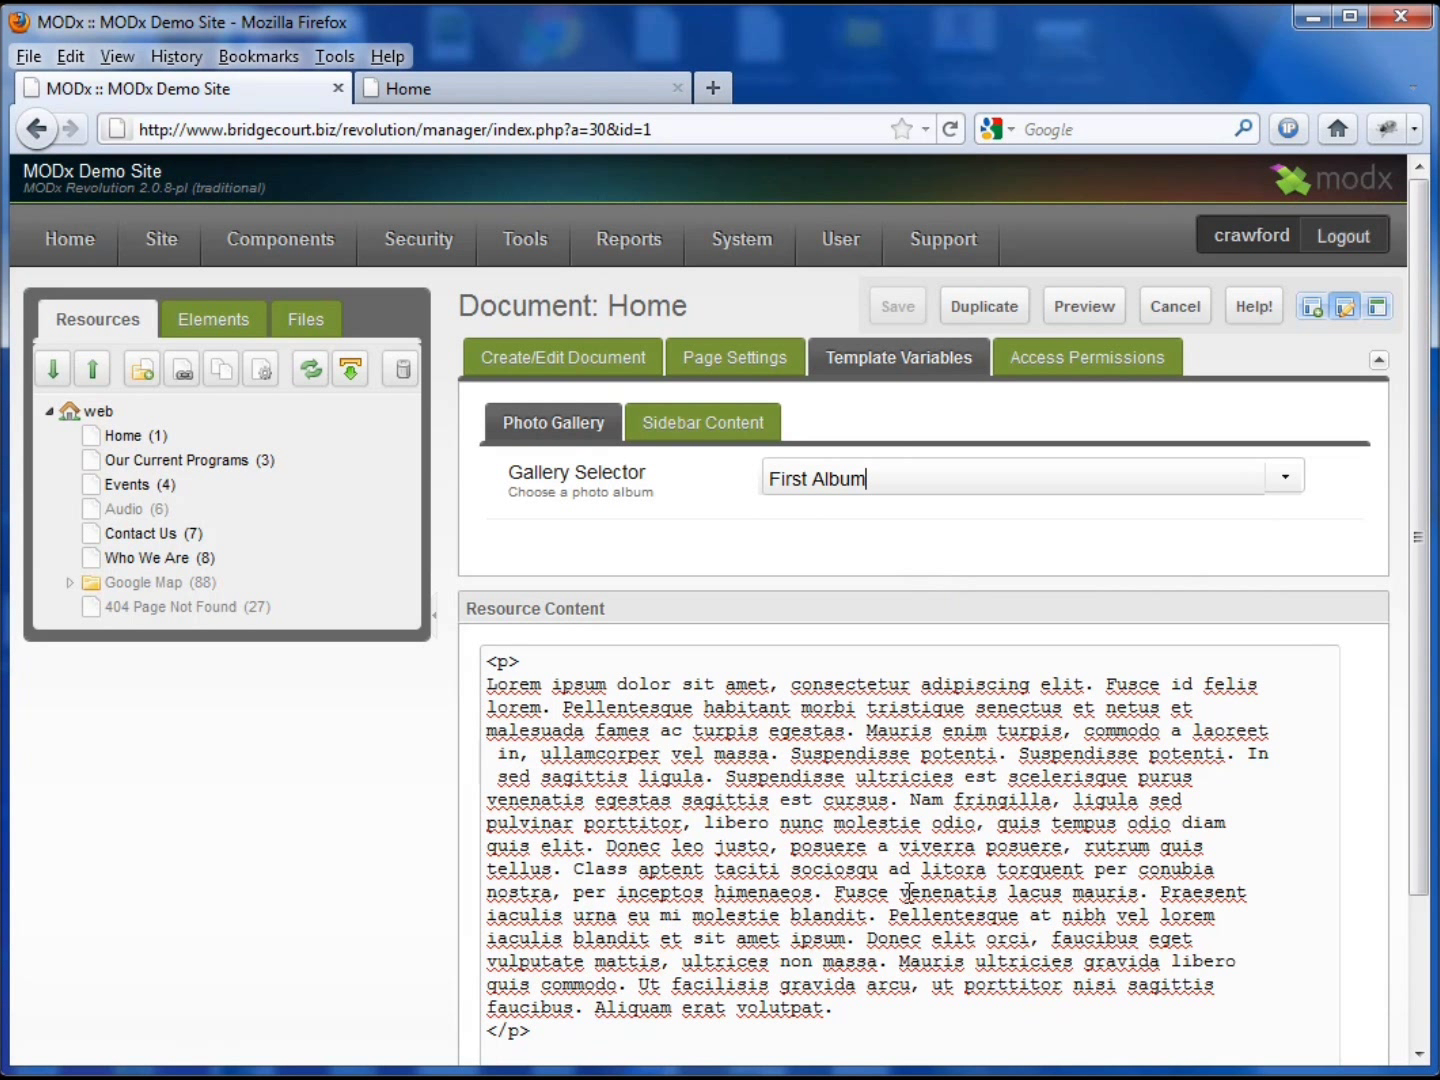
pyautogui.moveTo(962, 324)
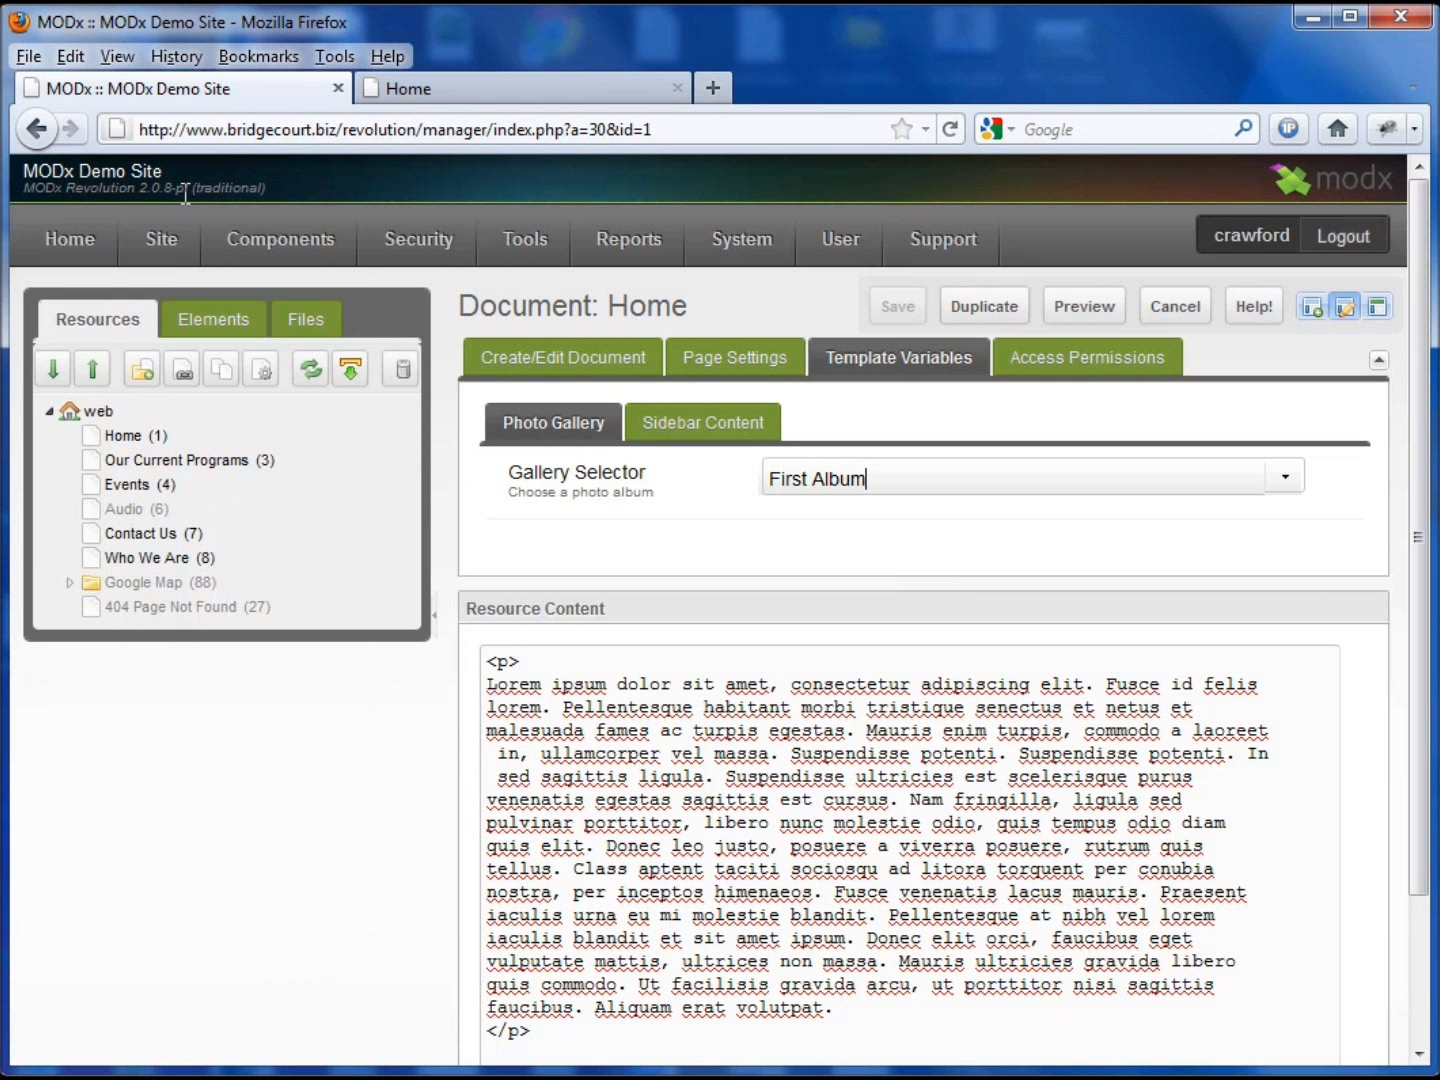
pyautogui.moveTo(1022, 508)
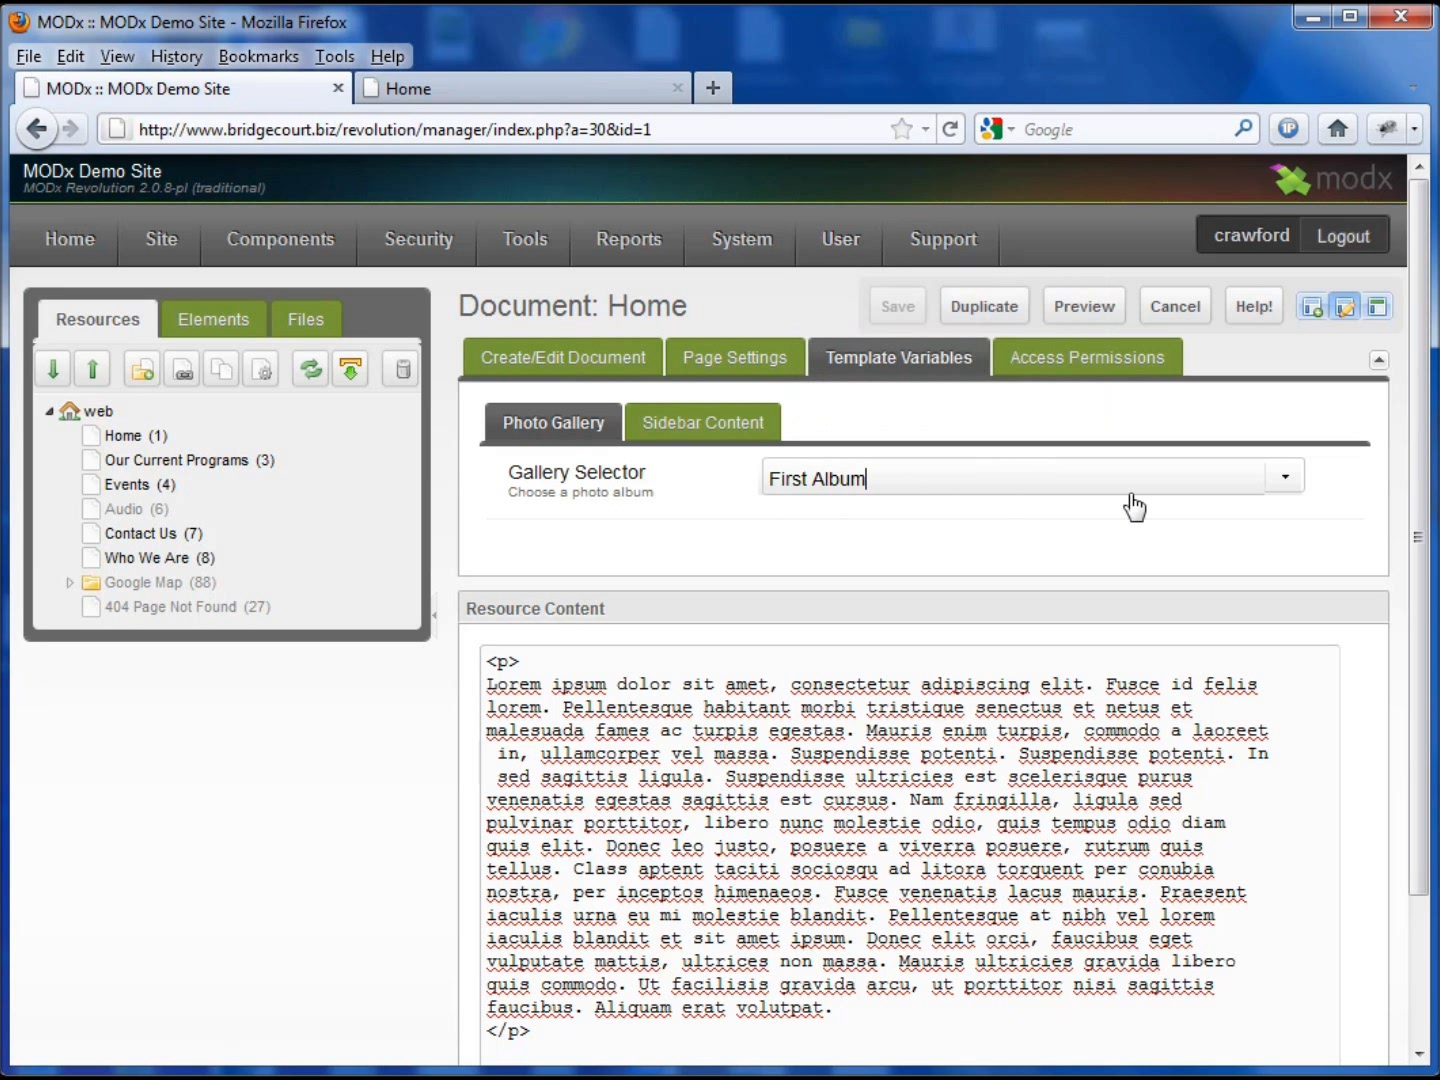
pyautogui.moveTo(842, 518)
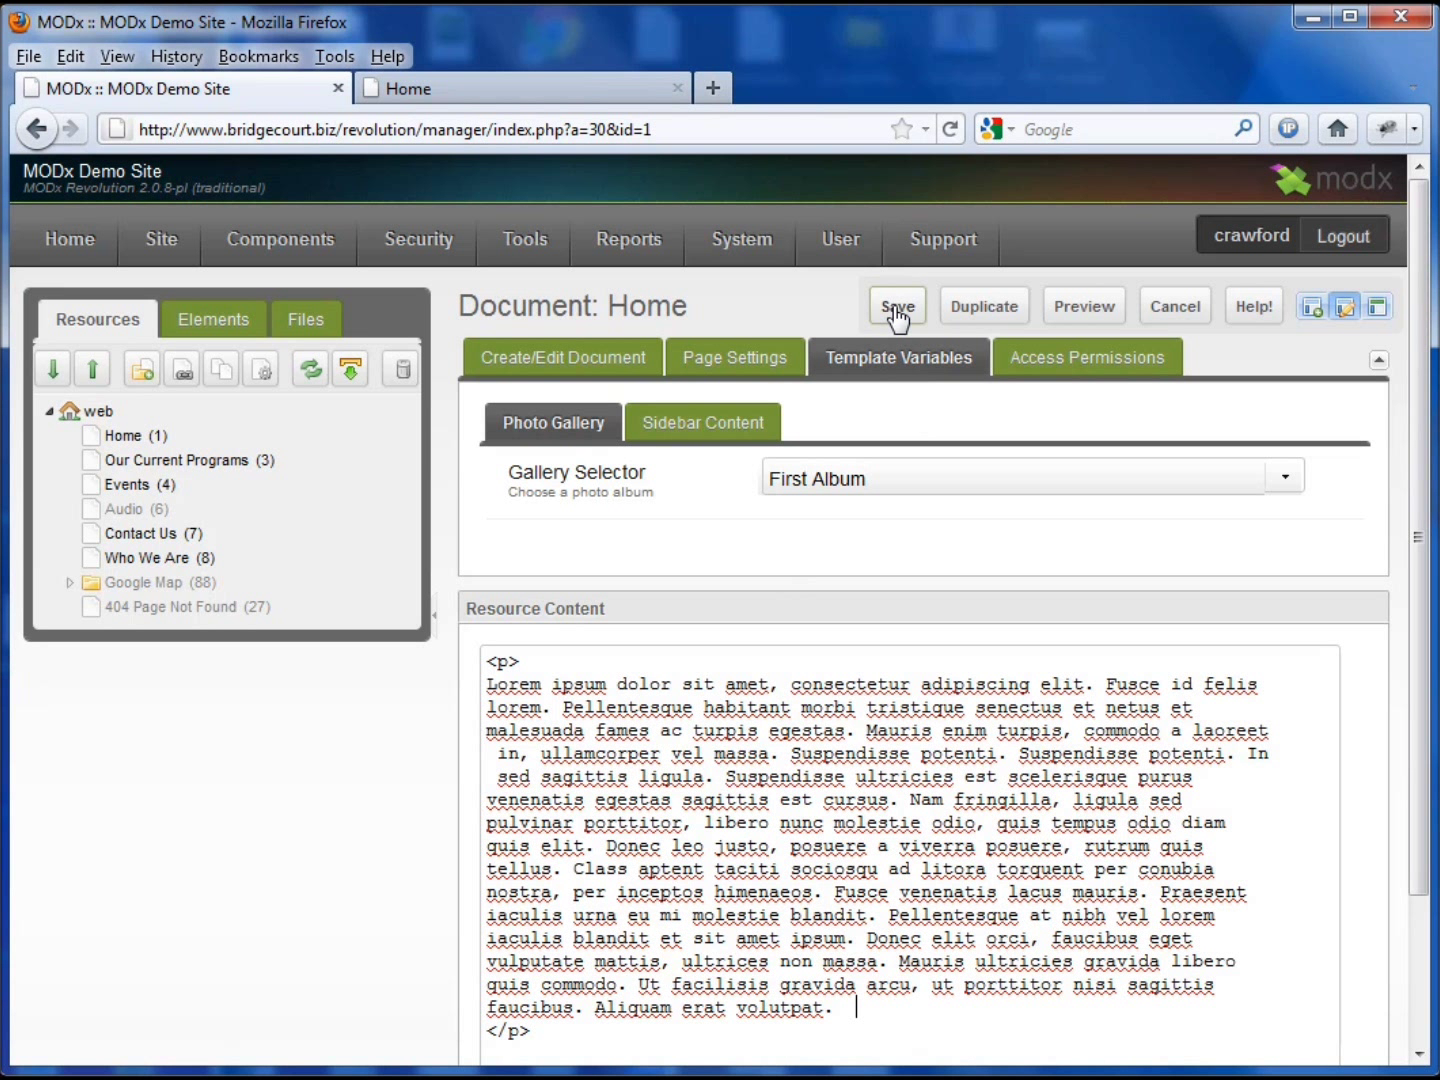
pyautogui.click(896, 305)
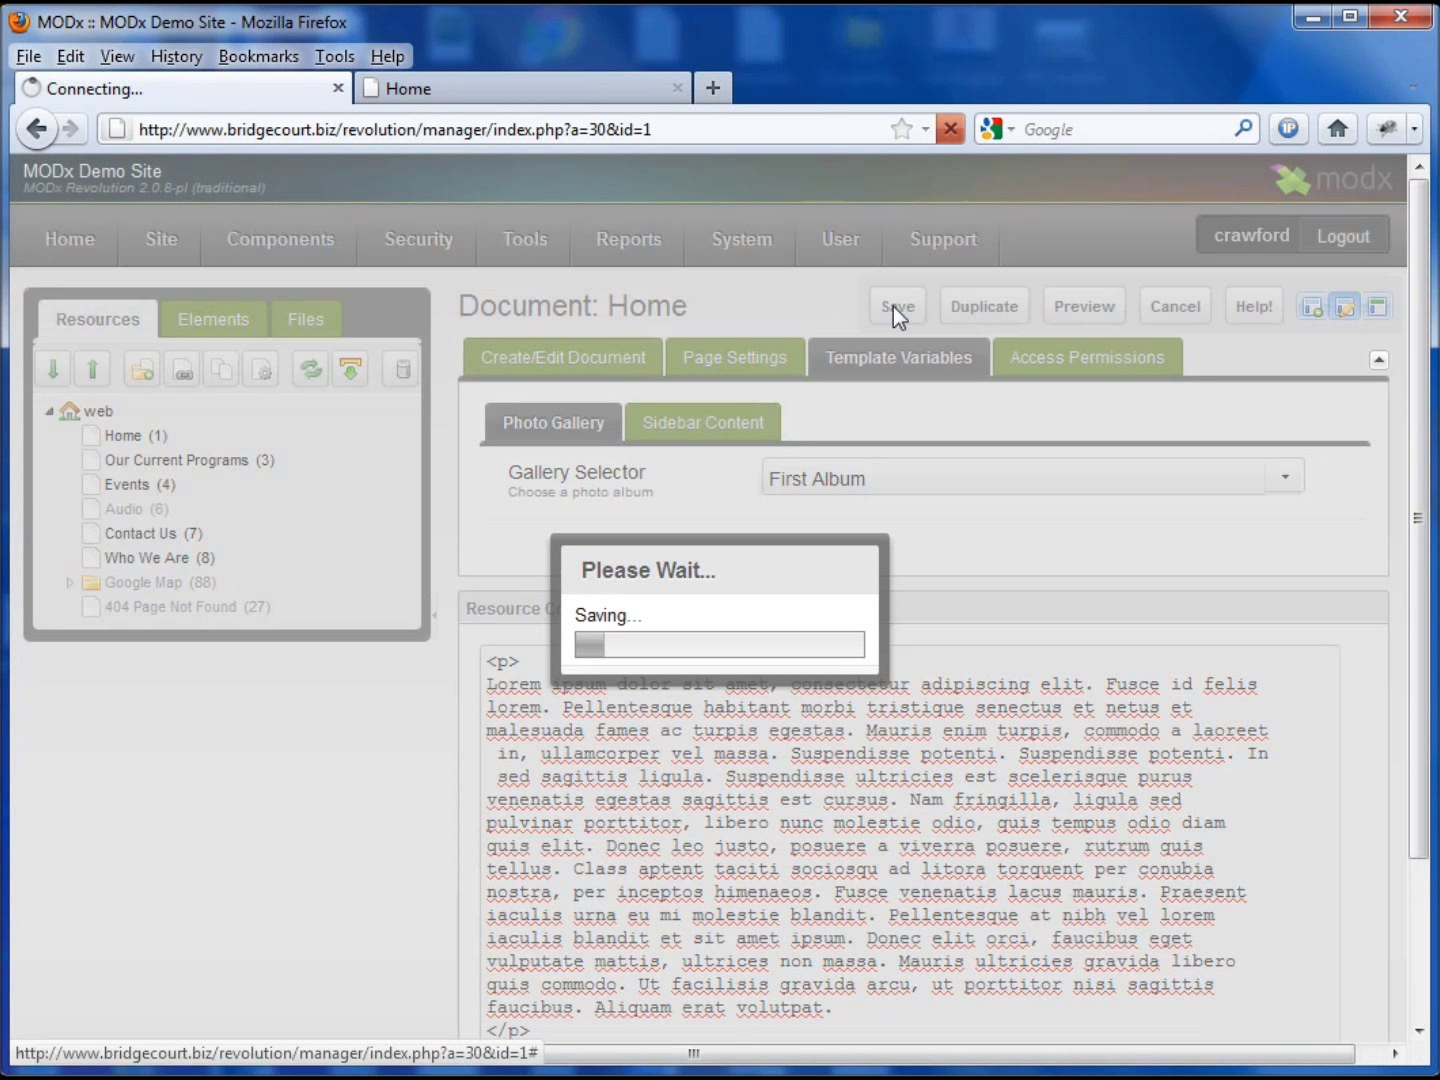
pyautogui.click(897, 306)
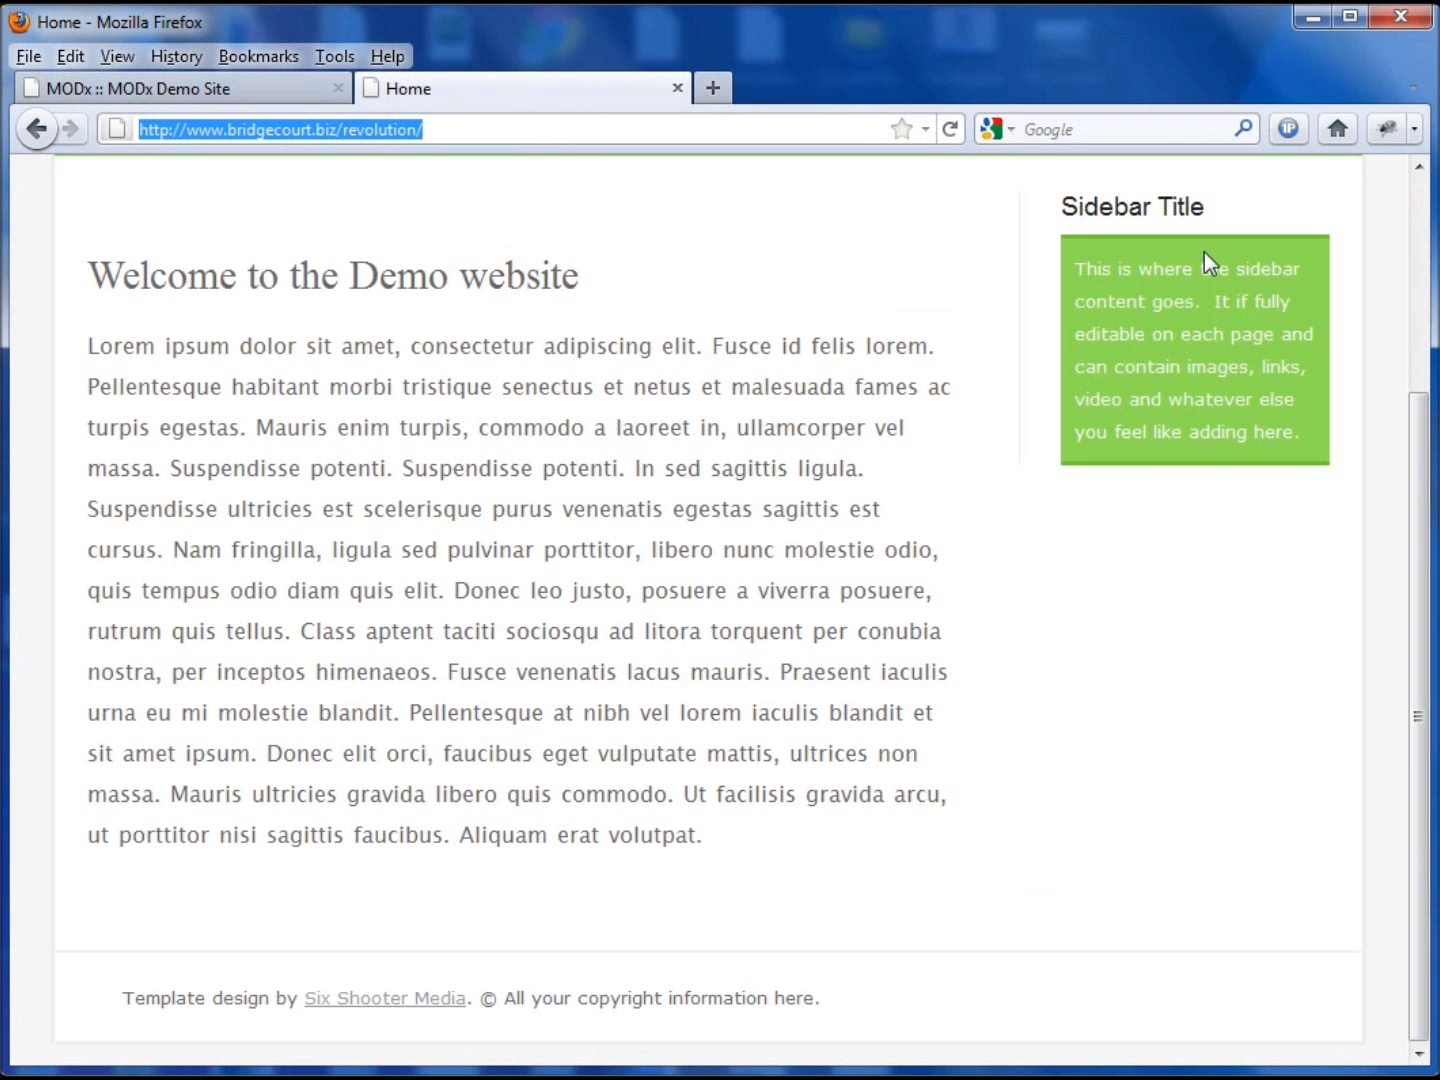
pyautogui.click(950, 128)
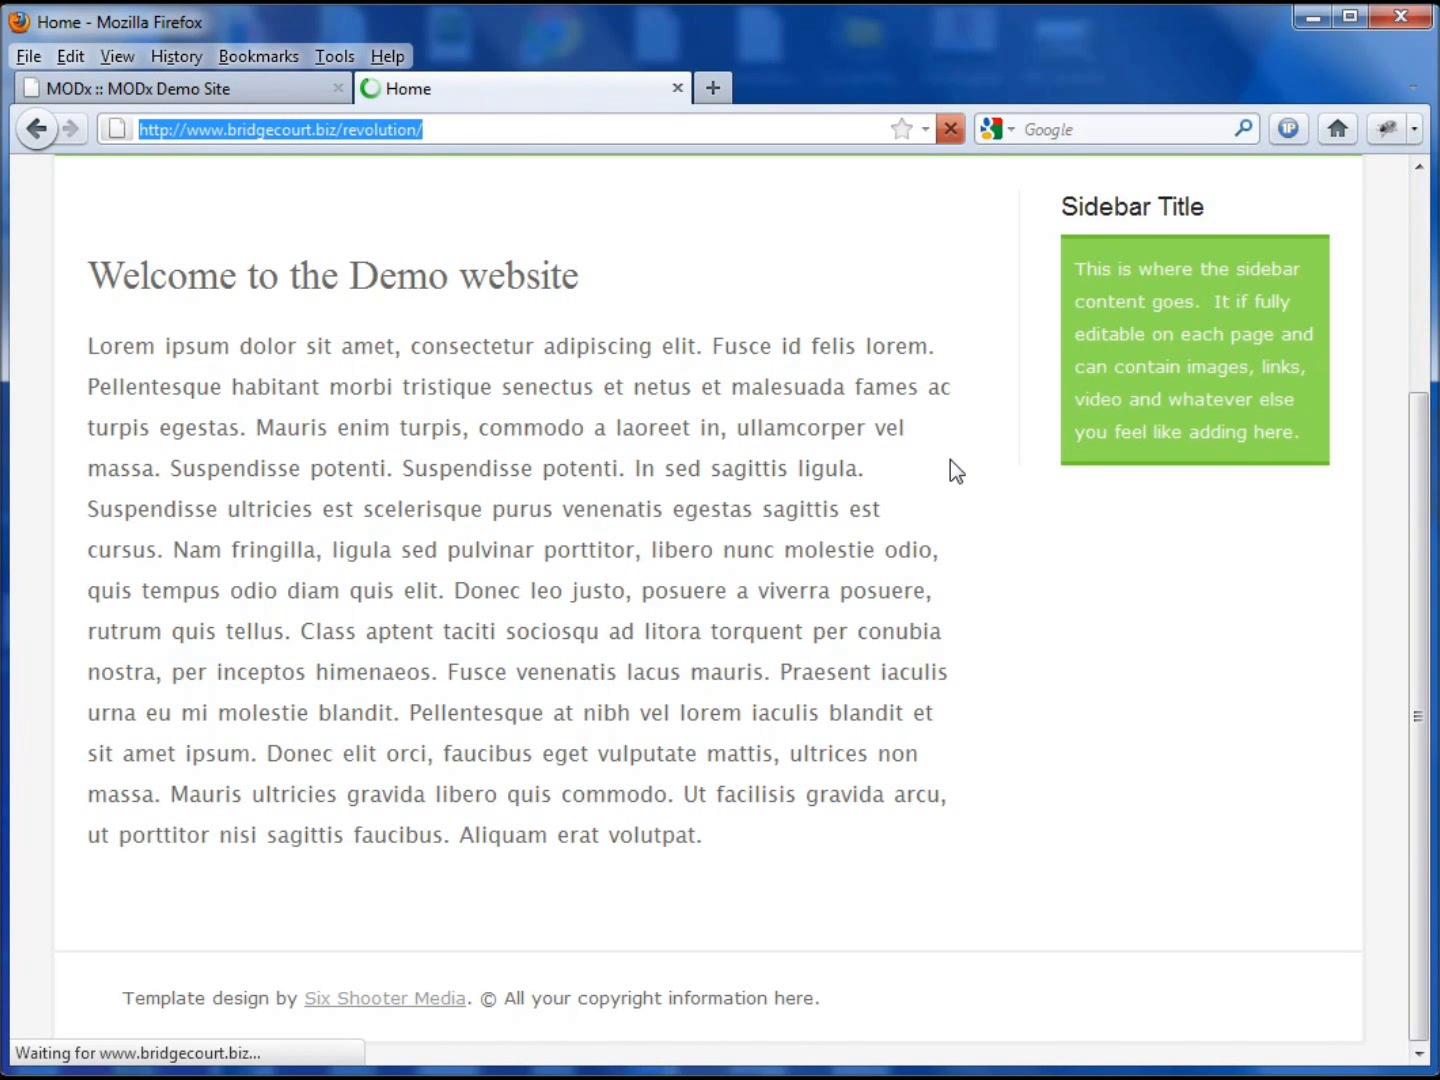
pyautogui.scroll(-3)
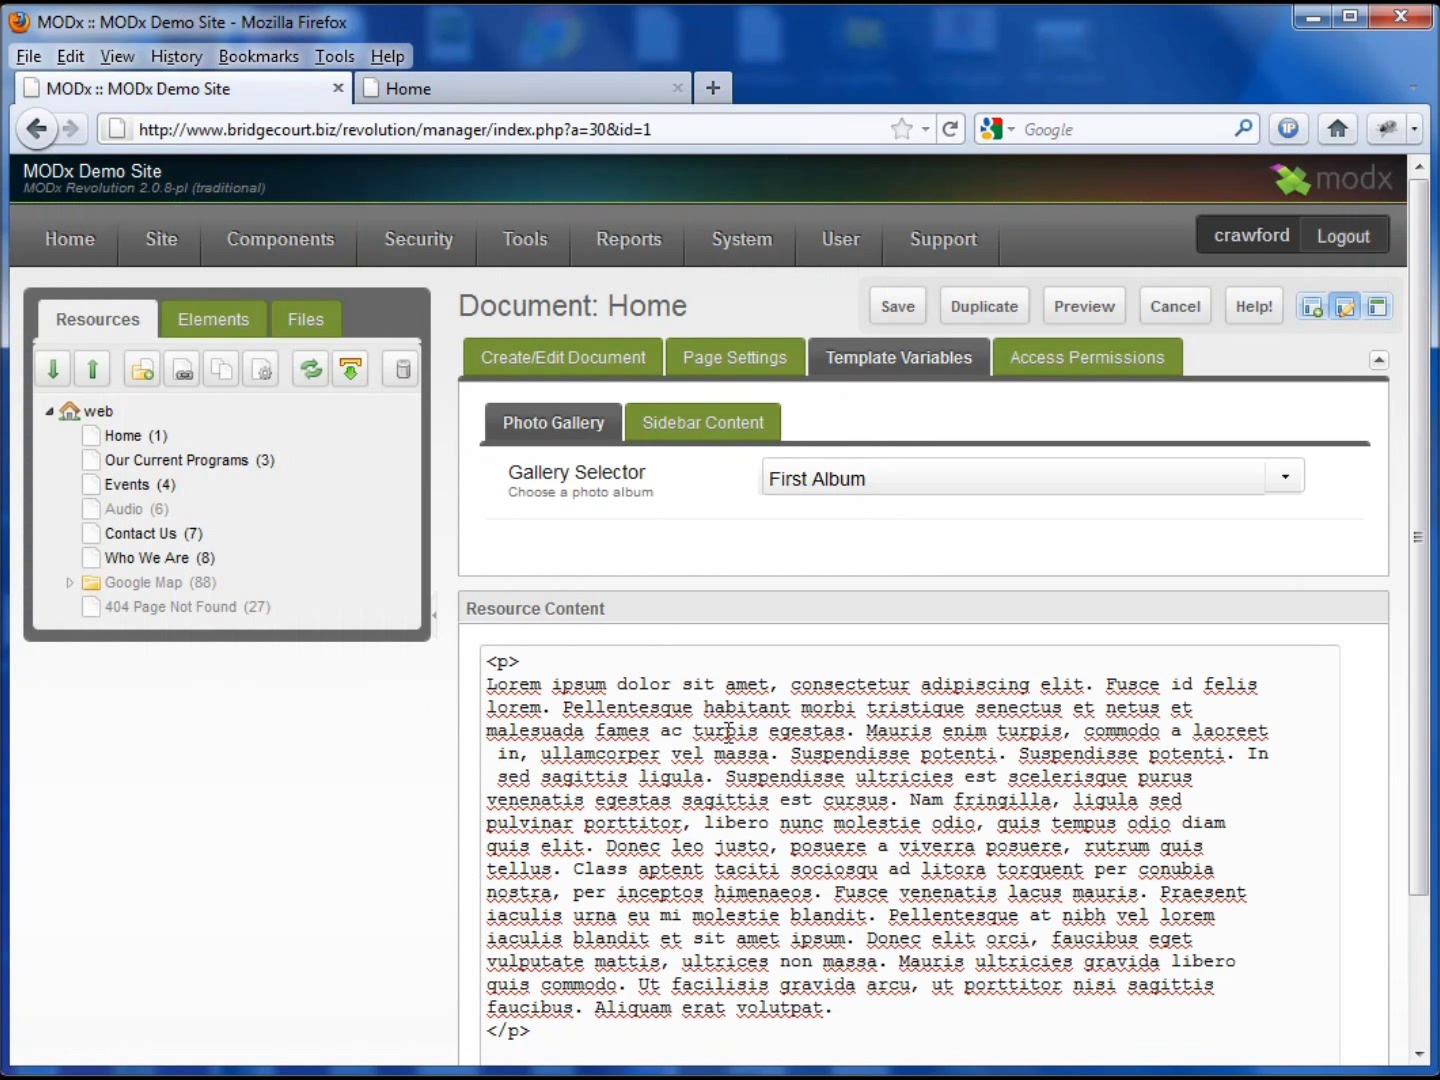
pyautogui.moveTo(848, 492)
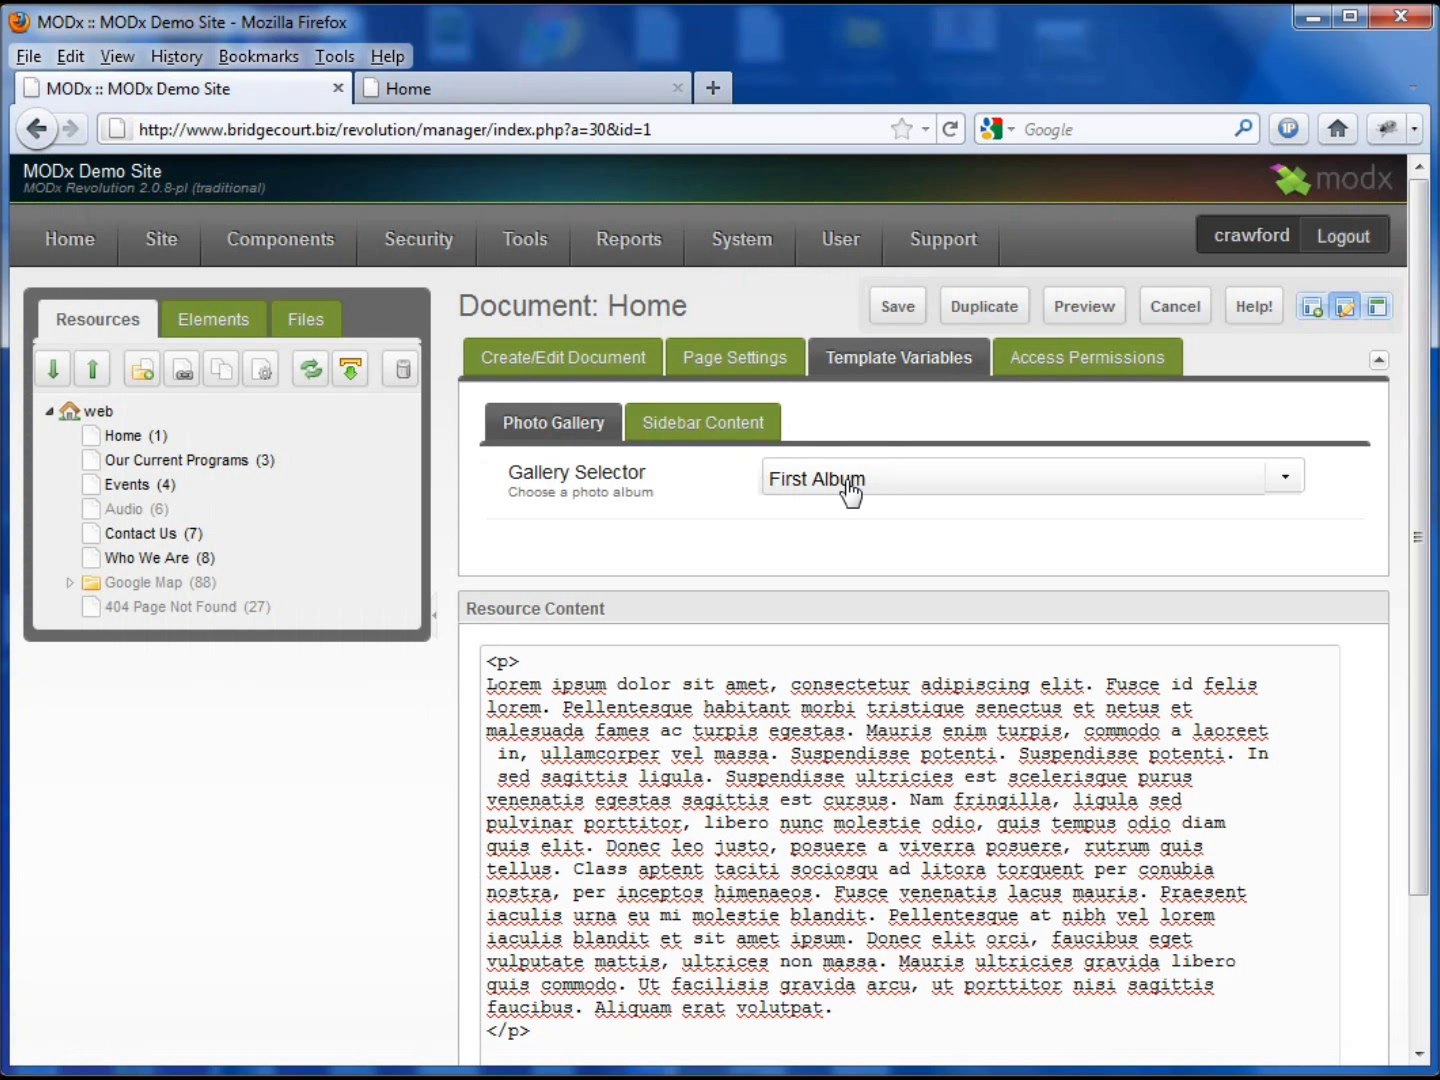